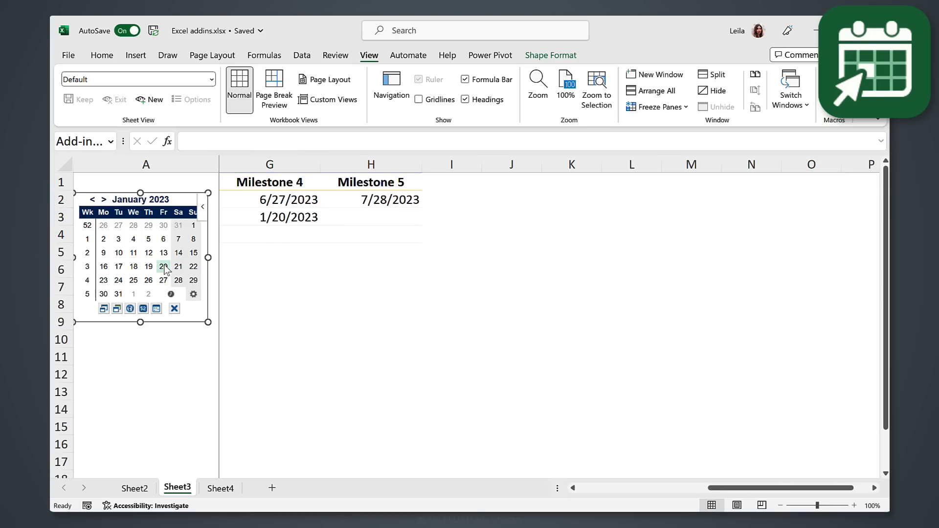
Step: Insert January 20, 2023 into the cell from the pop-up Mini Calendar
click(172, 488)
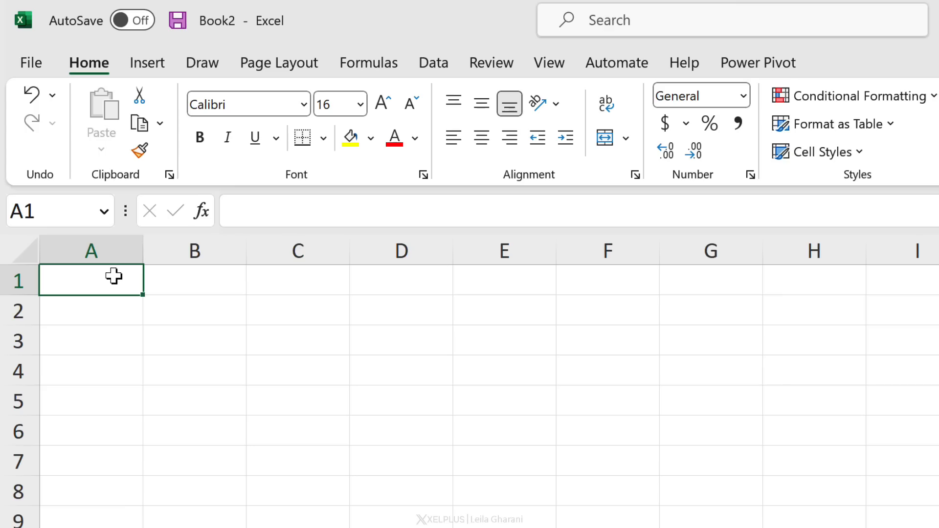
Step: Add the Wikipedia add-in from the Office Store and accept its license terms
click(147, 62)
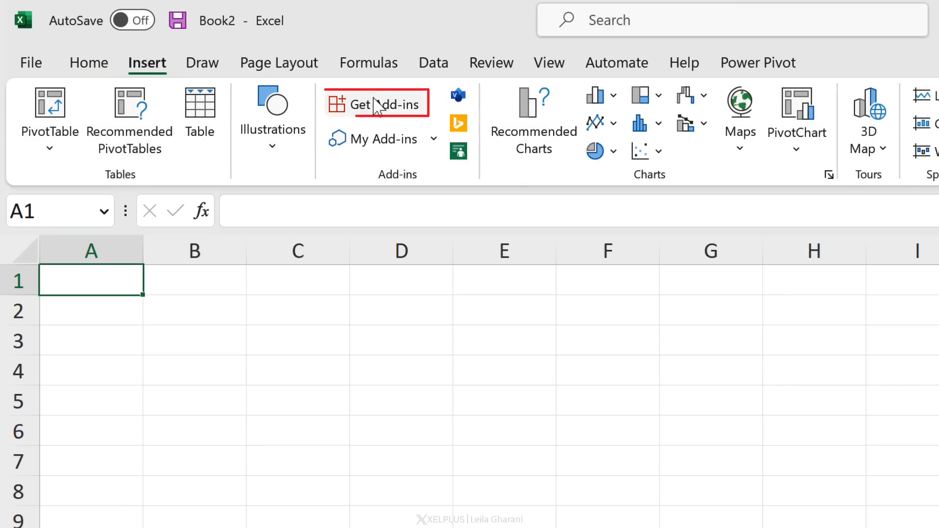
click(377, 103)
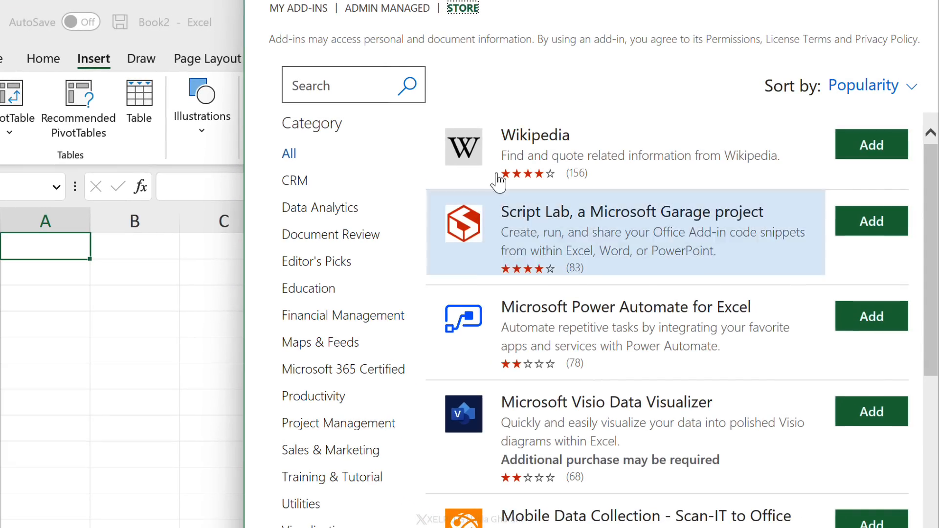
mouse_move(539, 413)
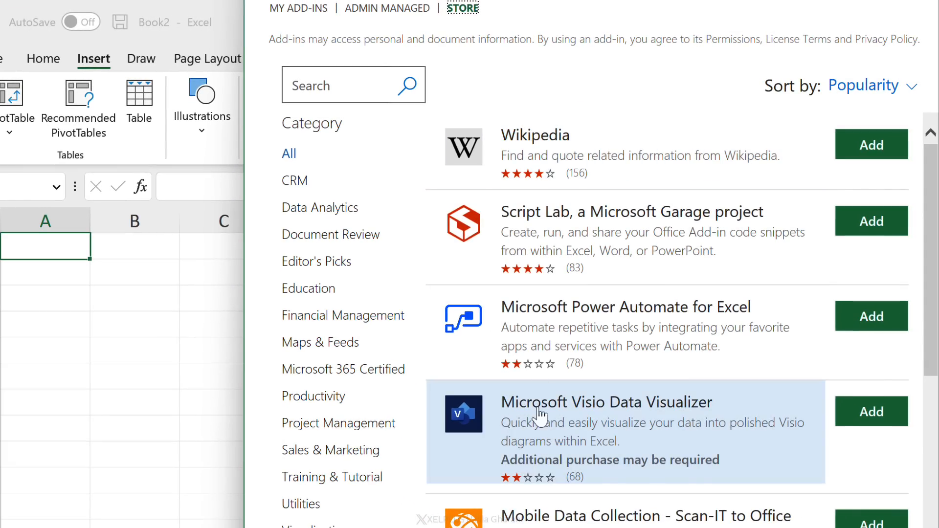
click(535, 135)
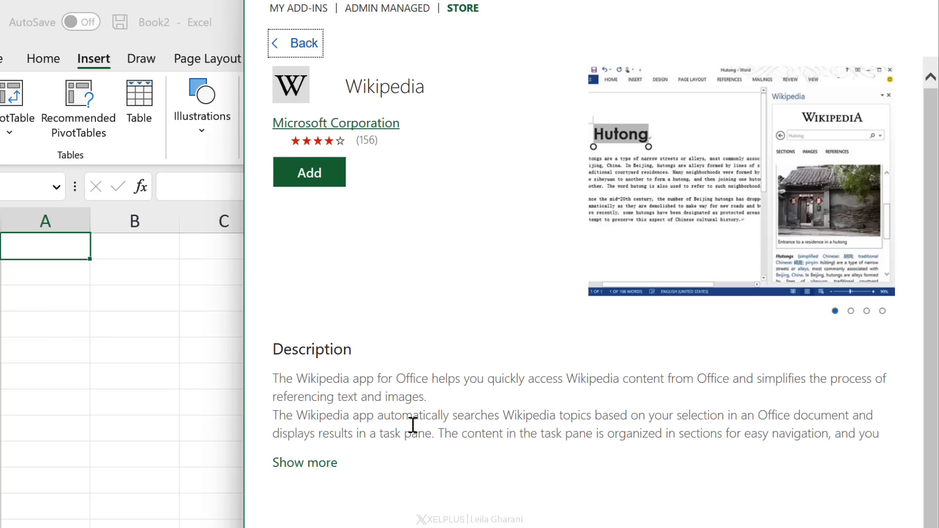
mouse_move(309, 173)
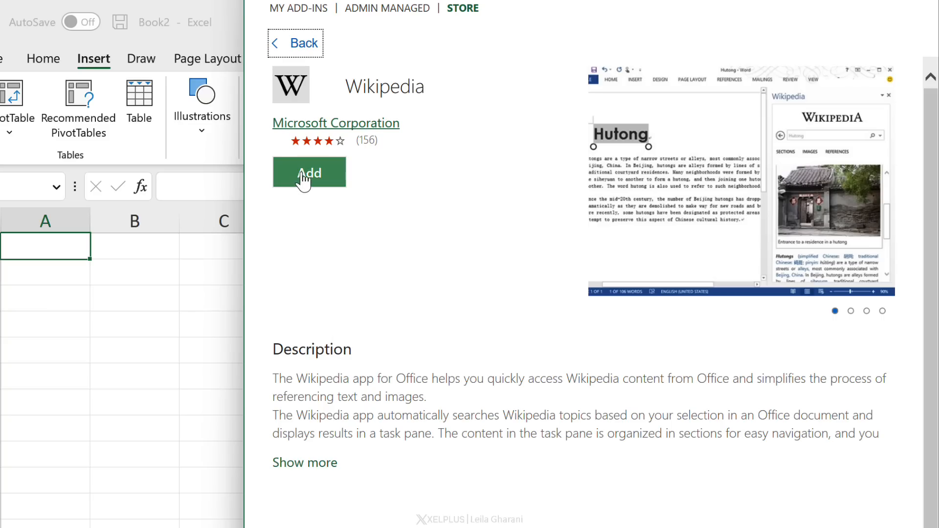
click(309, 173)
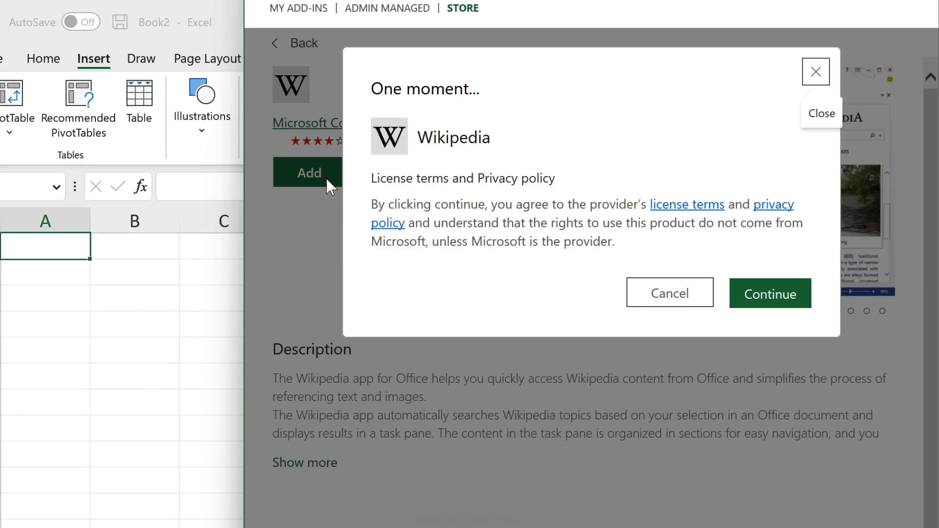
mouse_move(716, 290)
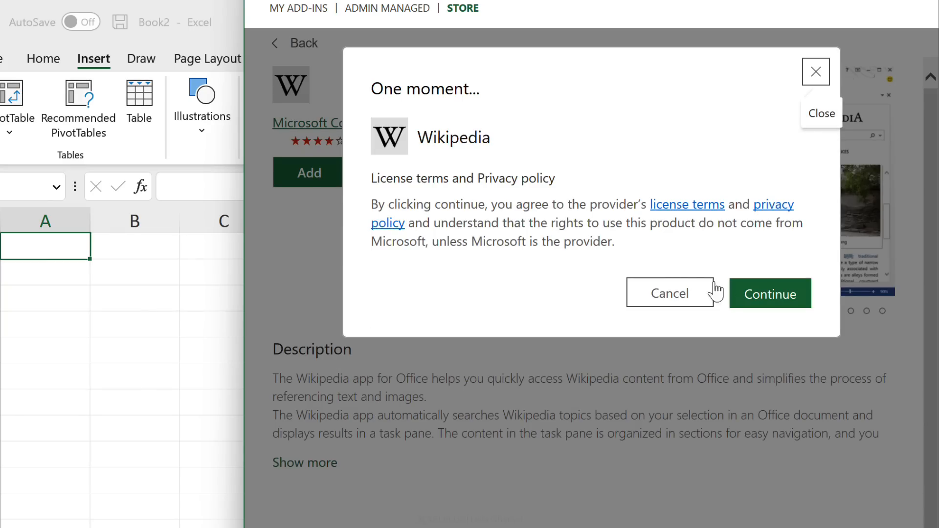
click(769, 294)
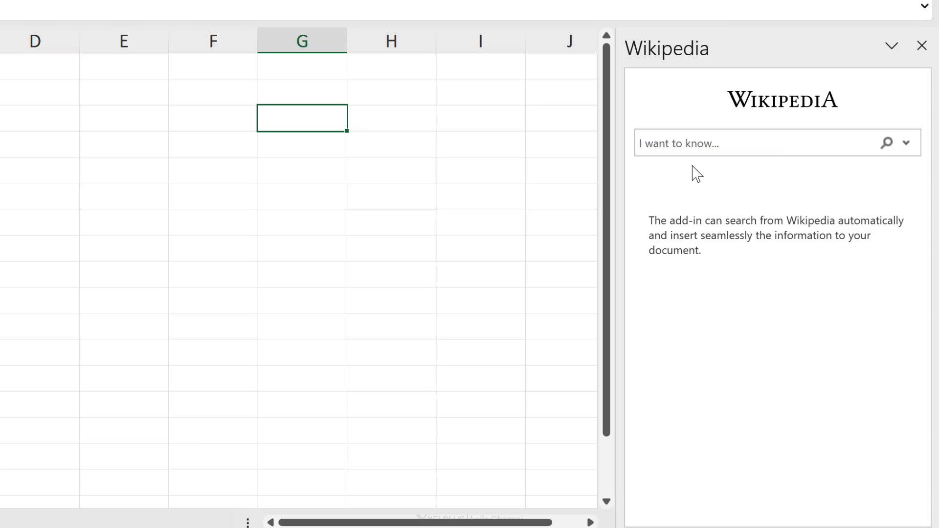
Step: Search the Wikipedia add-in for 'microsoft' and browse the article's sections and images
text(micr)
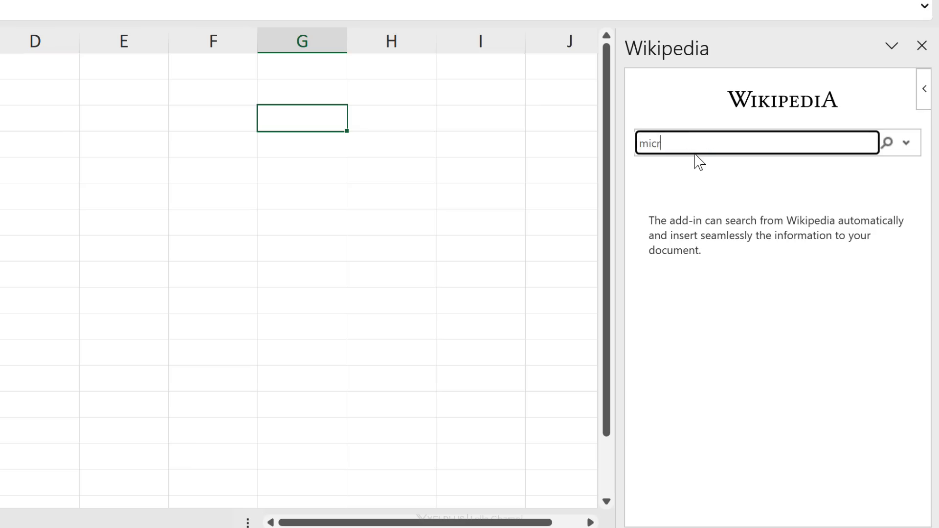
text(osoft)
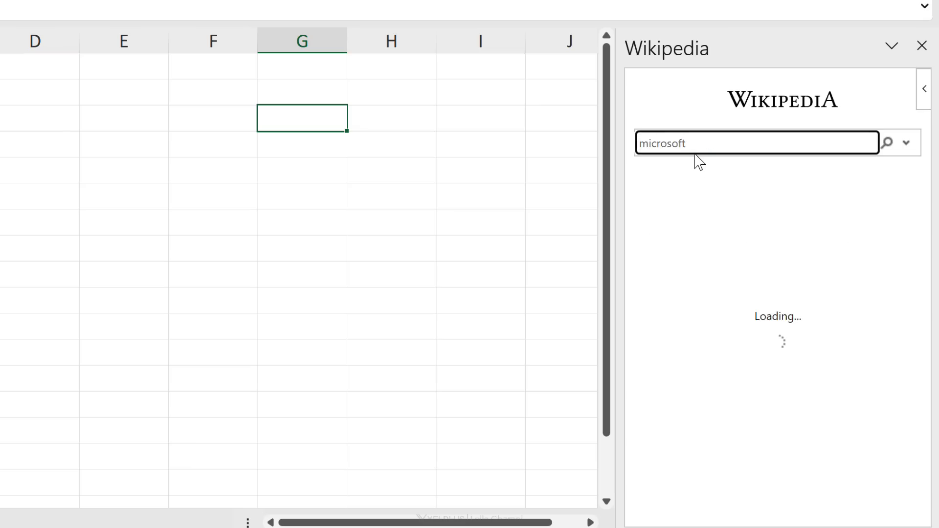
click(886, 143)
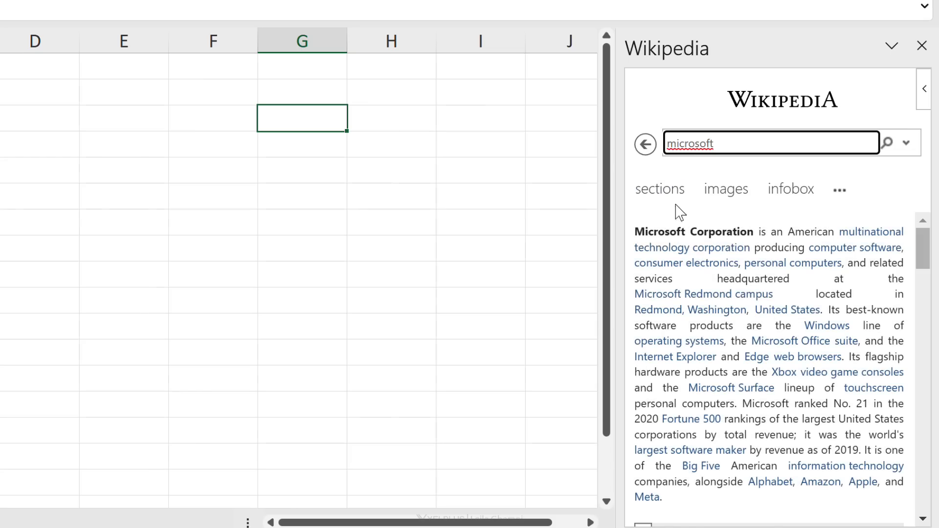
click(659, 188)
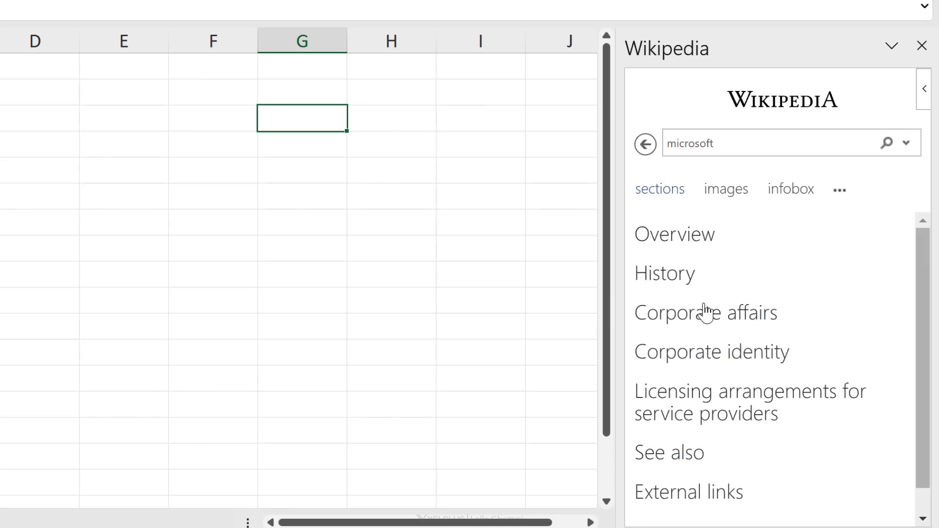
click(725, 189)
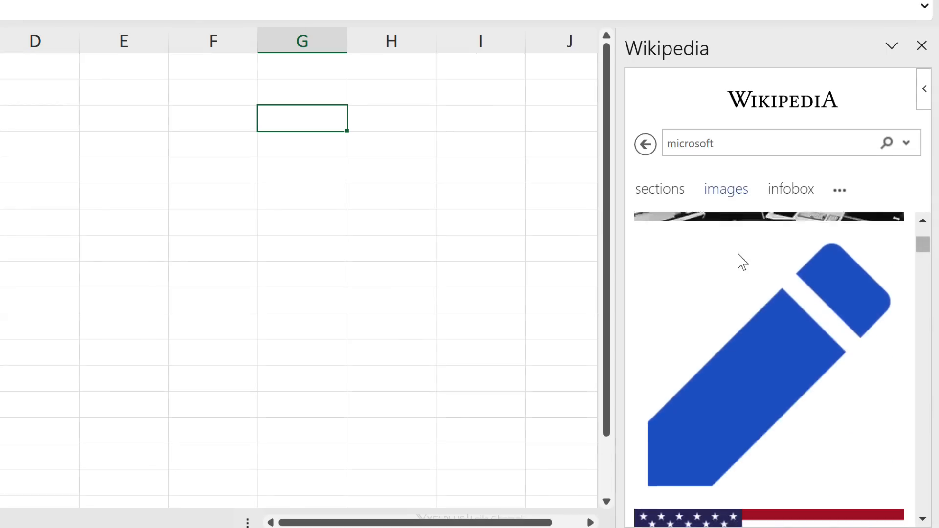
scroll(down, 3)
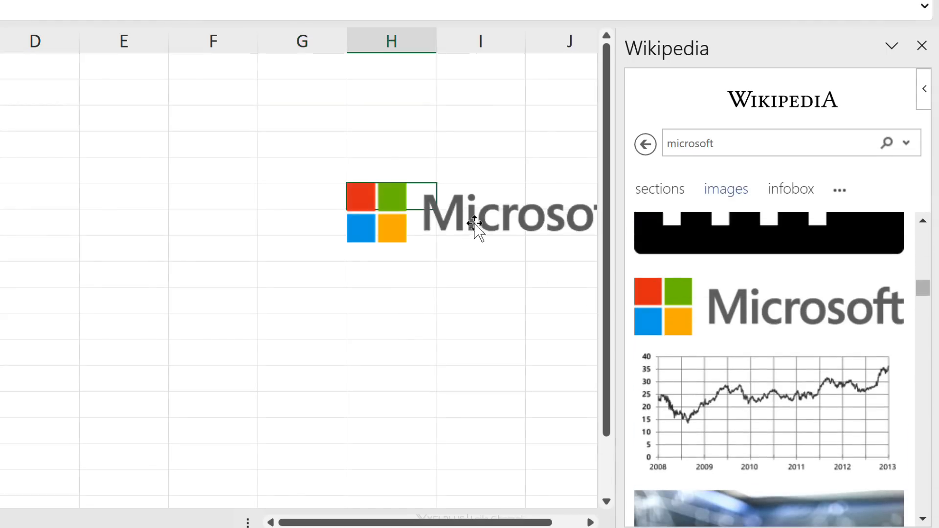
Step: Drag the Microsoft logo onto the sheet around columns F–G and return to the article overview
drag(473, 224, 288, 183)
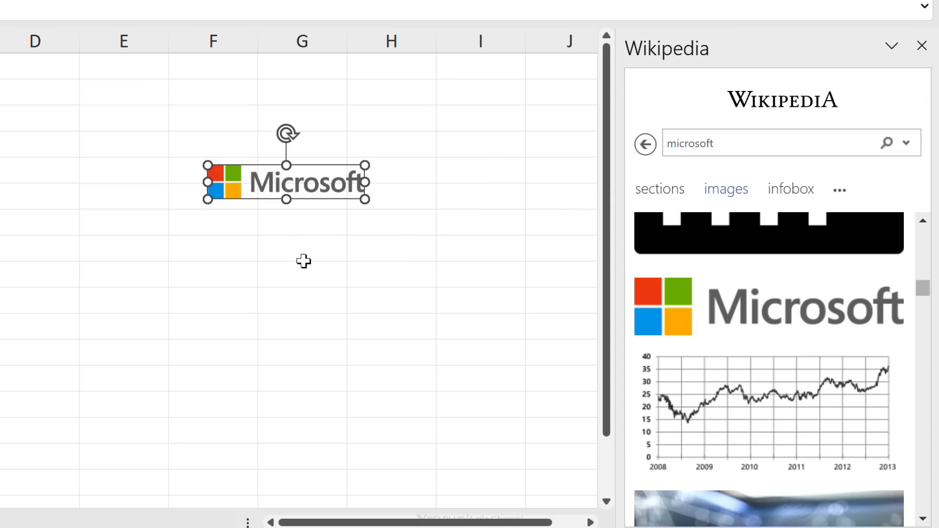
click(659, 189)
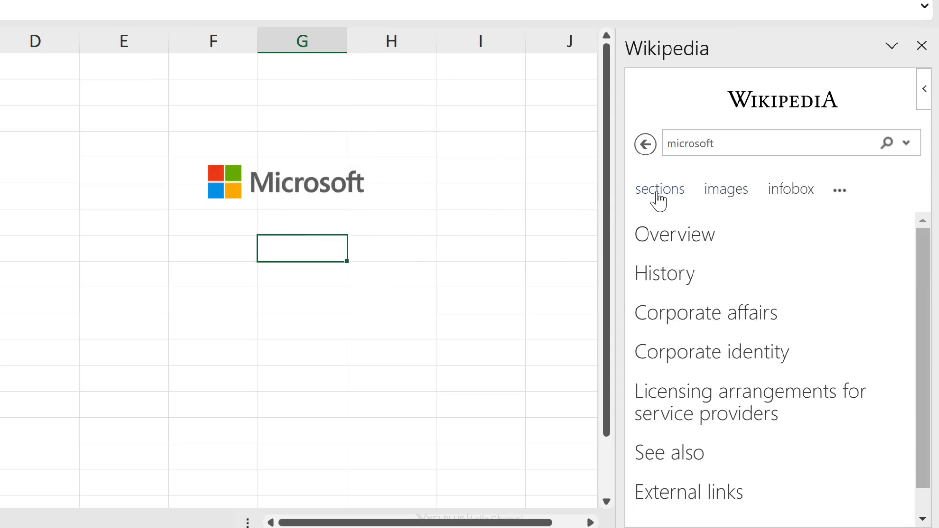
click(674, 234)
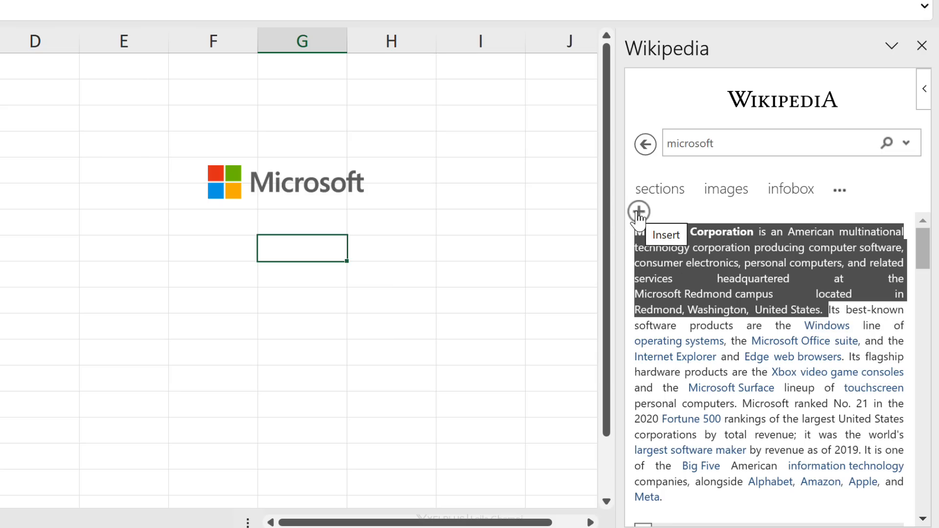
Step: Insert the selected opening sentences about Microsoft Corporation into the worksheet
click(638, 211)
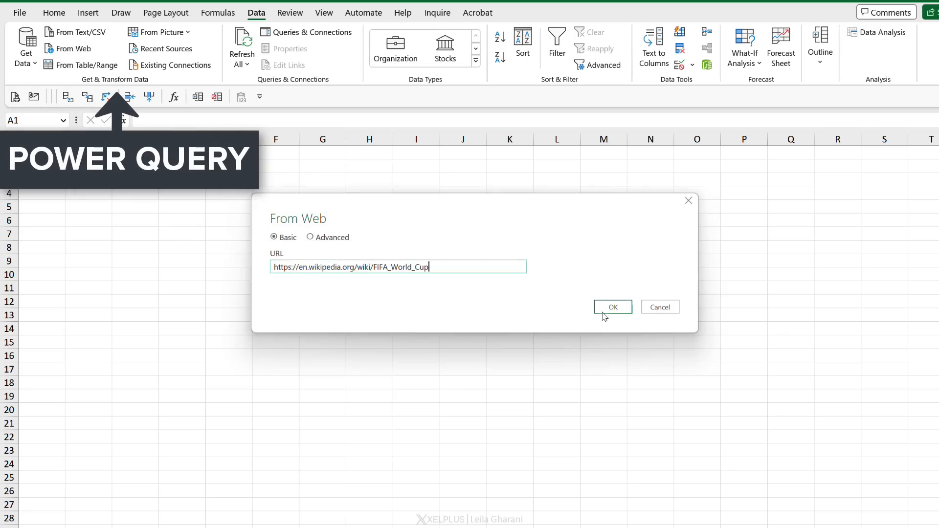
Step: Connect to the FIFA World Cup Wikipedia URL and preview the Attendance table in Navigator
click(611, 307)
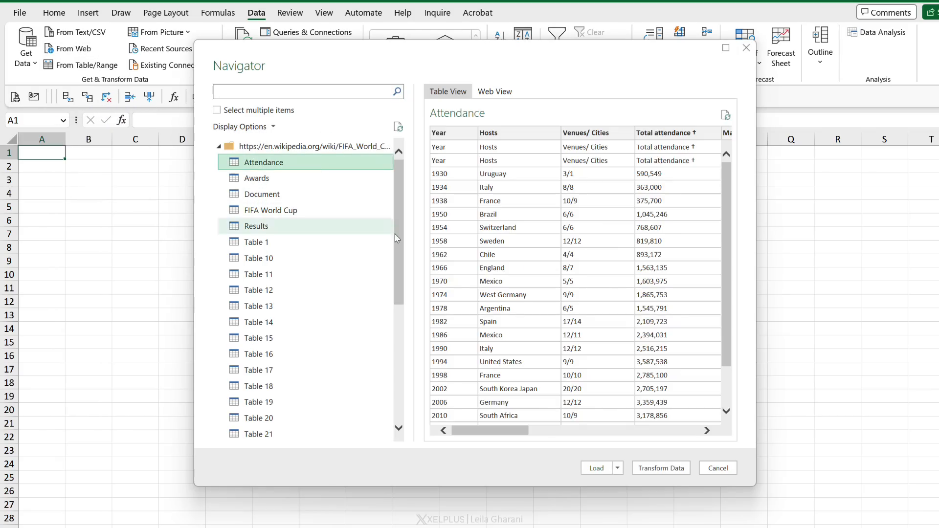
click(660, 467)
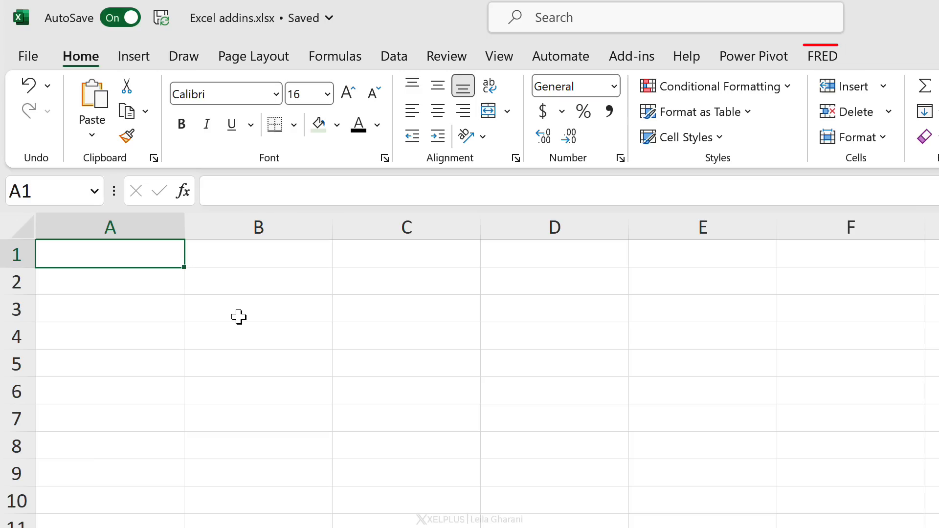
Step: Open the FRED add-in tab and its International Data browser of popular series
click(821, 56)
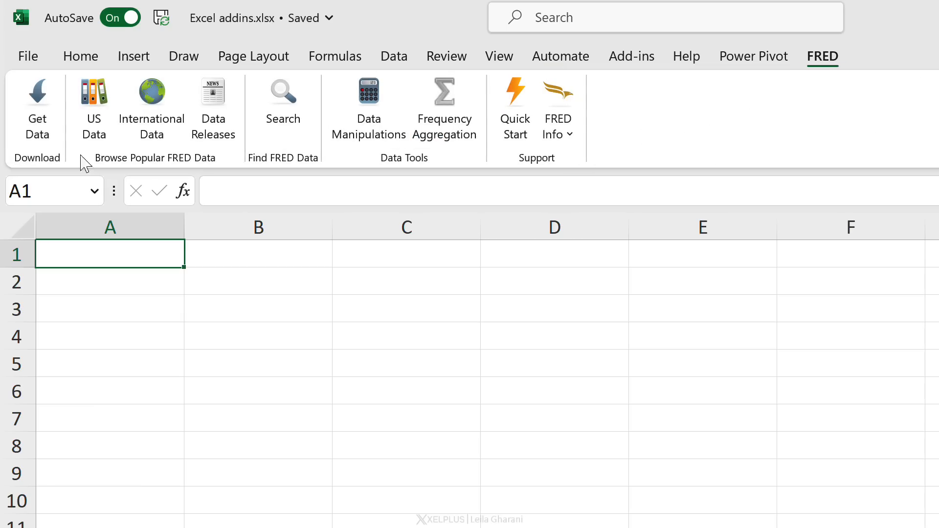
mouse_move(538, 180)
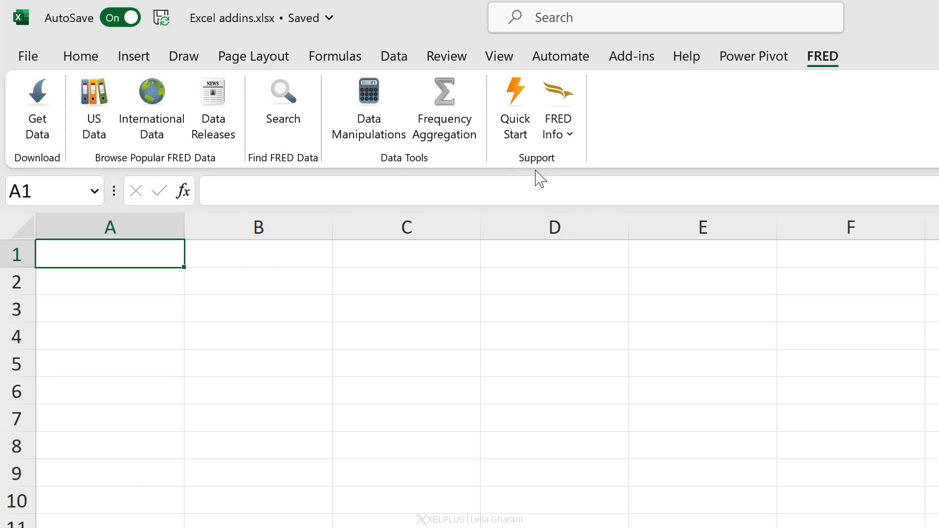
click(514, 109)
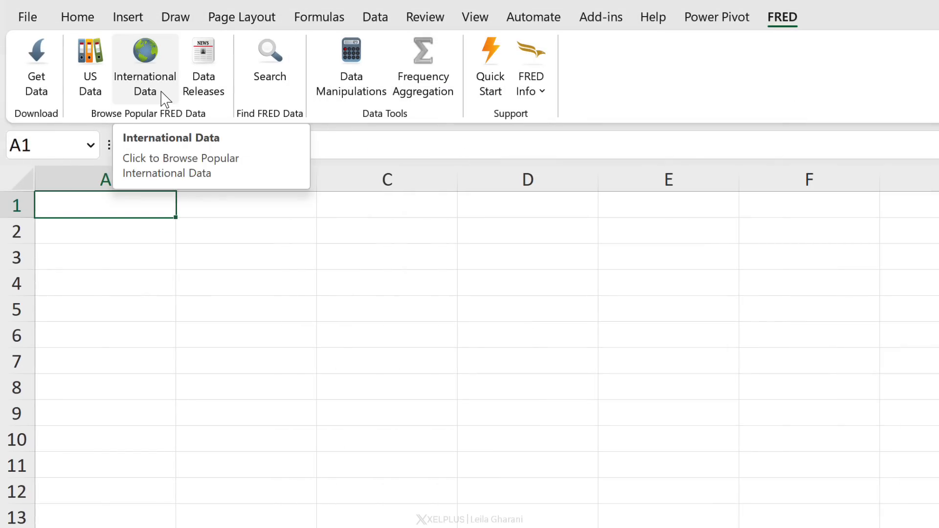
mouse_move(203, 66)
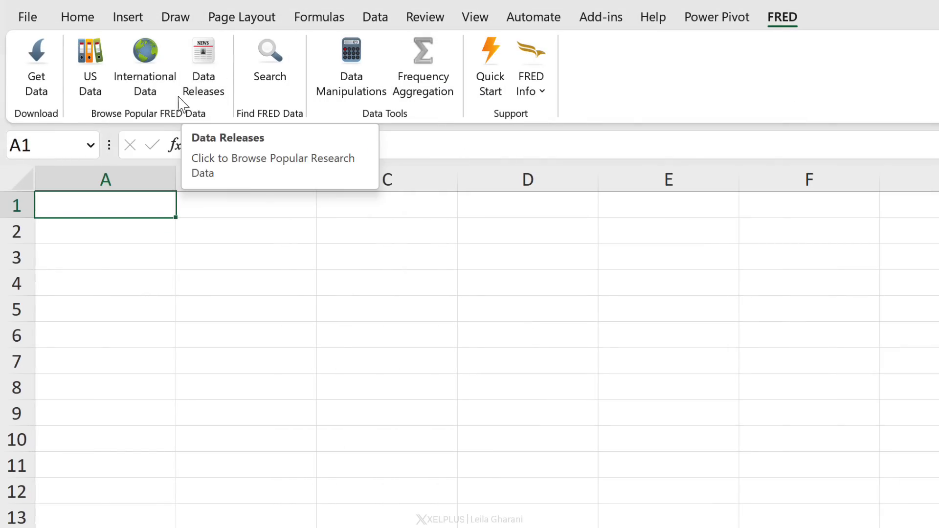
click(144, 66)
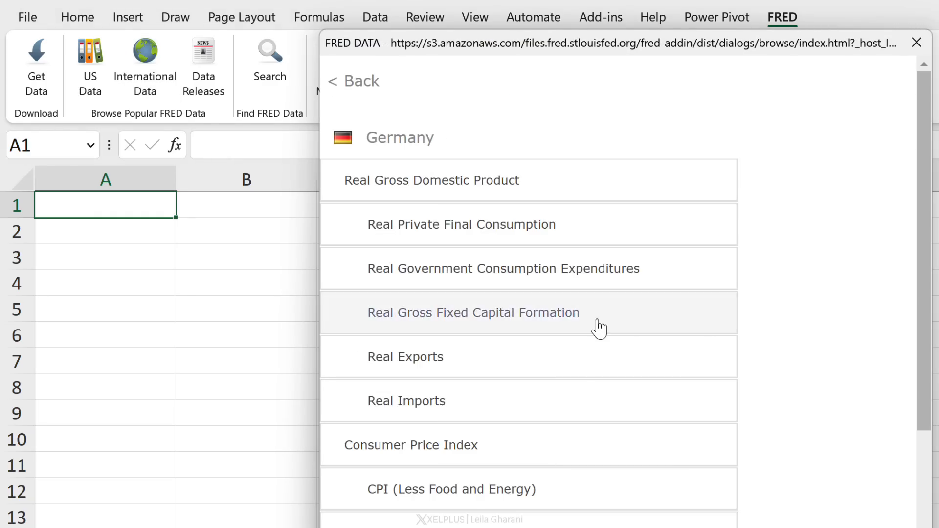
Step: Download Germany's monthly harmonised Unemployment Rate series from the FRED data list
scroll(down, 3)
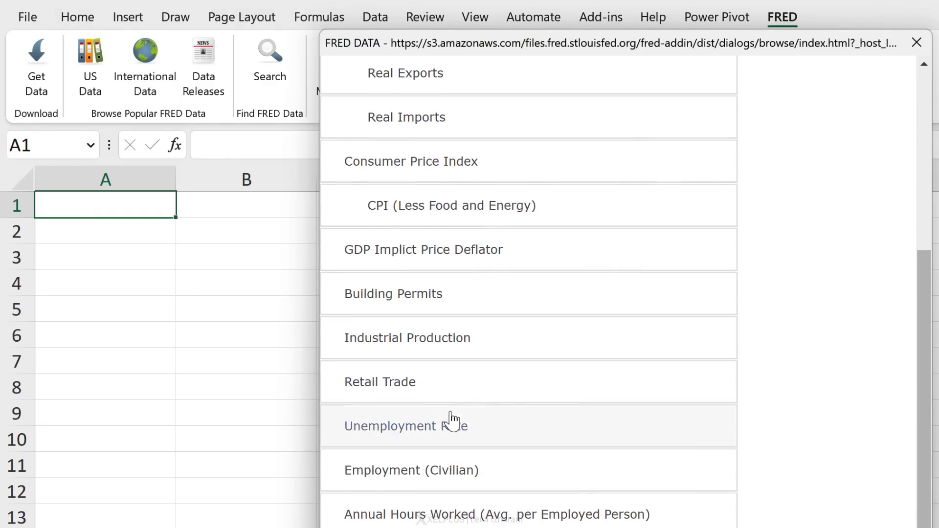
click(409, 426)
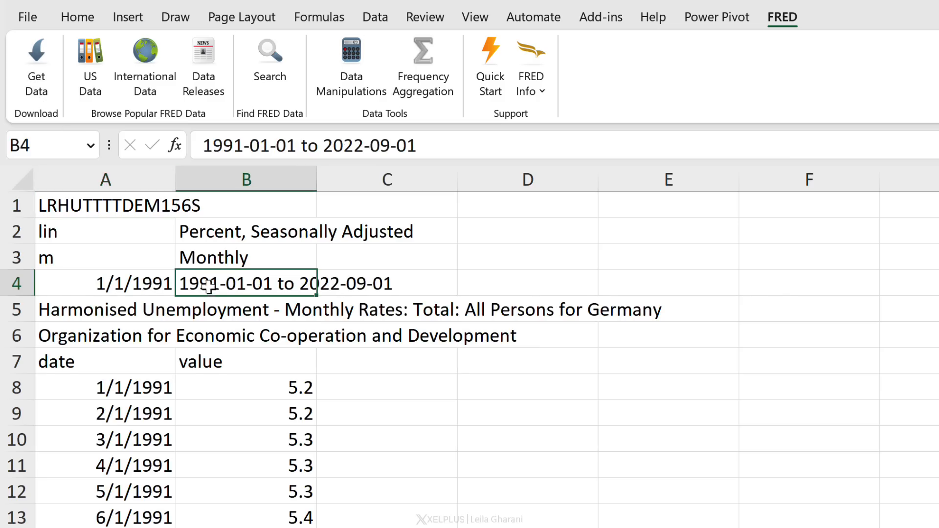
mouse_move(366, 157)
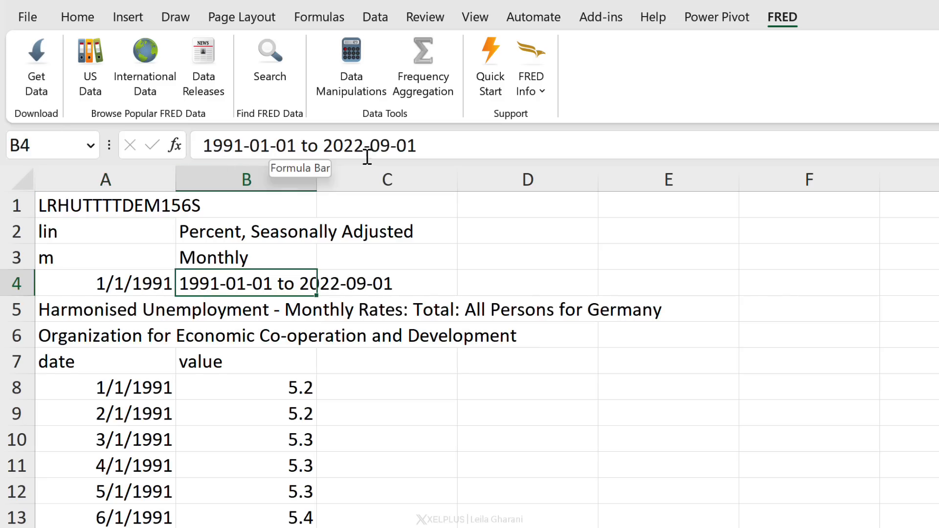
scroll(down, 3)
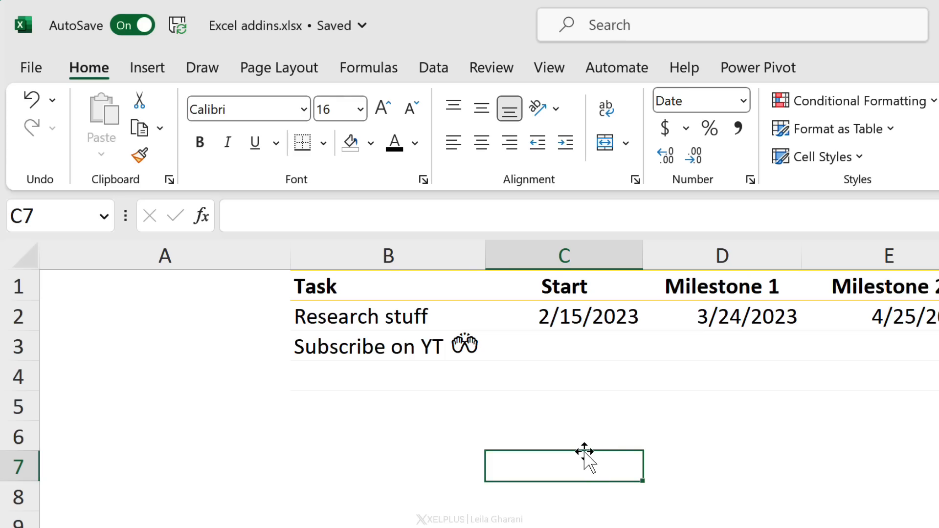
mouse_move(560, 398)
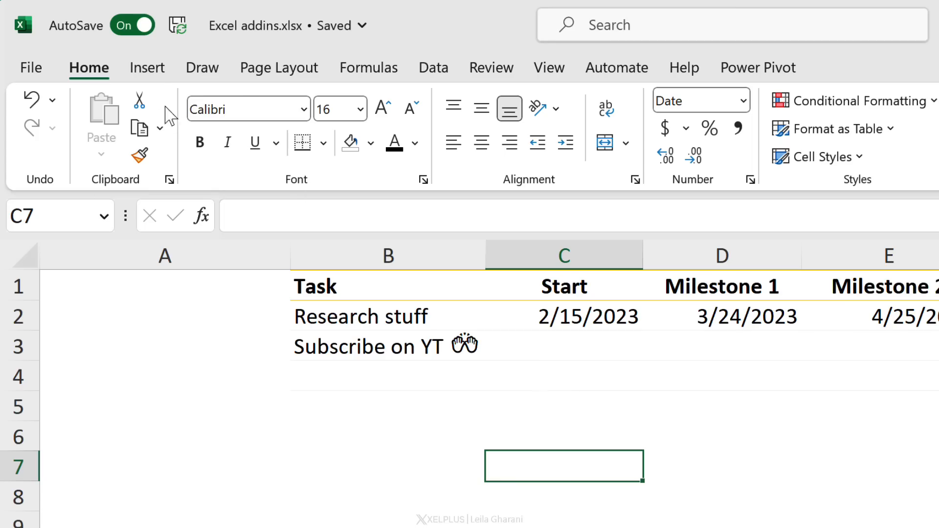
Step: Insert the Mini Calendar and Date Picker add-in from My Add-ins beside the task table
click(147, 67)
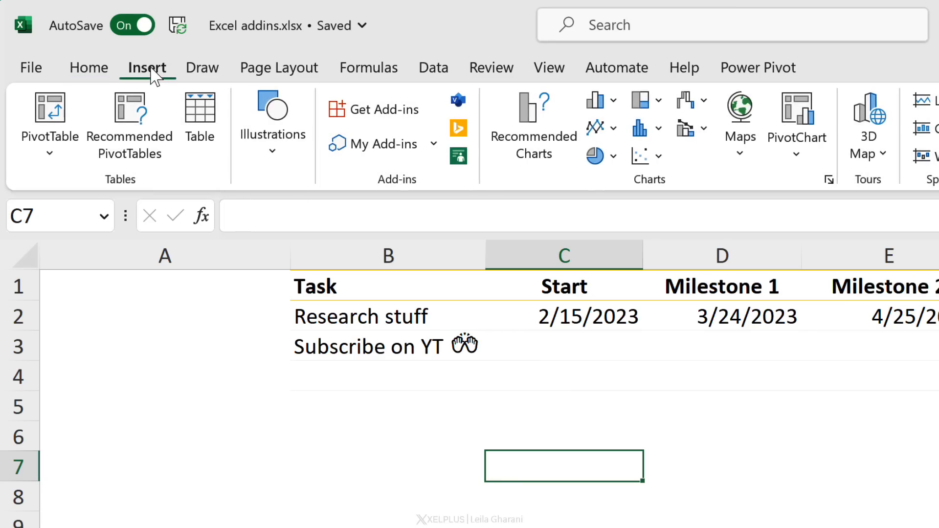
click(381, 143)
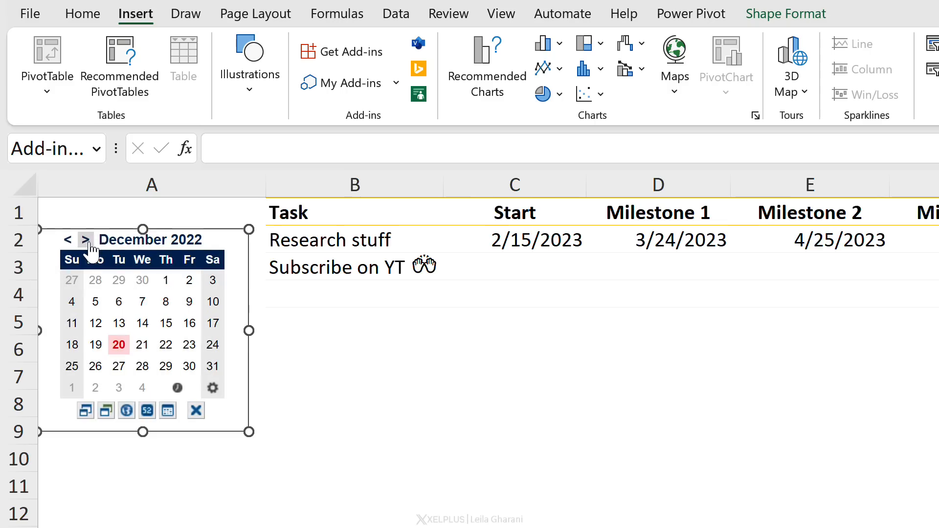
Step: Fill Subscribe on YT's Start (C3) with 1/12/2023 and Milestone 1 (D3) with 1/26/2023
click(85, 240)
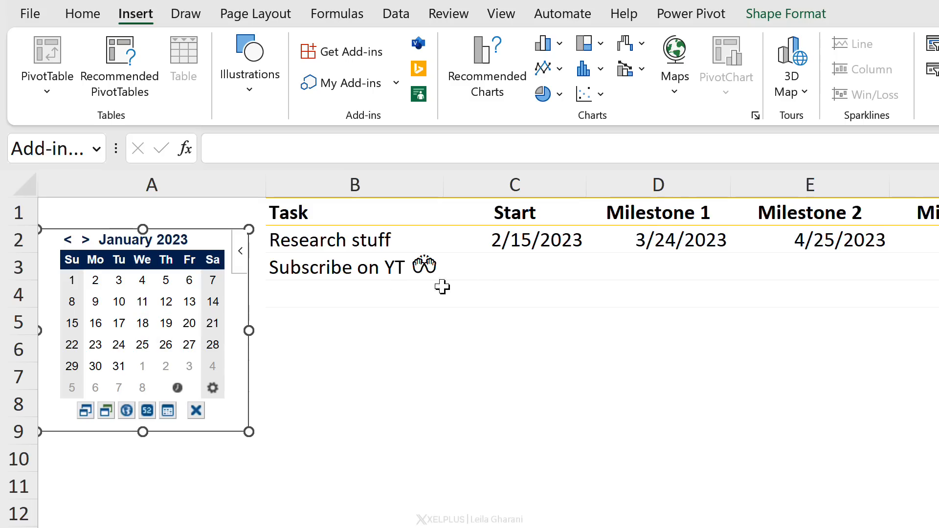
click(513, 267)
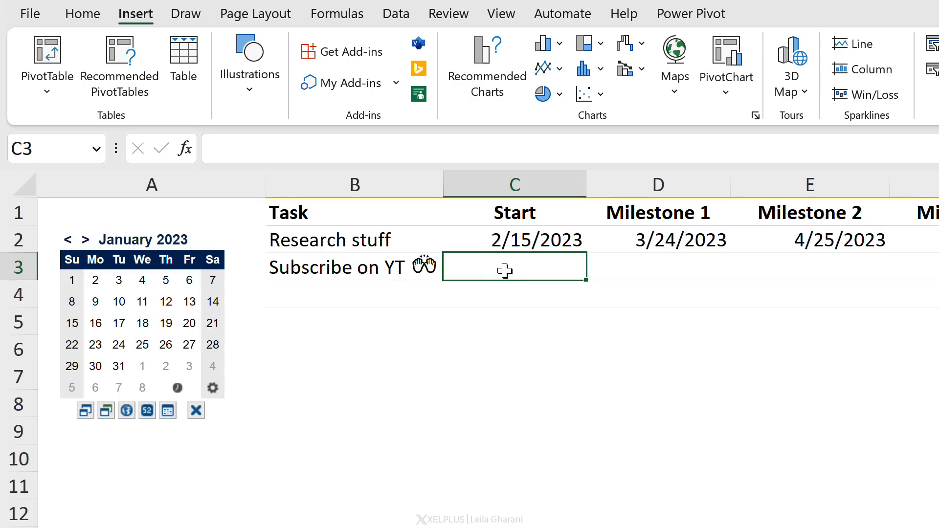
mouse_move(171, 308)
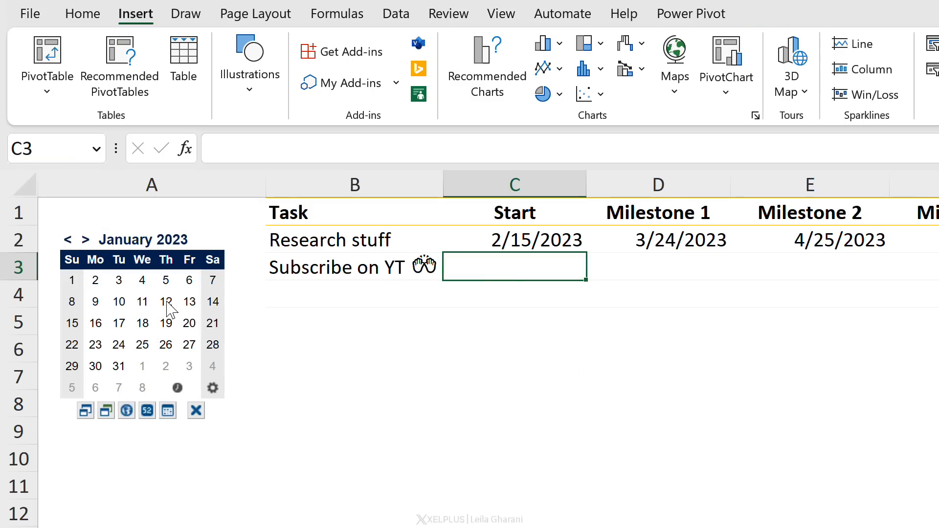
click(166, 301)
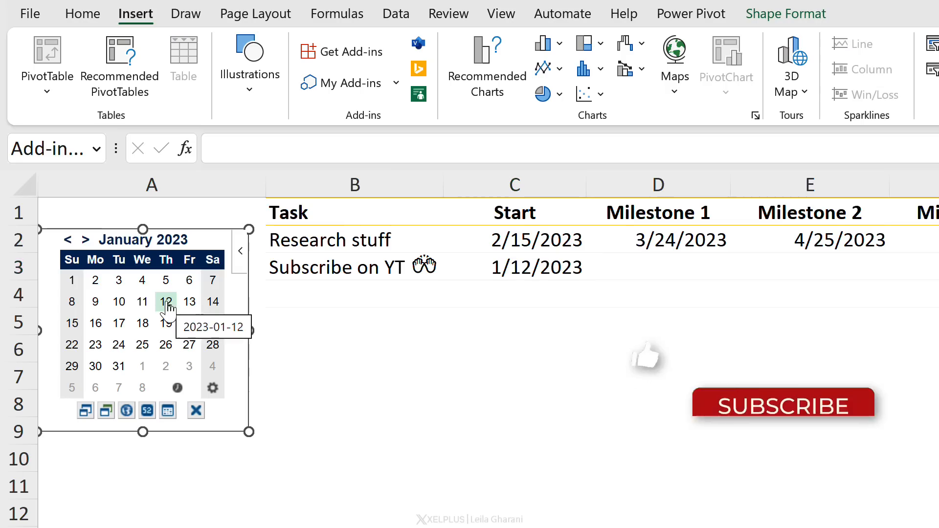
click(657, 266)
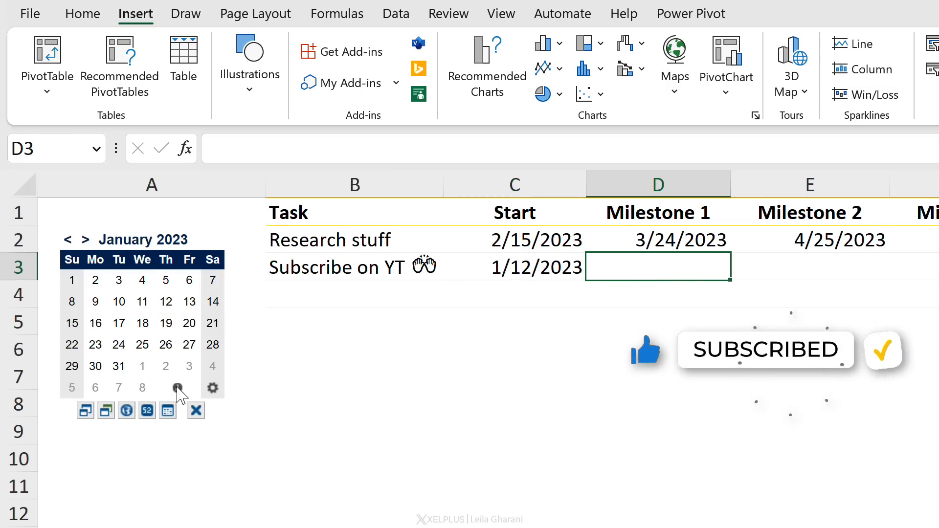
click(177, 387)
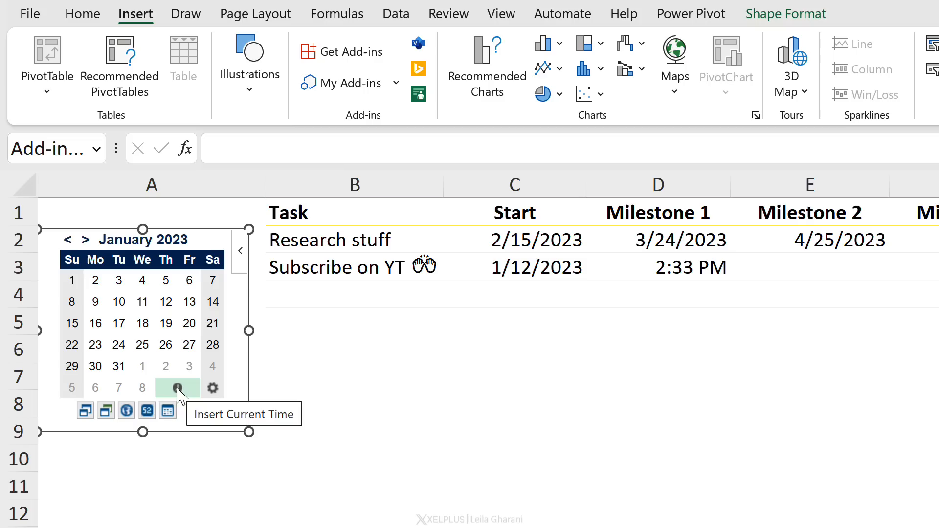
click(176, 387)
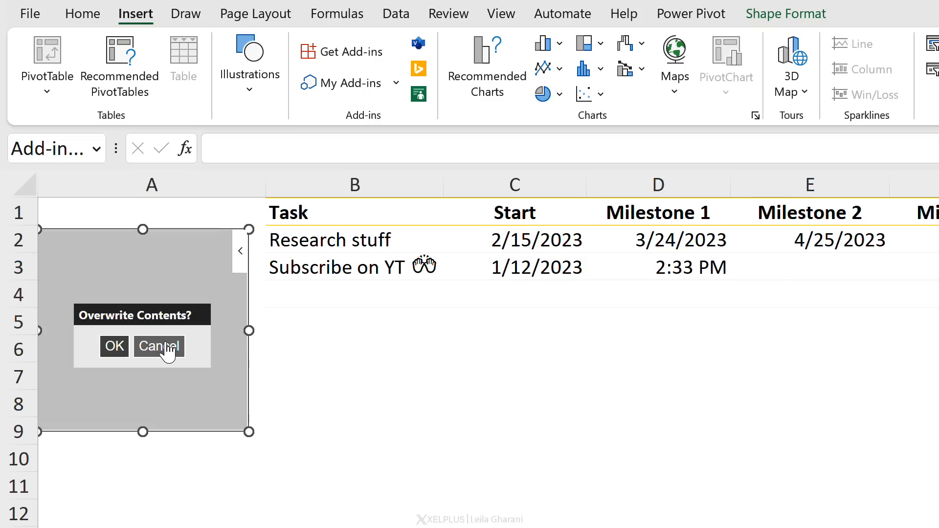
mouse_move(115, 346)
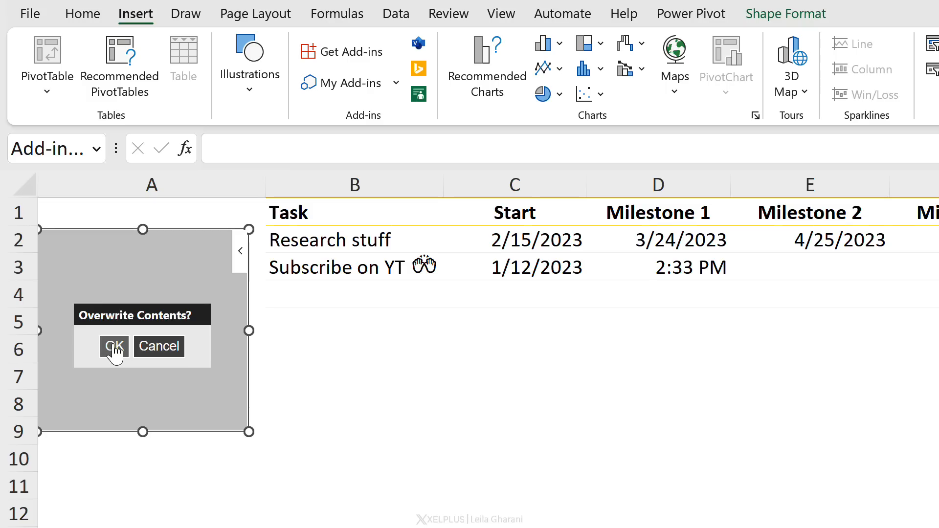
click(114, 346)
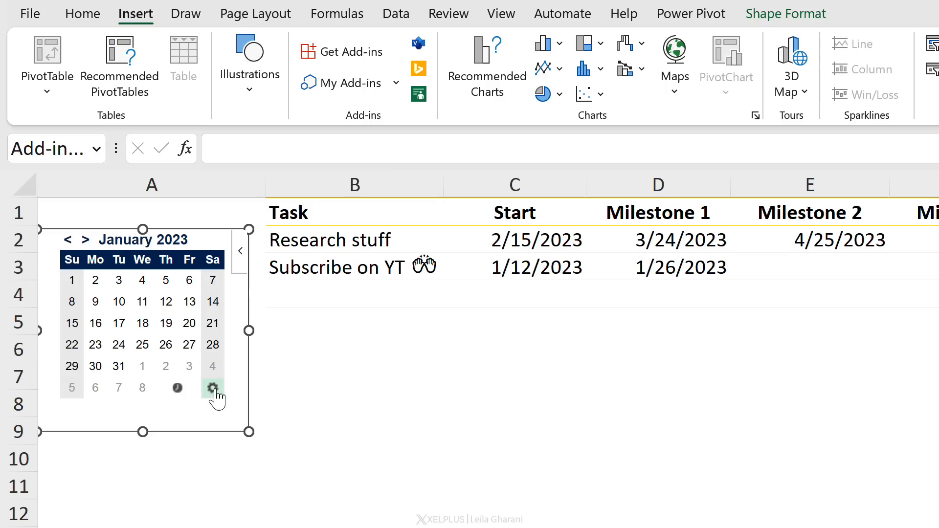
Step: Switch the calendar to the ISO system, show week numbers, and return to the worksheet
click(213, 387)
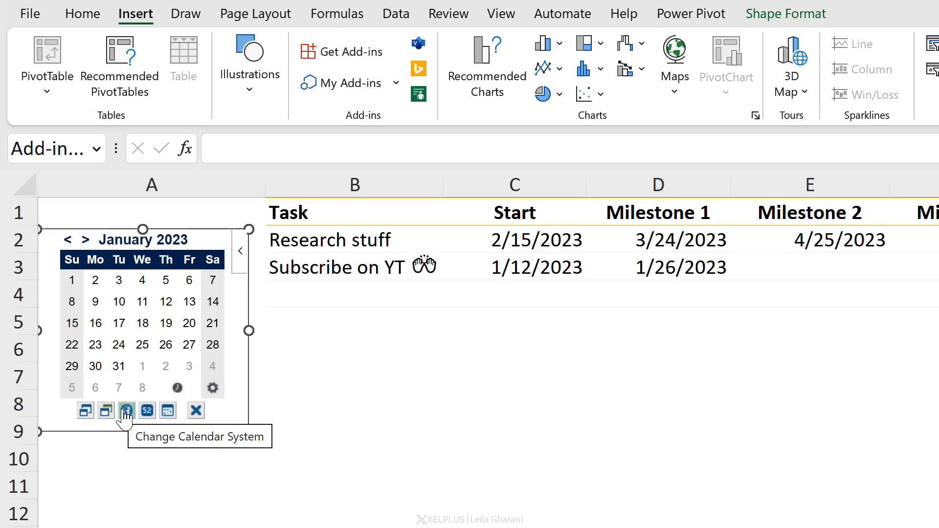
click(126, 411)
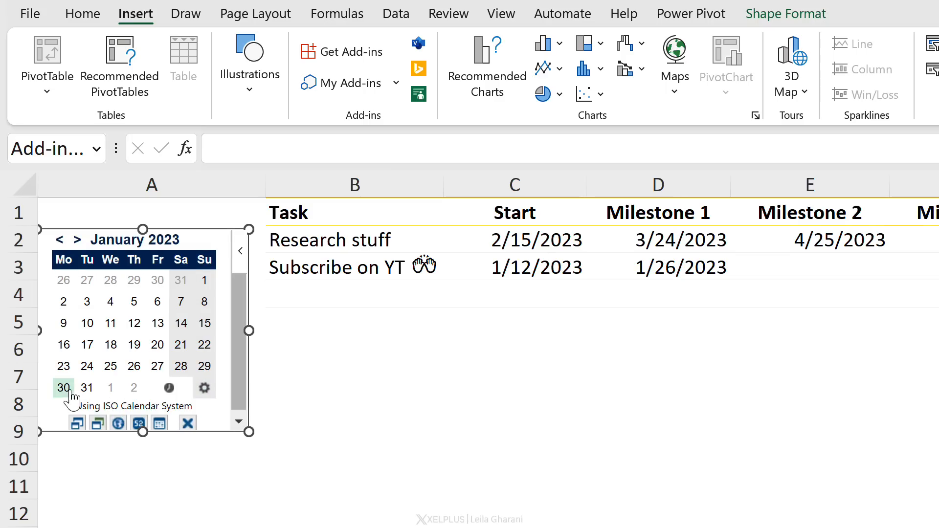
click(139, 422)
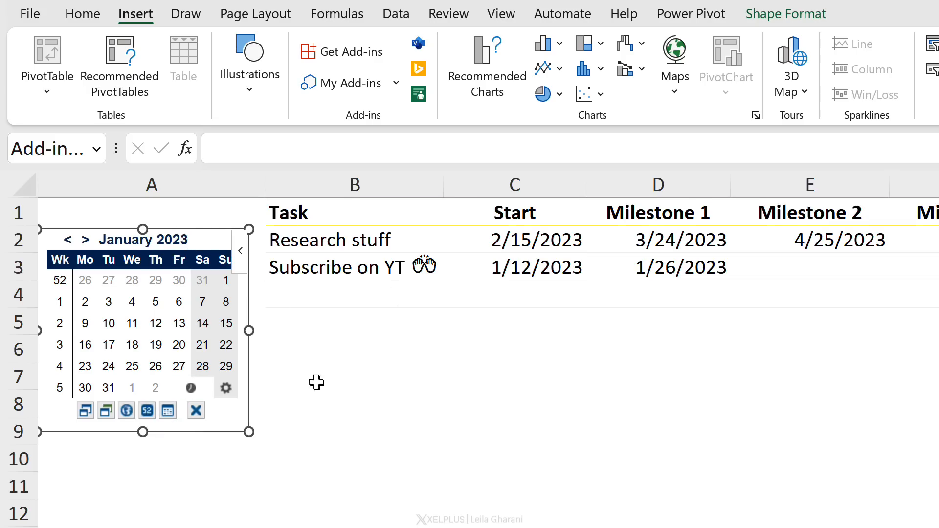
click(514, 376)
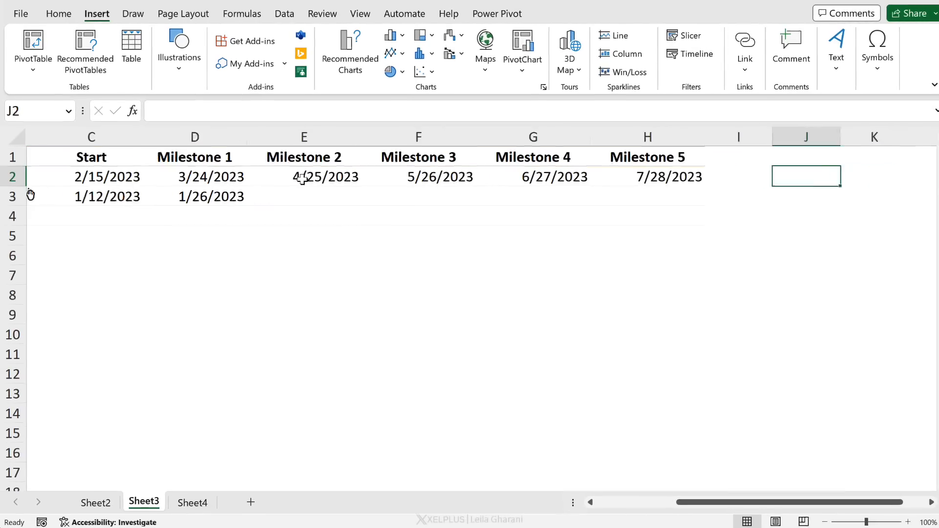
Step: Freeze the first column from cell A2 with View > Freeze First Column
click(304, 176)
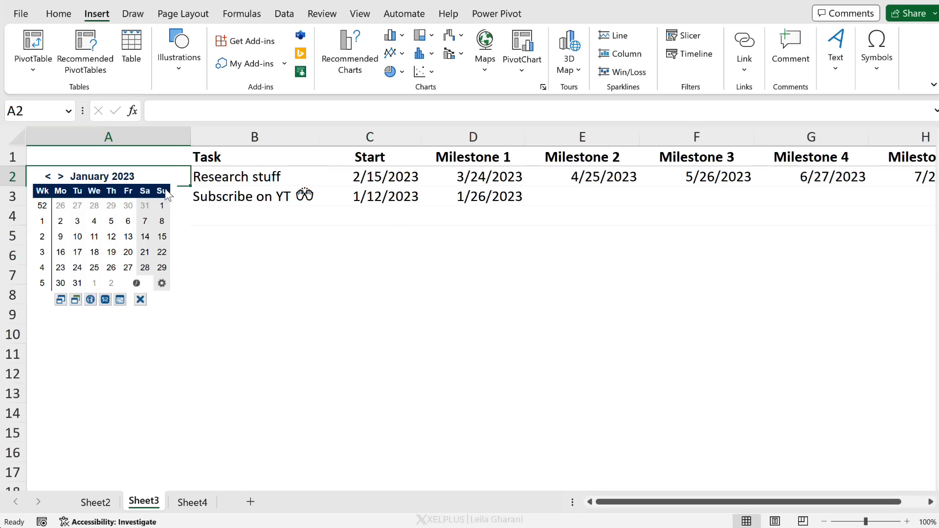
mouse_move(183, 288)
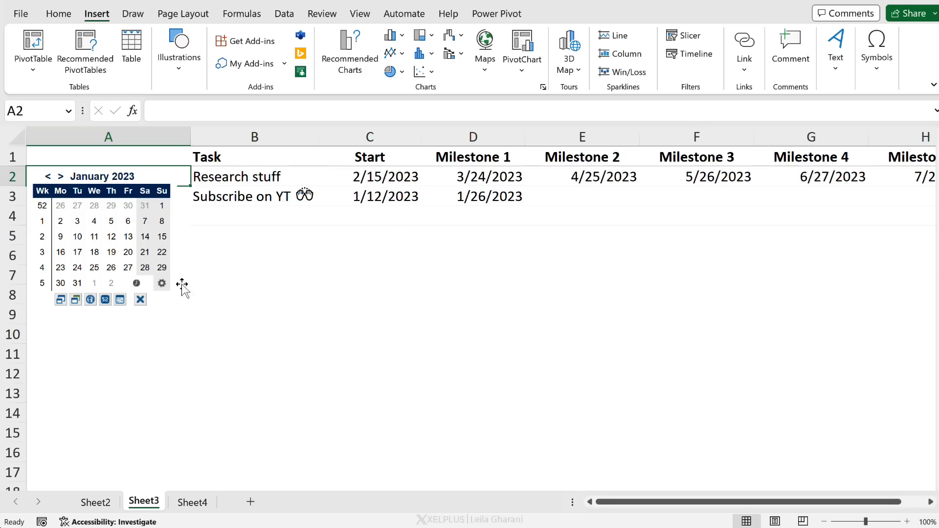
click(359, 14)
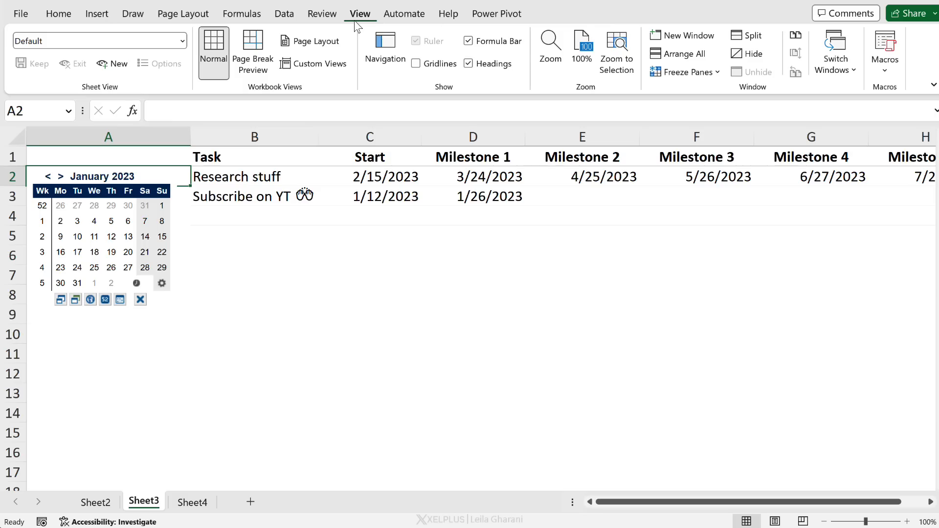
click(685, 71)
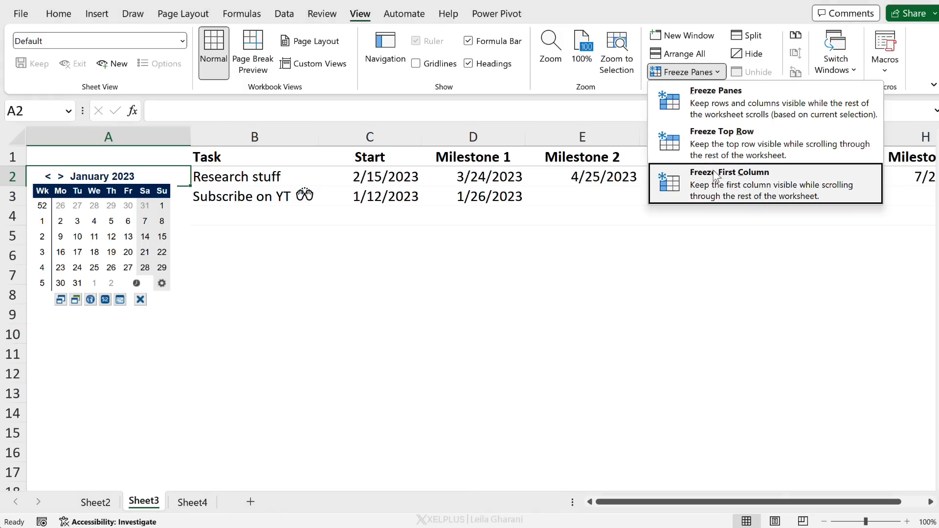
click(730, 172)
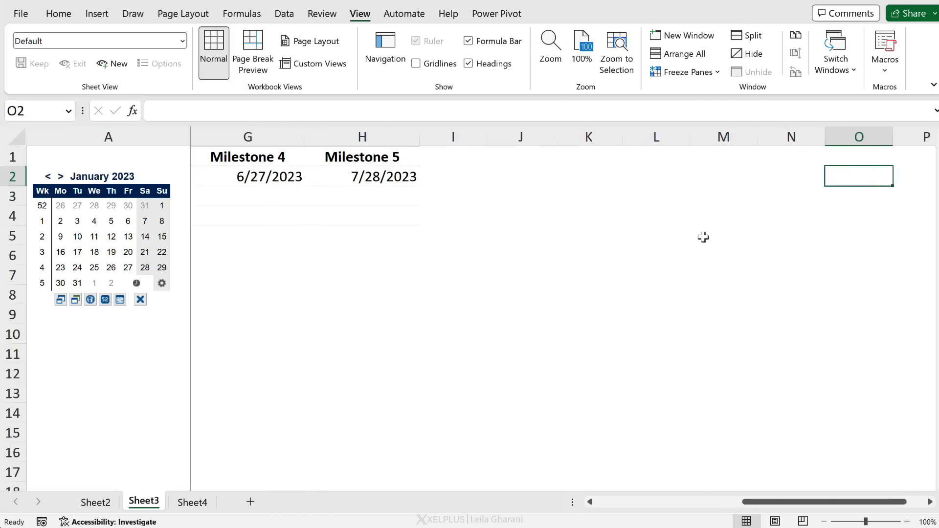
Step: Set the second task's Milestone 4 to 1/20/2023, then delete the calendar add-in
click(128, 252)
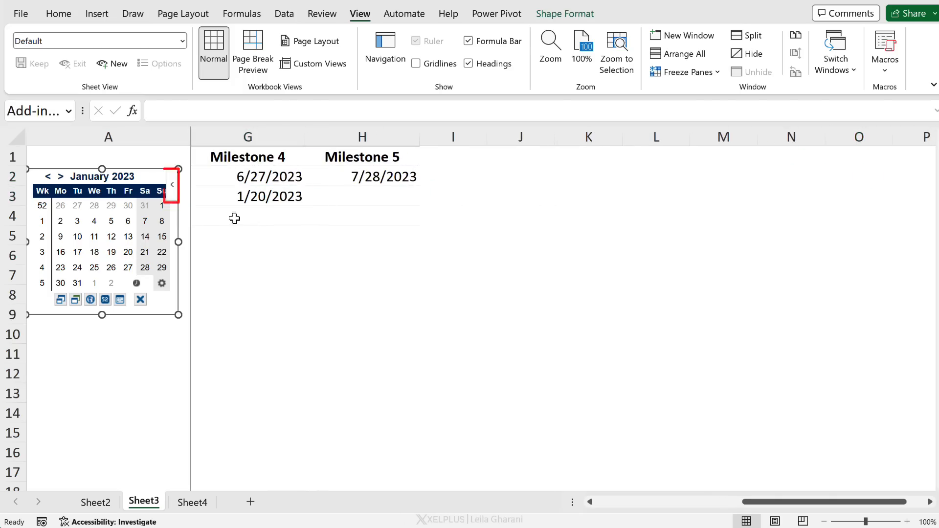
right_click(170, 184)
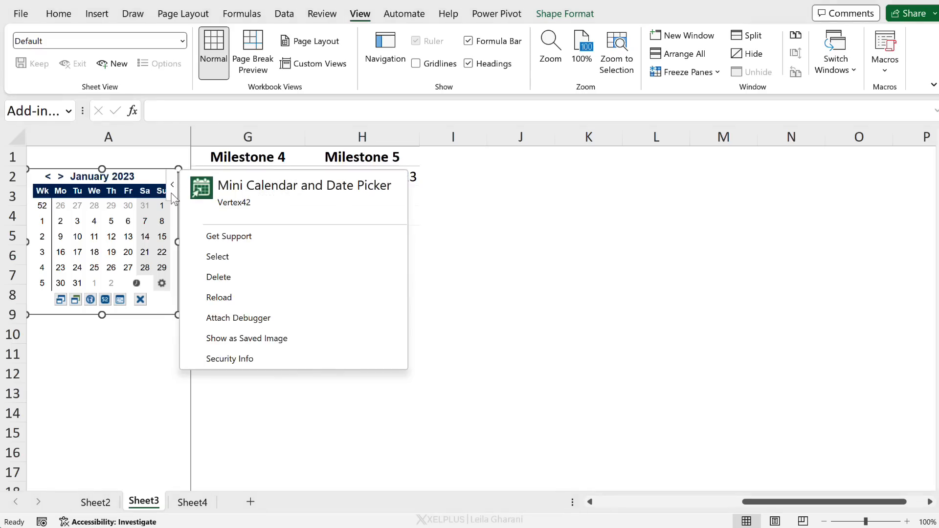
click(219, 277)
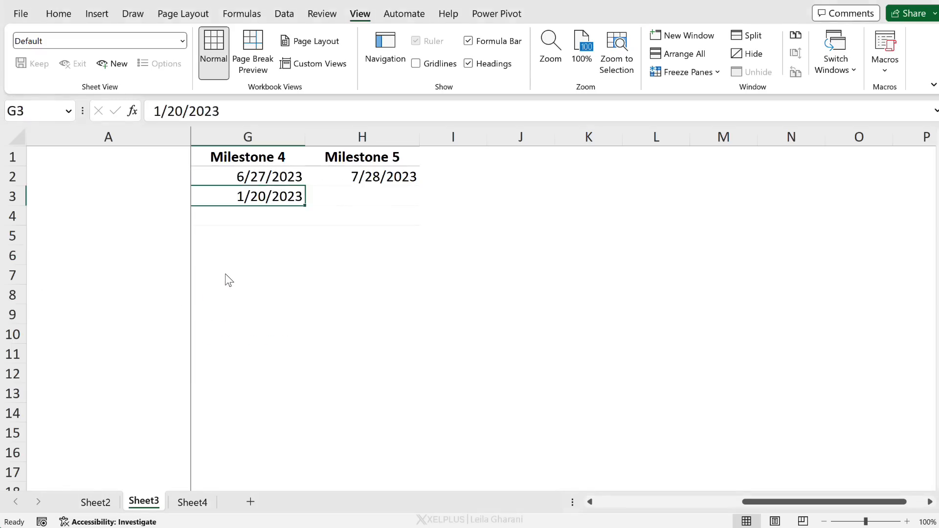
click(58, 14)
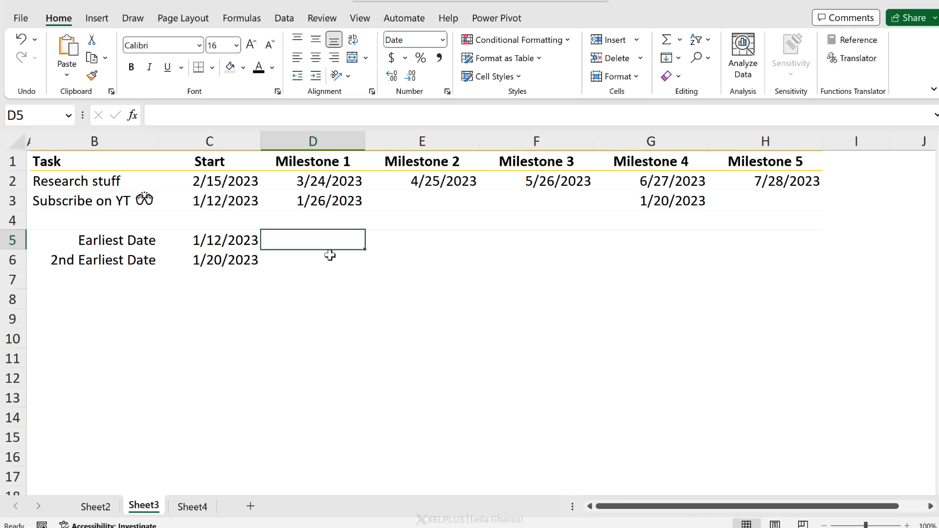
mouse_move(312, 241)
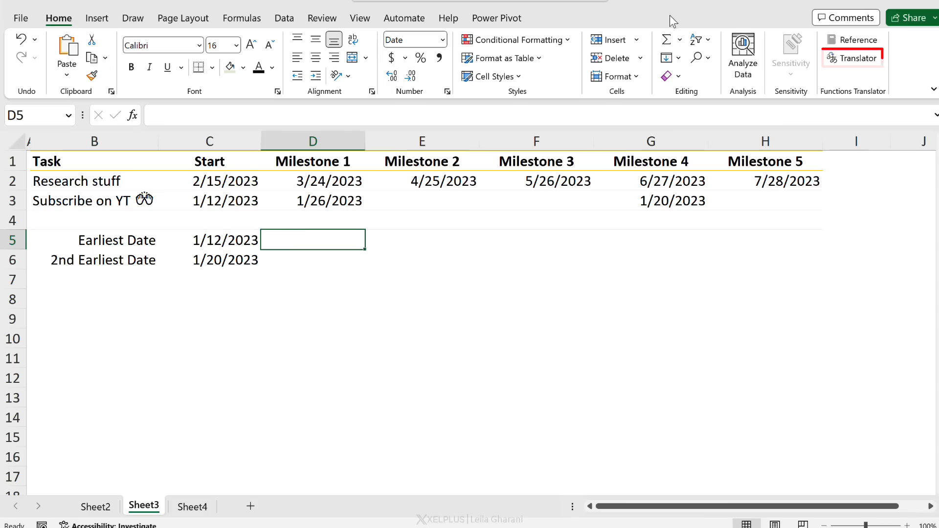
Step: Open Functions Translator, confirm English-to-German, and show the Financial function reference list
click(853, 58)
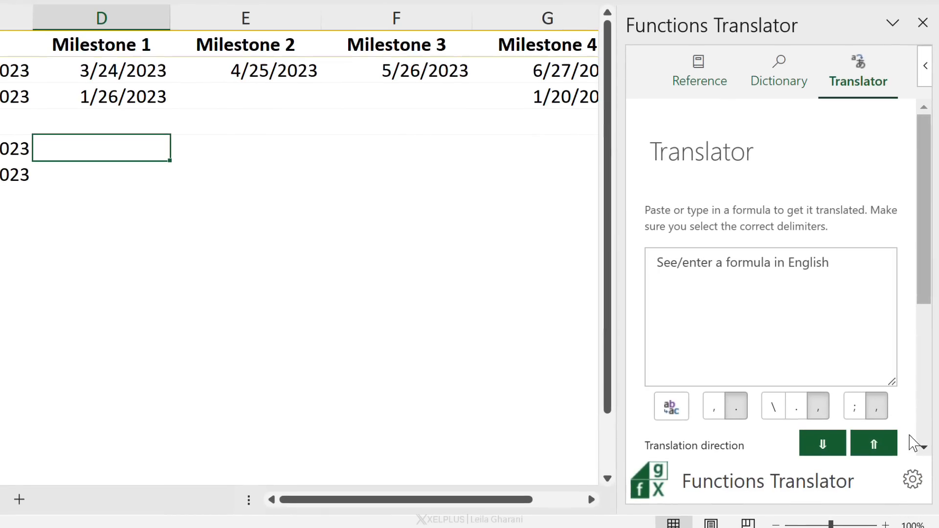
click(913, 480)
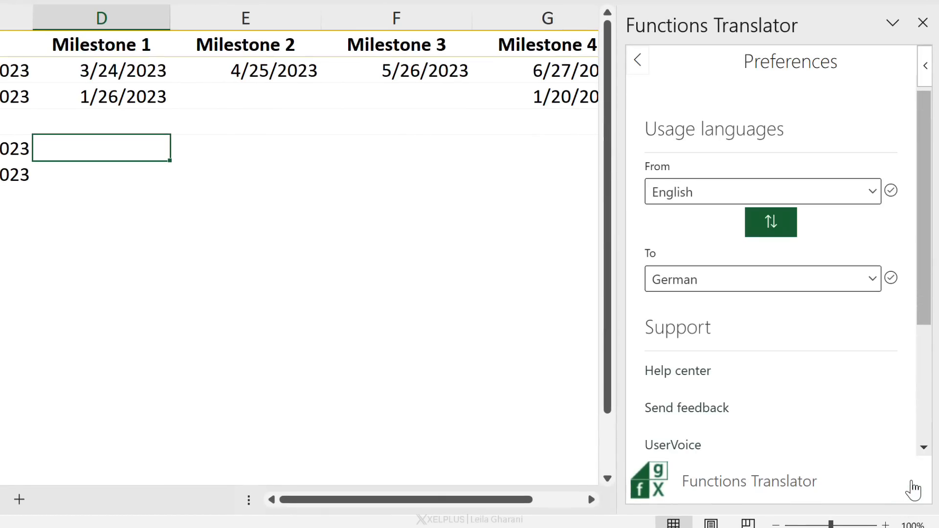
mouse_move(686, 198)
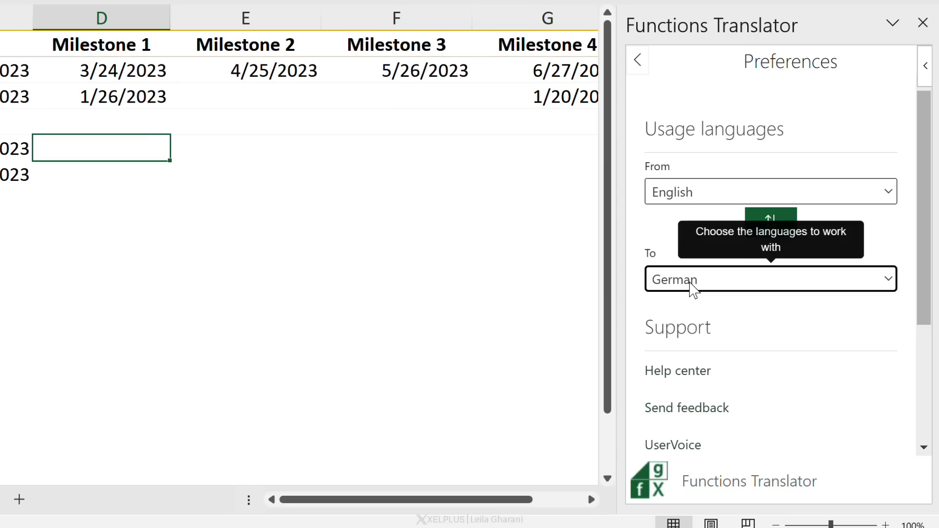
mouse_move(644, 120)
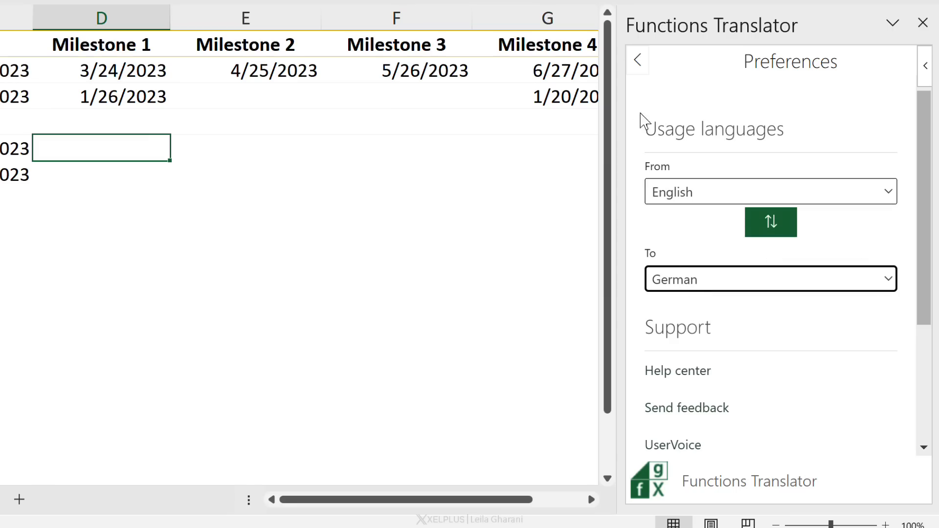
click(699, 71)
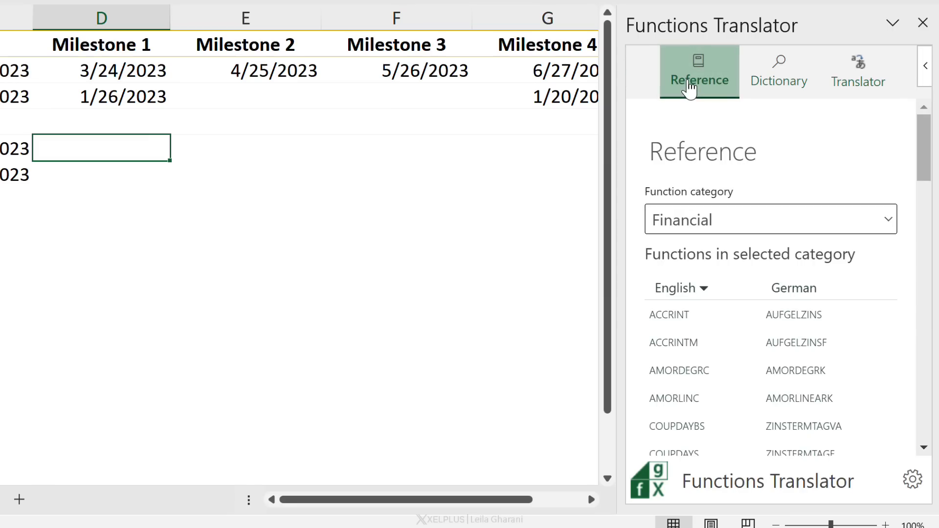
mouse_move(786, 114)
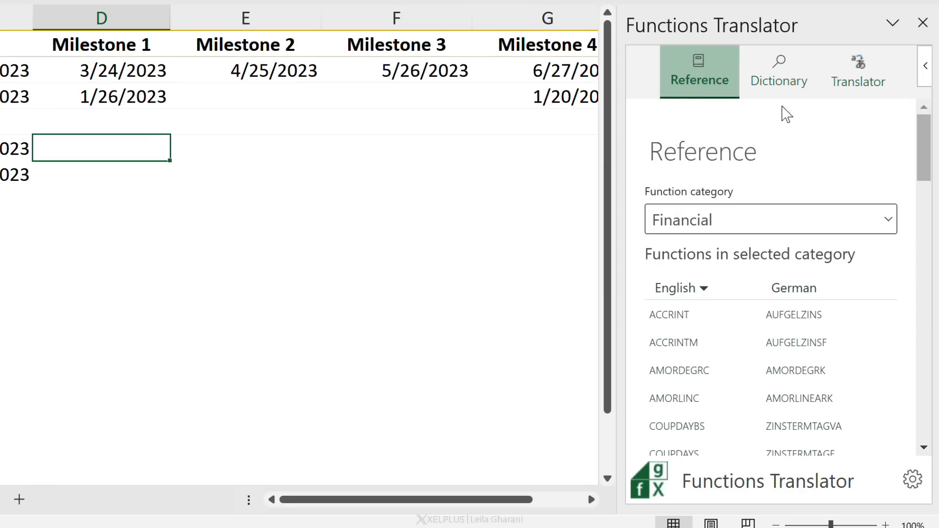
Step: Look up 'offset' in the Dictionary, showing OFFSET is BEREICH.VERSCHIEBEN in German
click(778, 71)
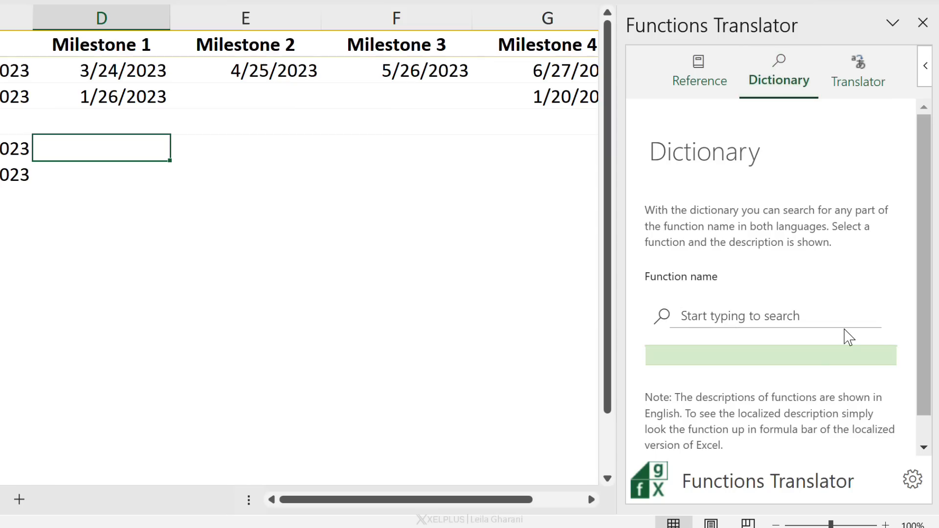
text(offset)
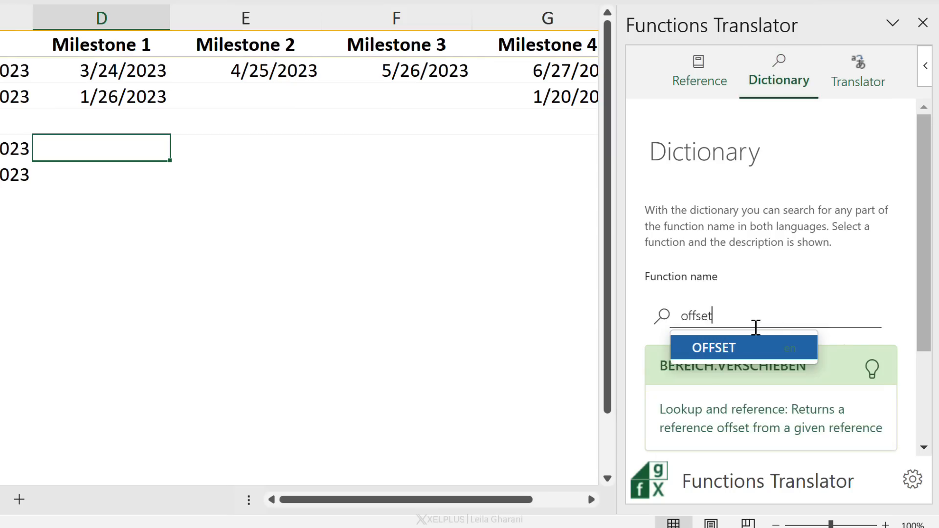
click(712, 347)
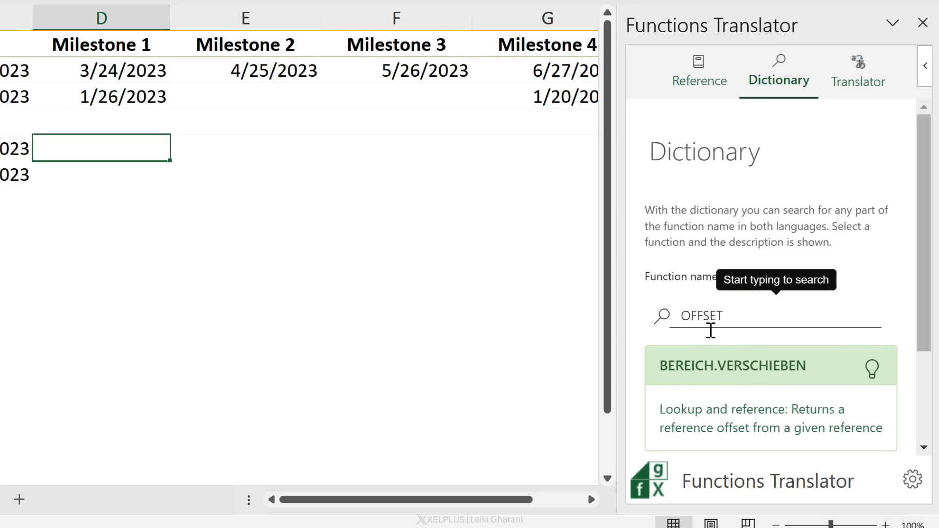
click(858, 71)
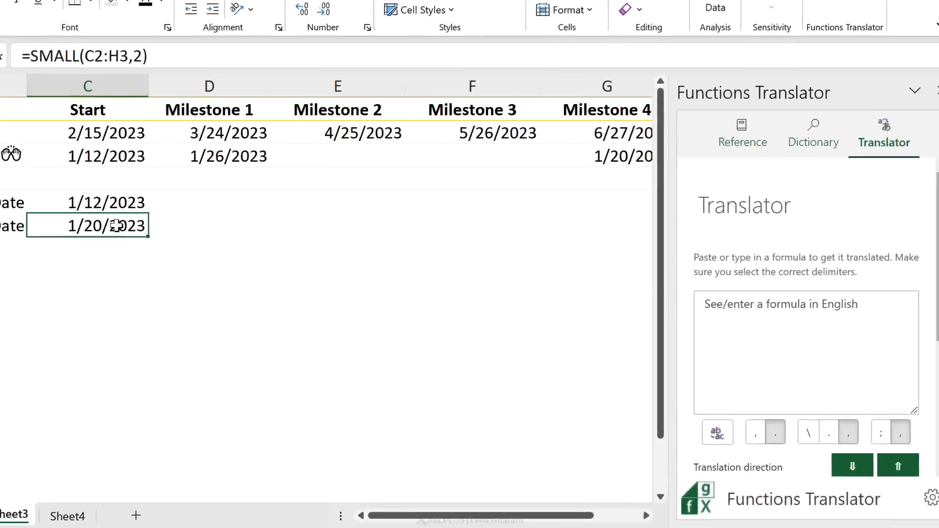
Step: Paste =SMALL(C2:H3,2) into the formula translator and translate it to German
key(ctrl+v)
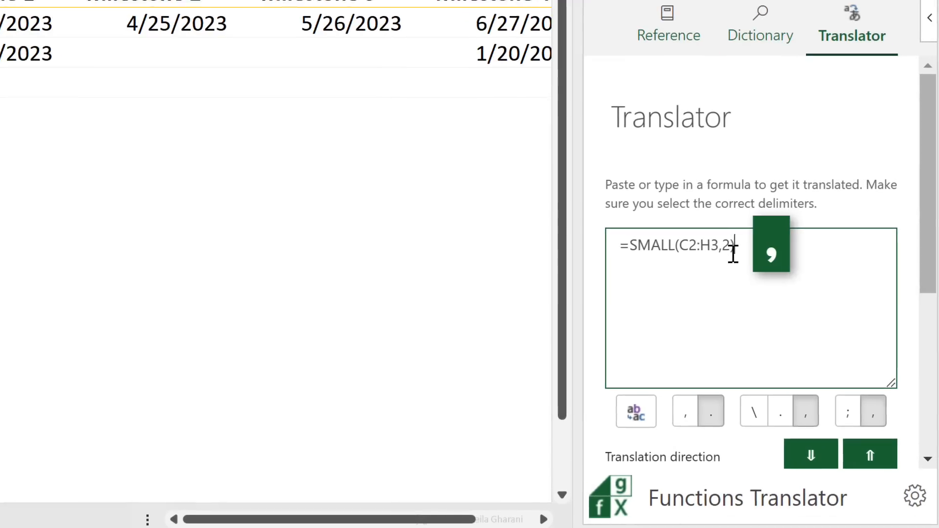
text())
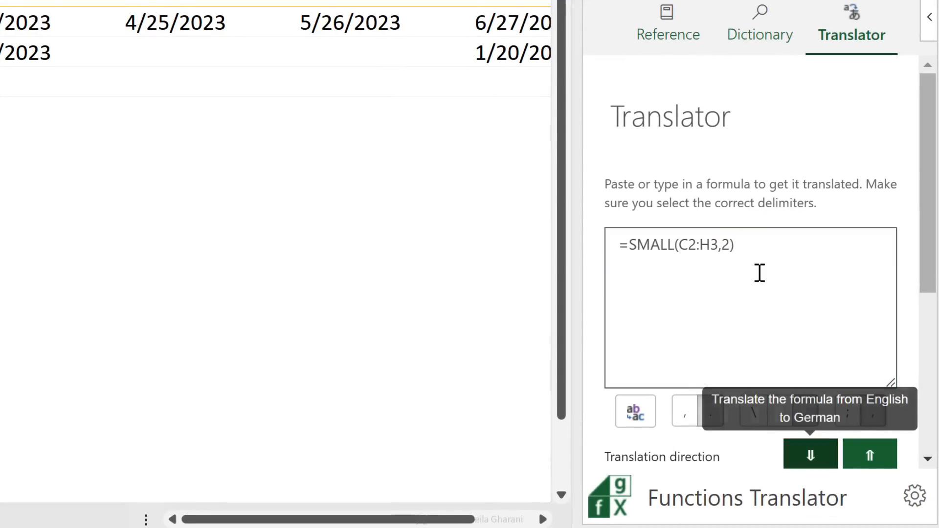
click(809, 453)
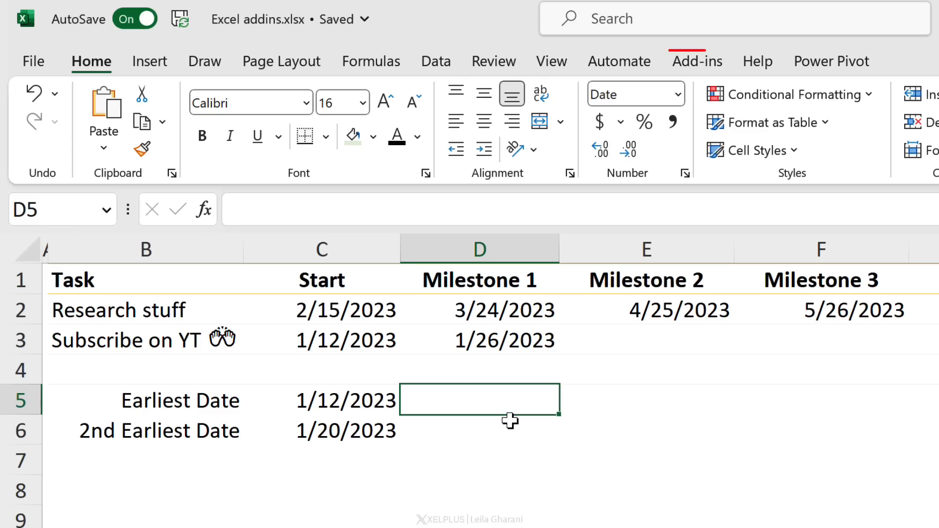
Step: Insert the Czech letter Ú into D5 from Symbols and Characters' Czech language set
click(696, 61)
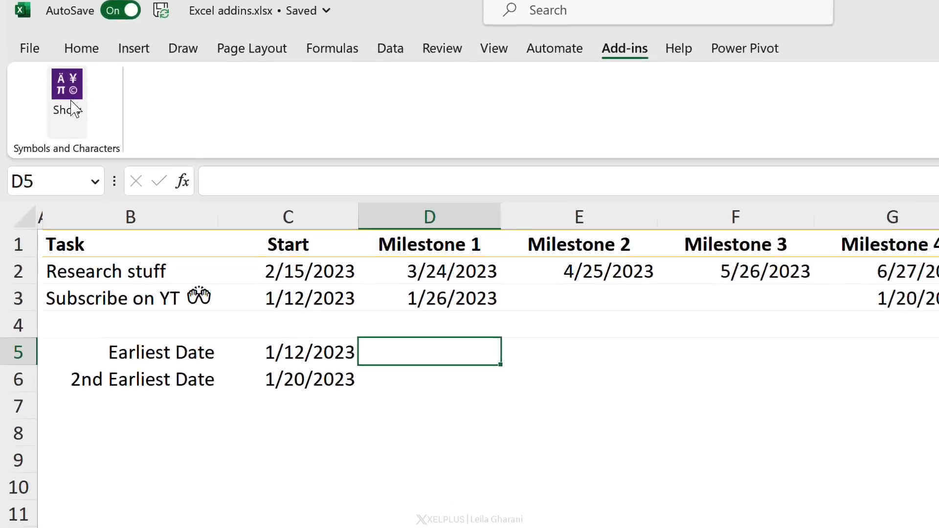
click(67, 88)
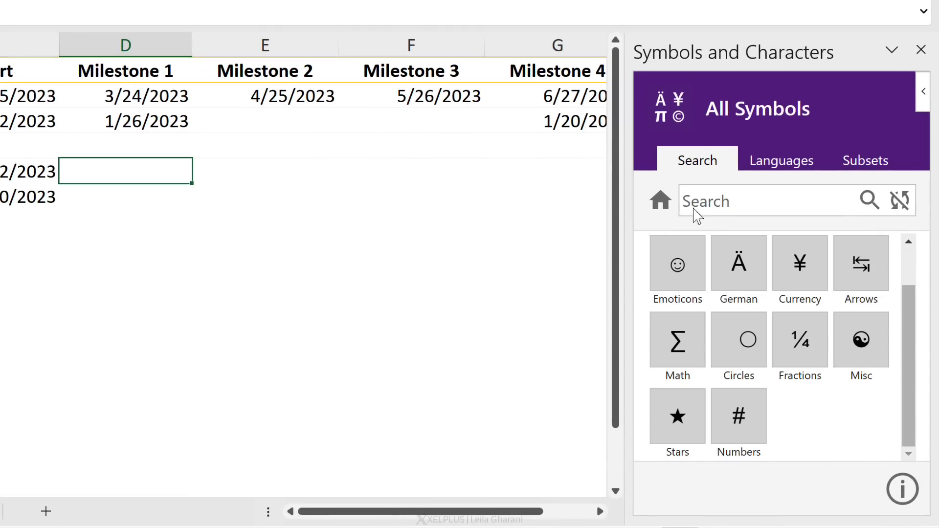
mouse_move(767, 356)
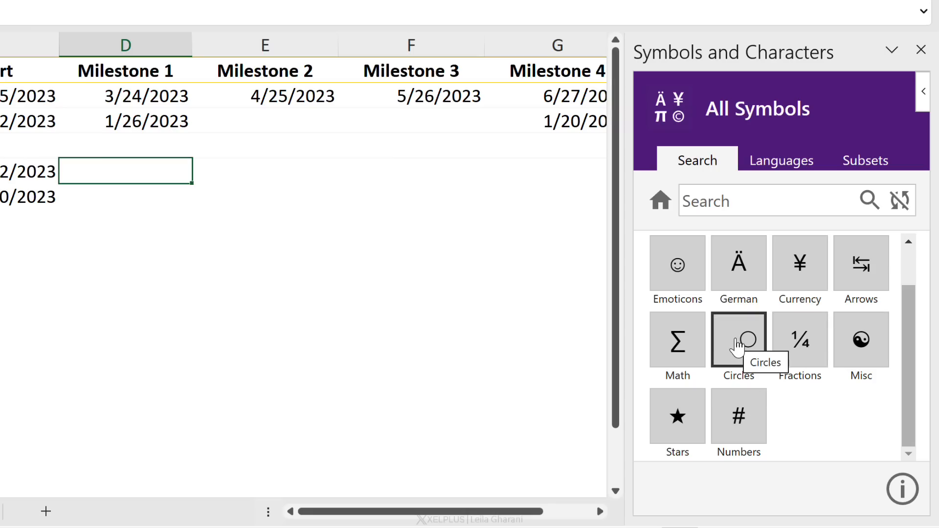
mouse_move(781, 160)
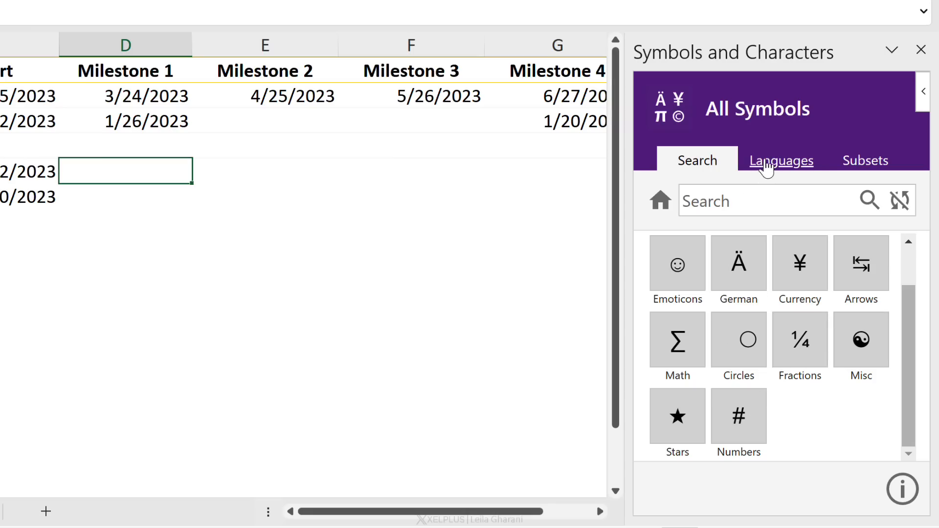
click(780, 160)
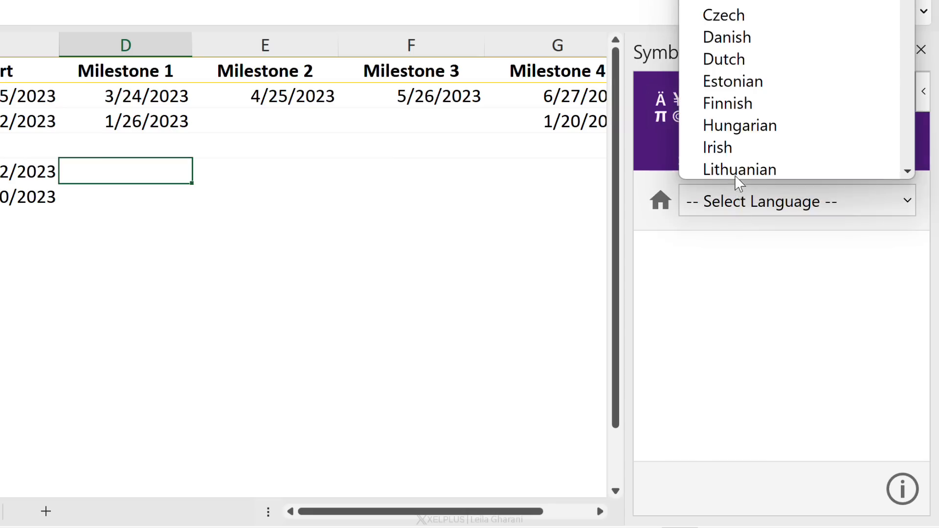
click(723, 14)
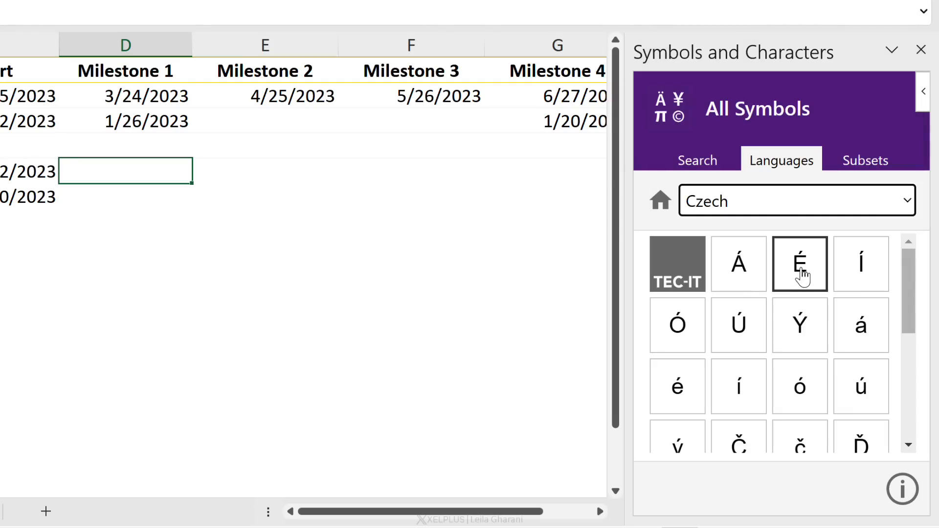
click(738, 324)
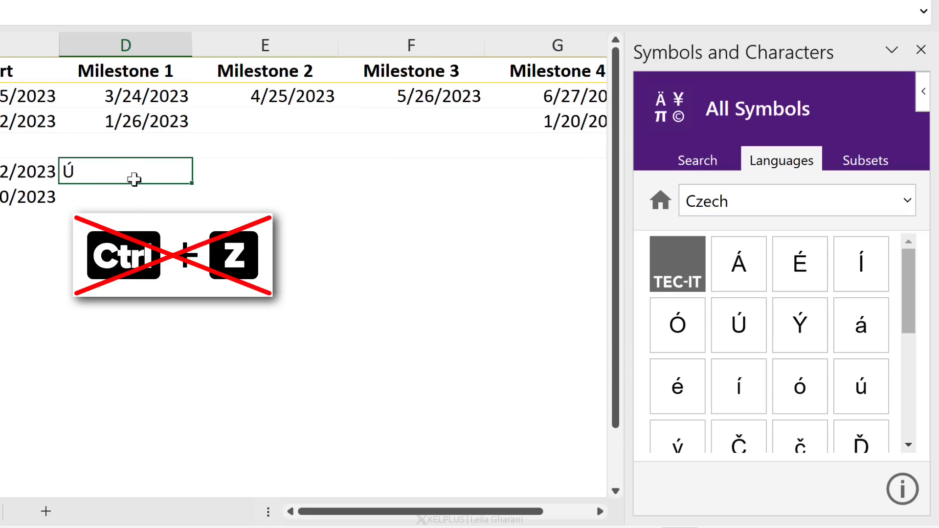
click(696, 160)
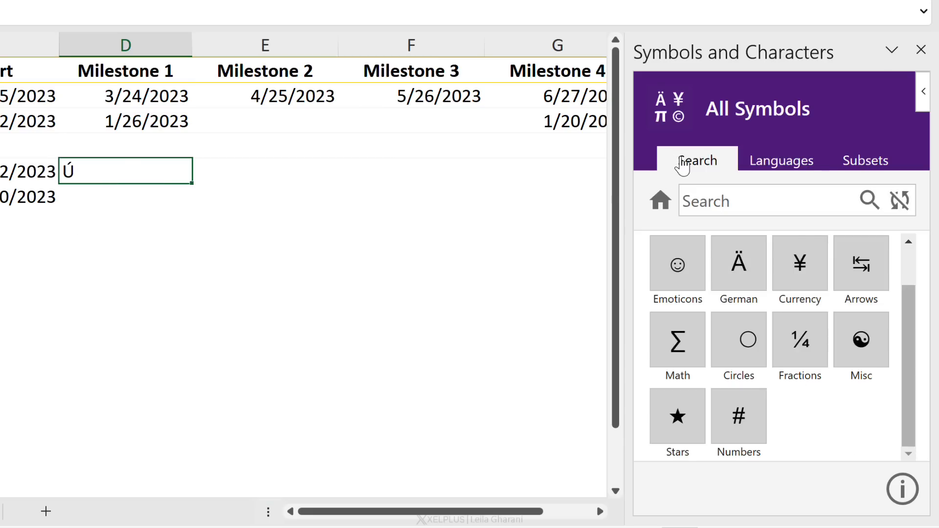
Step: Search the symbols for 'Circle' and scroll through the results
text(Circle)
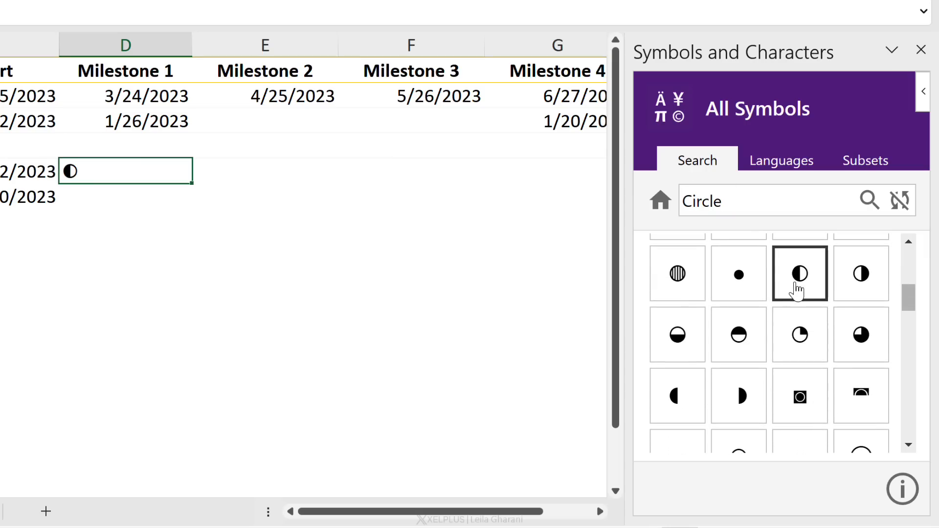
scroll(down, 3)
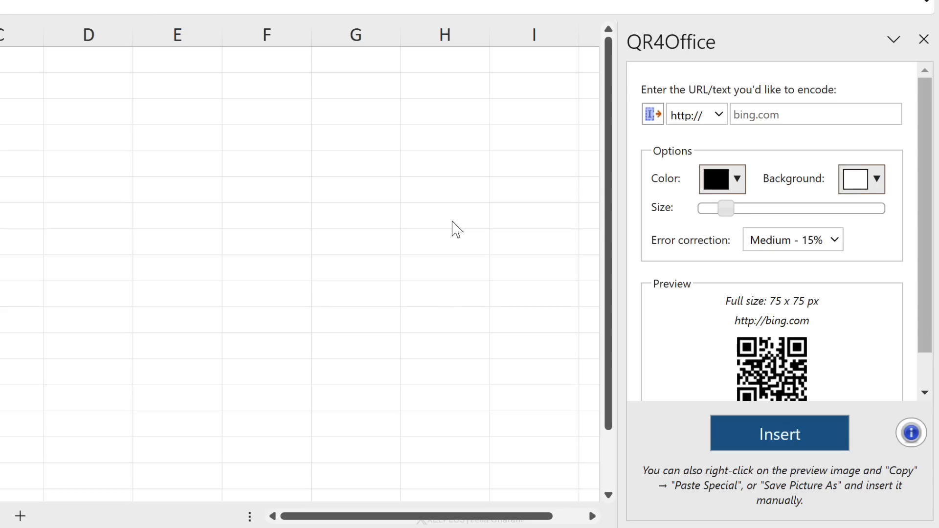
mouse_move(499, 308)
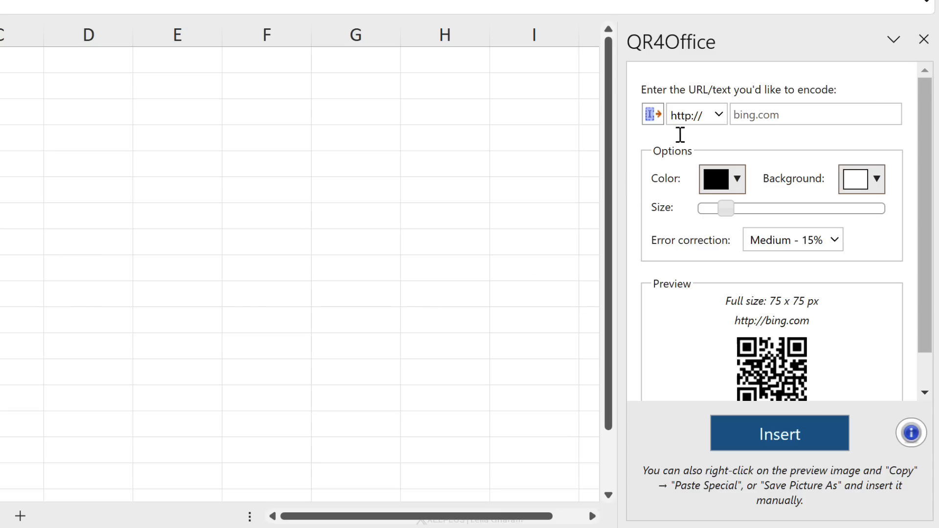
Step: Insert a QR code for xelplus.com/courses and move it to column D
click(814, 115)
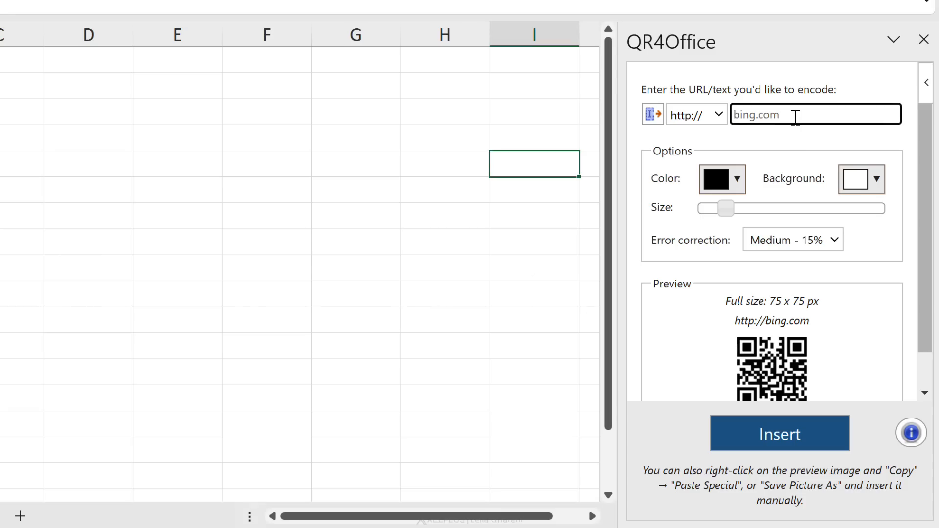
text(xelplus.com/courses)
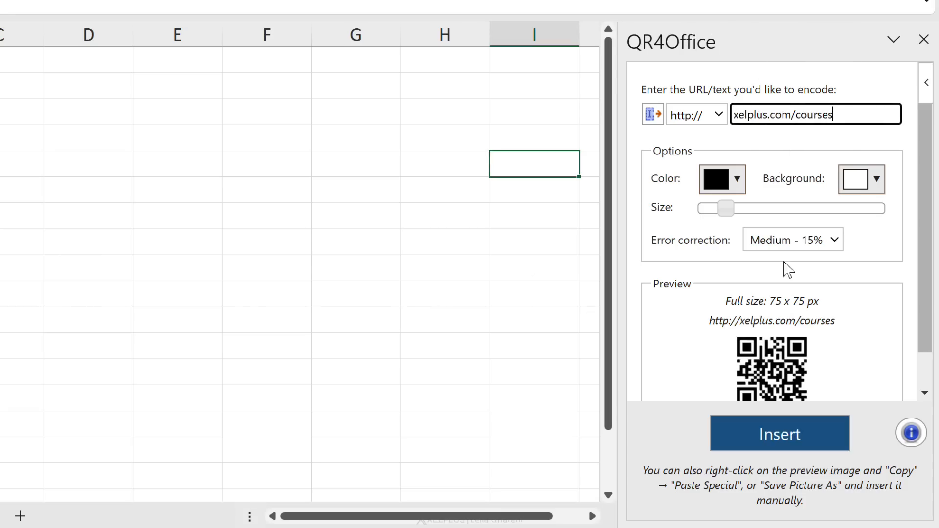
mouse_move(782, 376)
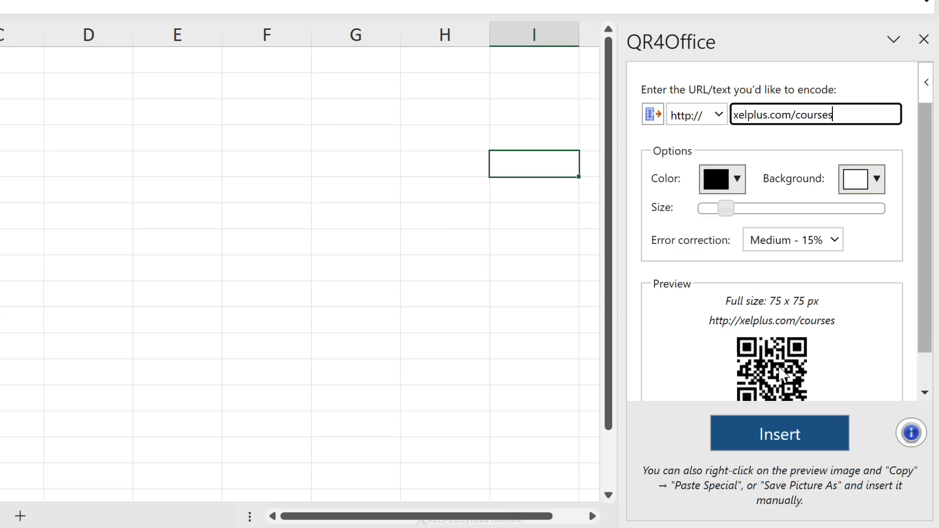
click(780, 433)
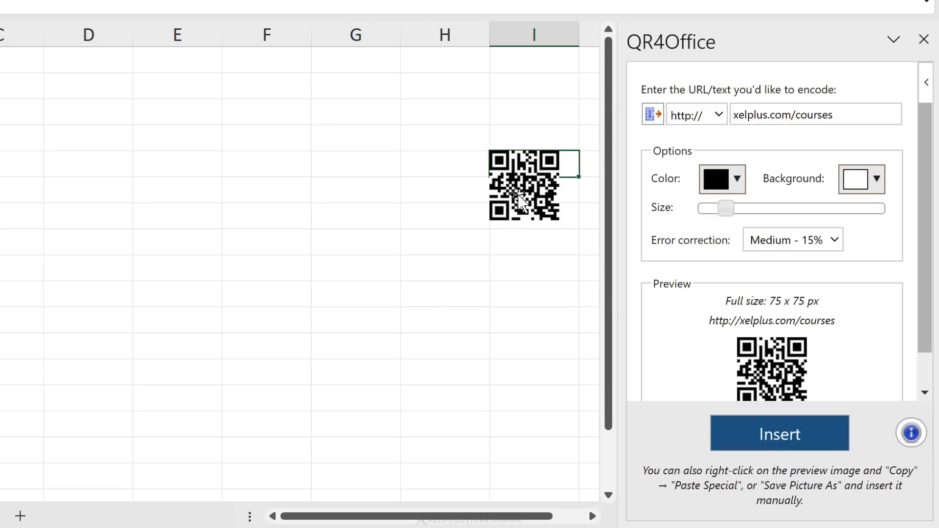
drag(524, 184, 64, 164)
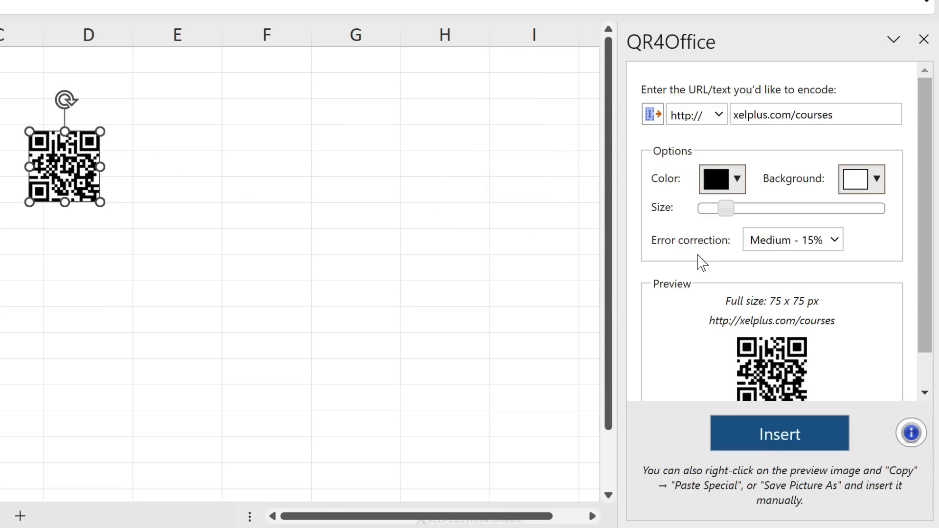
Step: Insert a second, 231 px QR code with High - 30% error correction
click(792, 240)
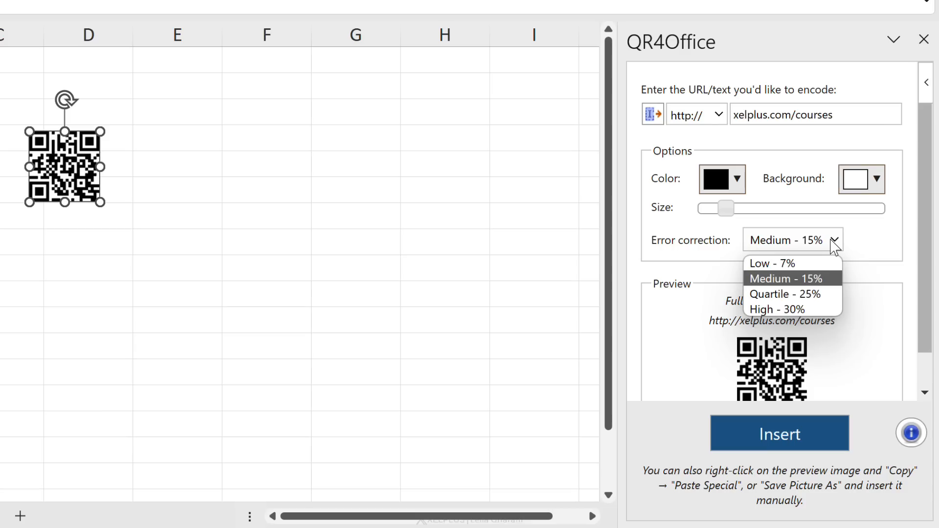
click(776, 309)
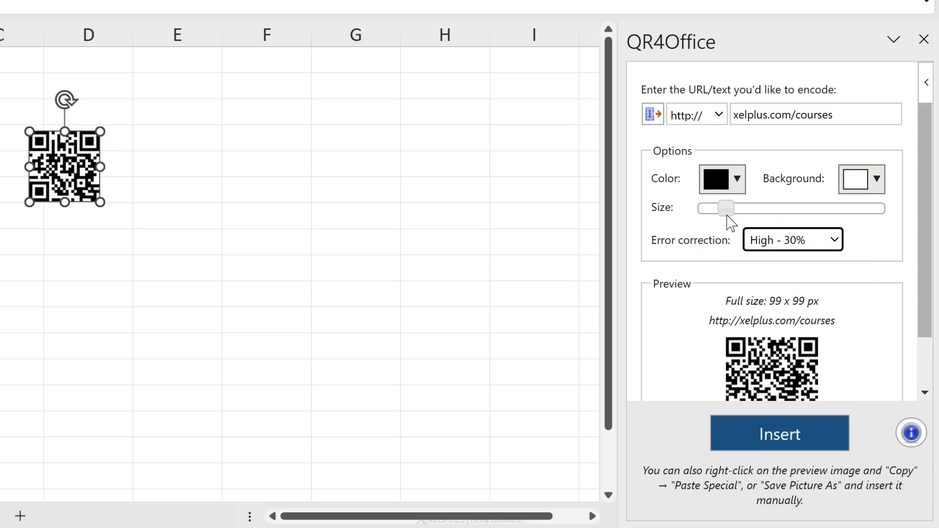
drag(725, 208, 779, 208)
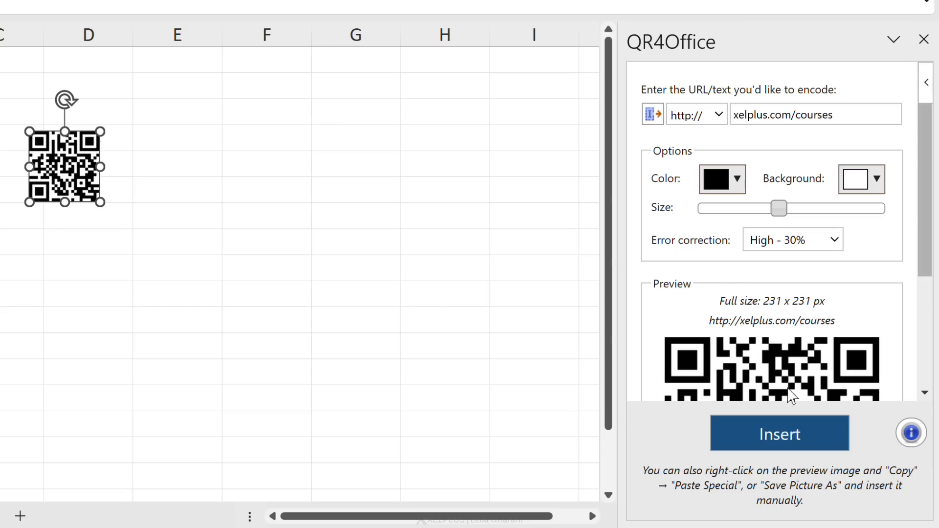
click(779, 434)
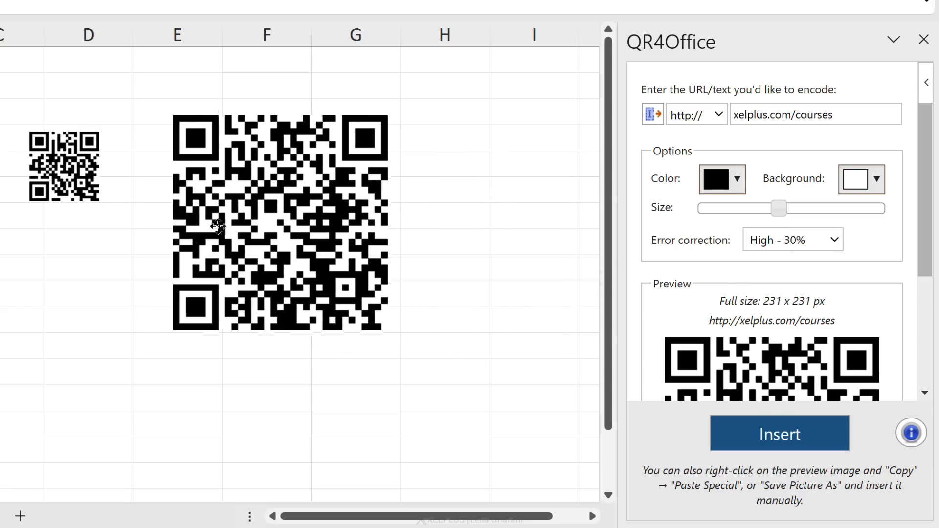
click(279, 221)
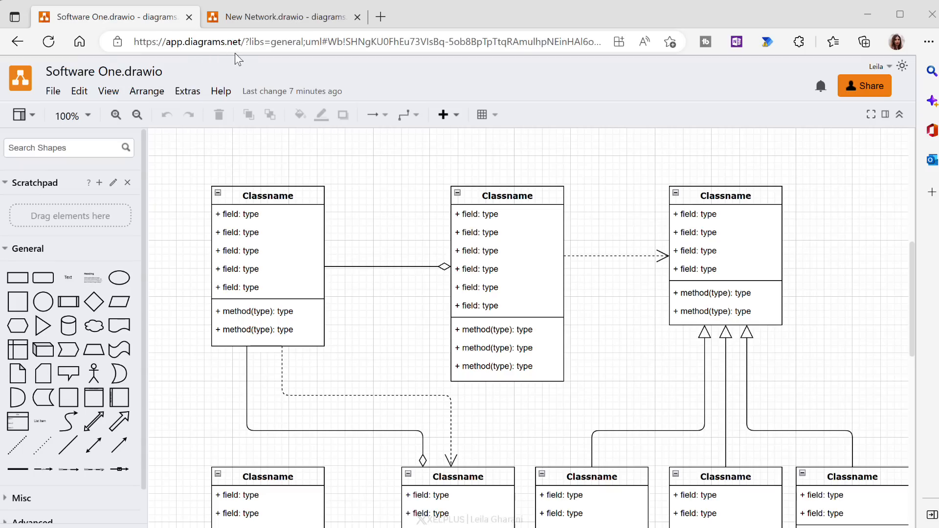
mouse_move(265, 160)
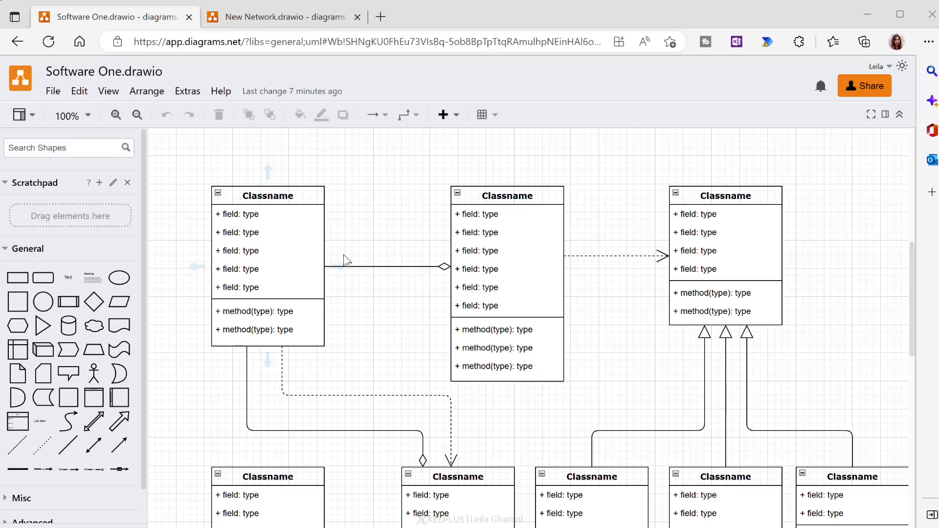
Step: In the New Network diagram, drop a Cloud shape onto the top connector line
click(281, 17)
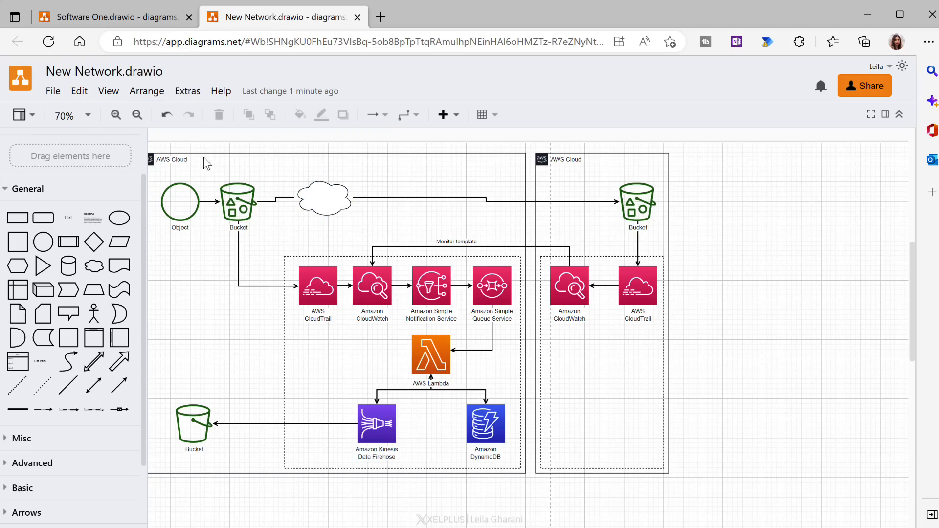
click(53, 91)
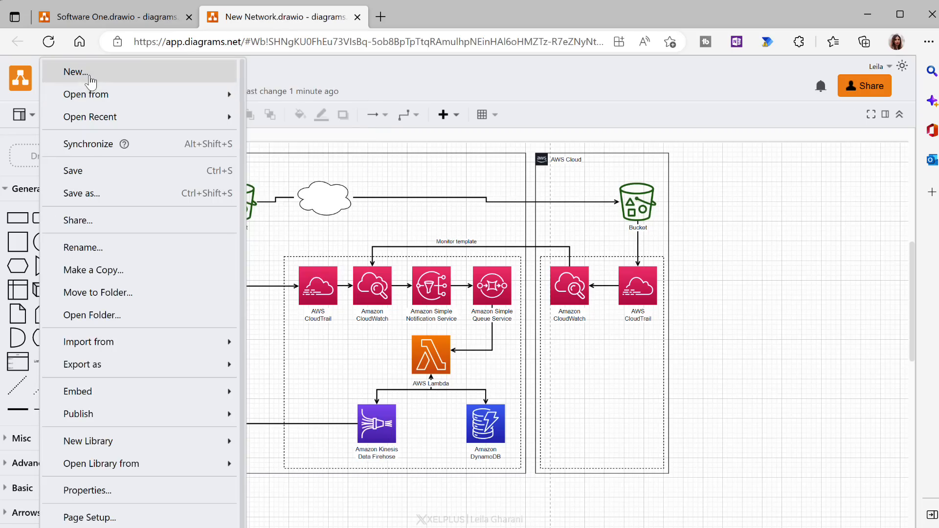
click(75, 72)
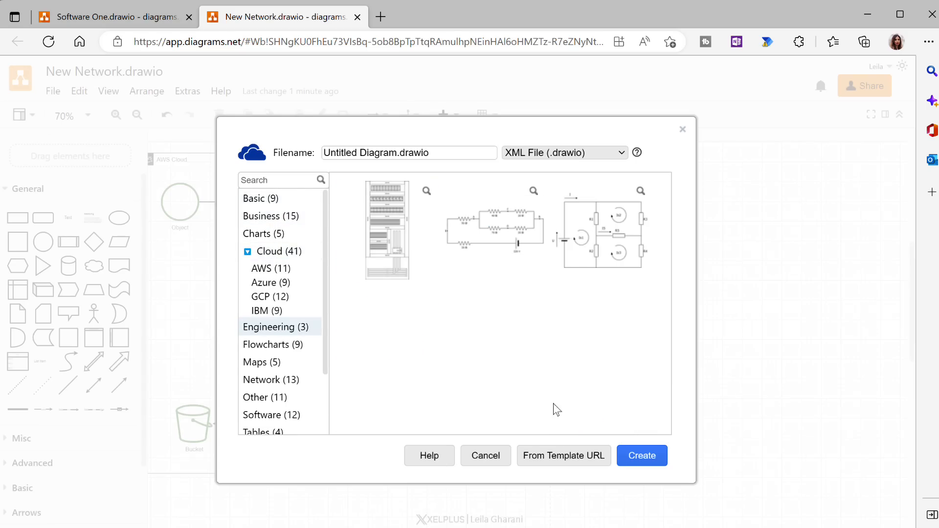
click(485, 456)
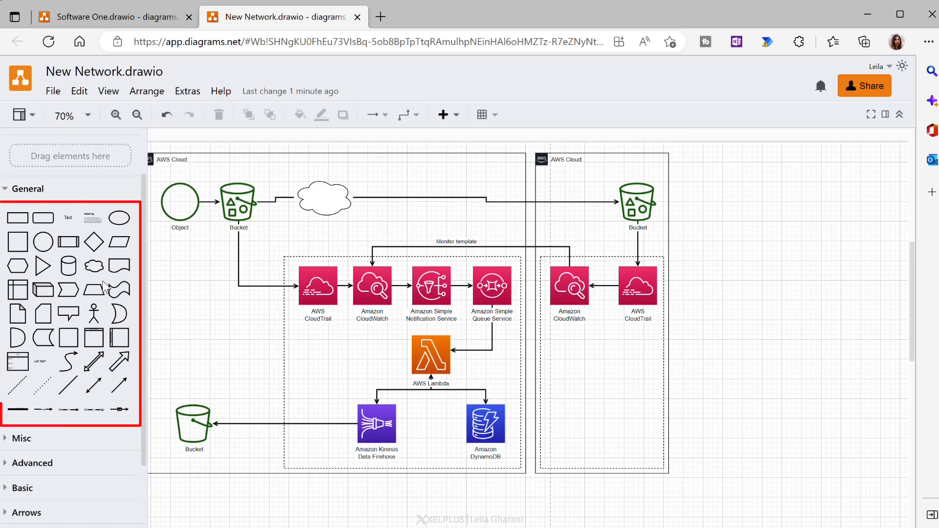
drag(93, 267, 530, 332)
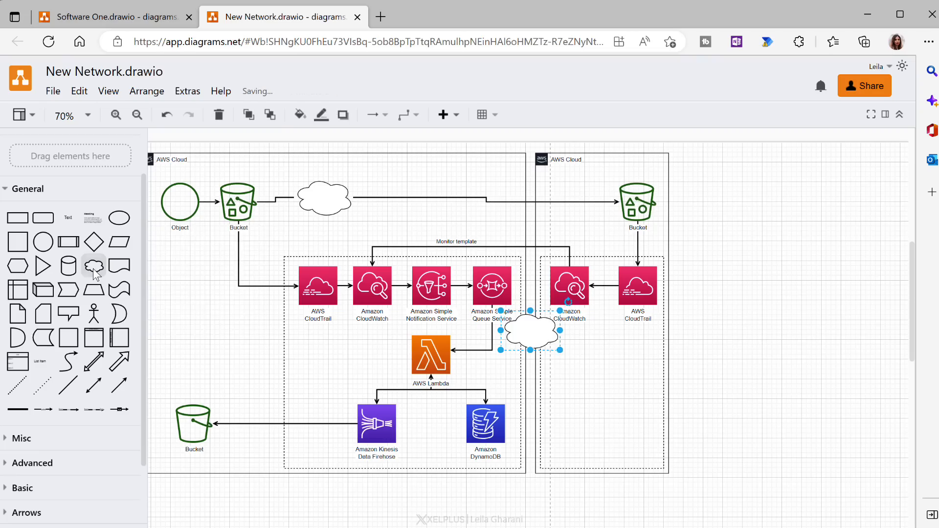
drag(530, 333, 485, 197)
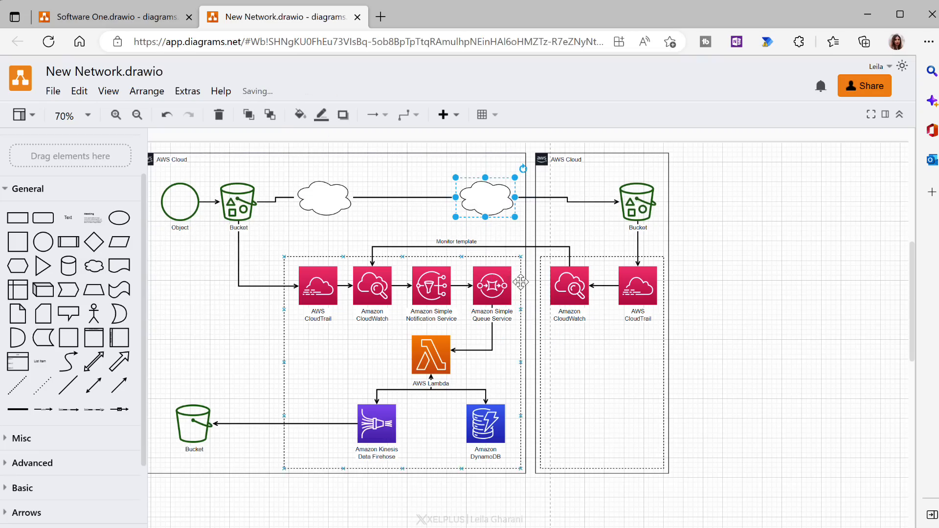
mouse_move(752, 189)
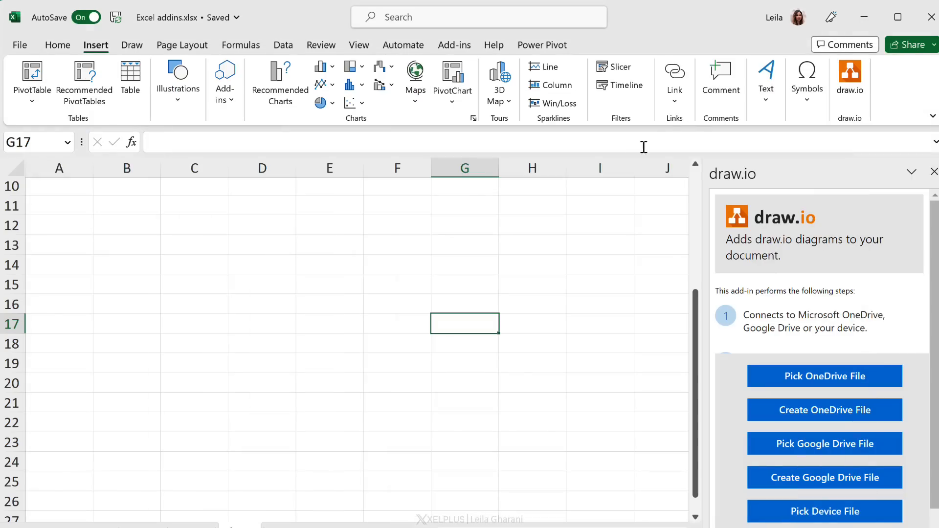
mouse_move(599, 325)
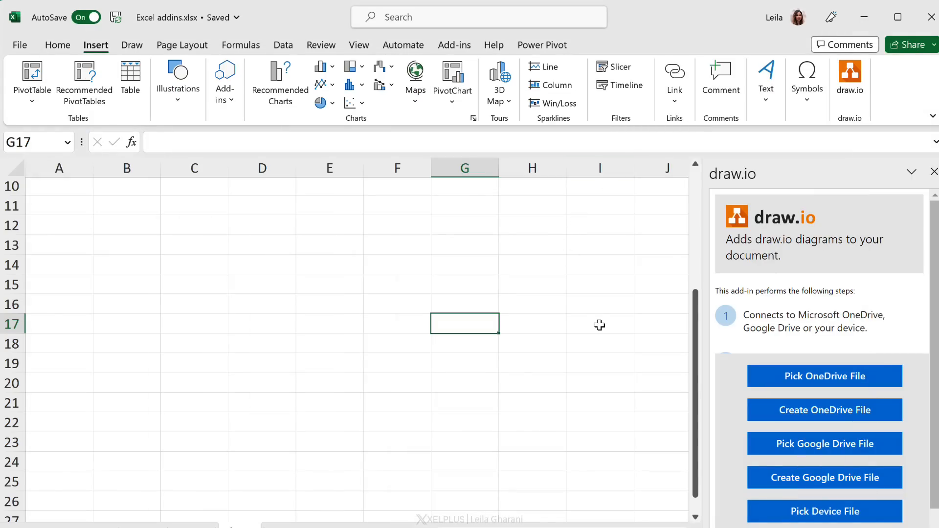
mouse_move(597, 326)
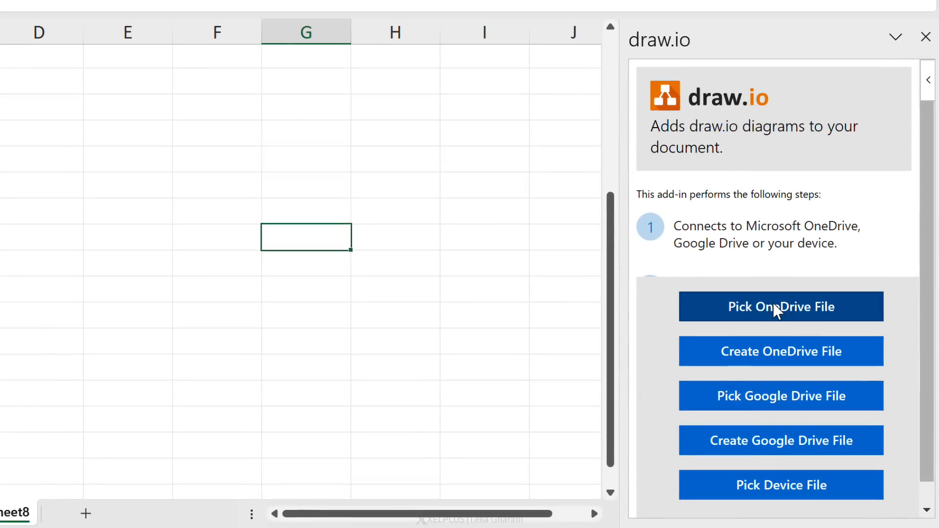
Step: Pick New Network.drawio from OneDrive and insert the diagram into the worksheet
click(781, 306)
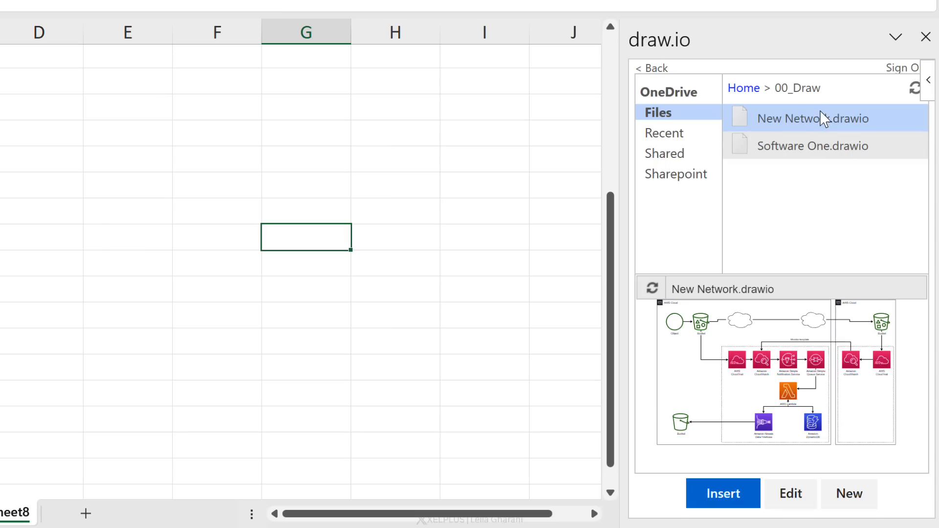
click(722, 494)
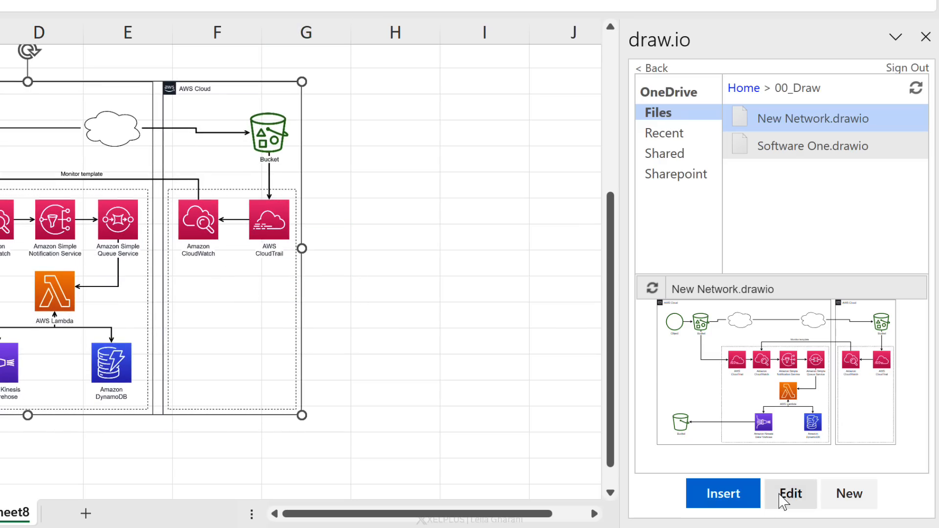
click(790, 494)
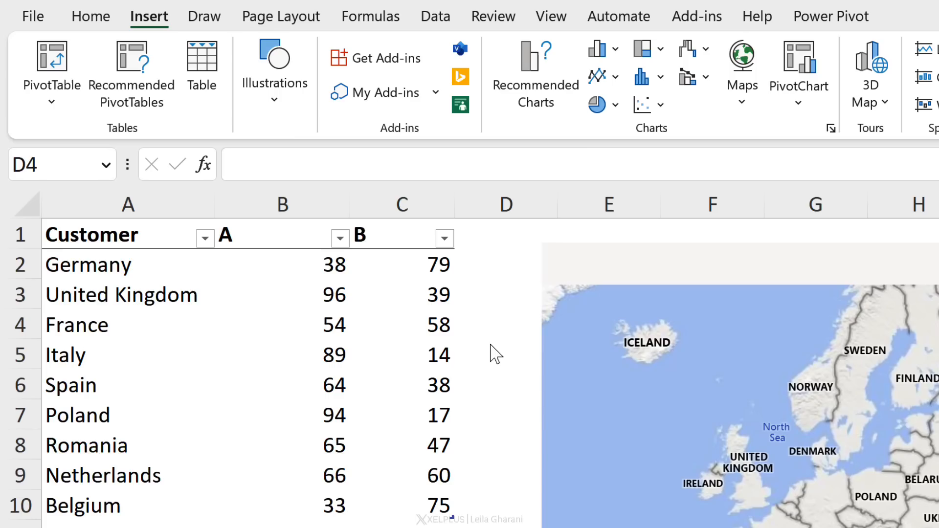
mouse_move(722, 347)
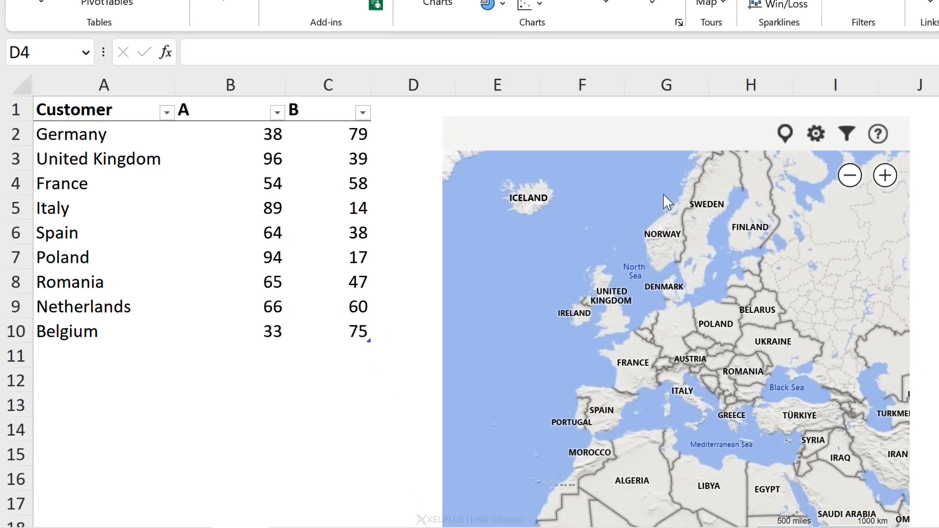
mouse_move(149, 186)
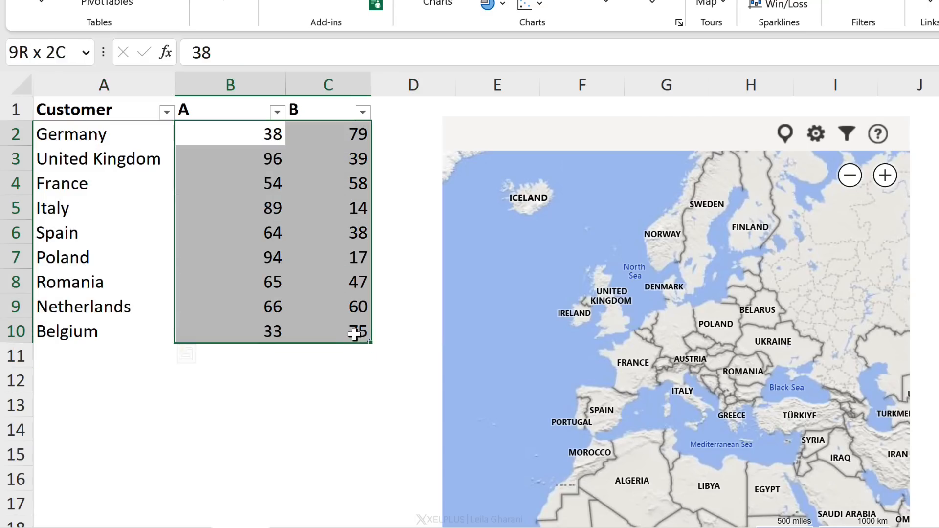
Step: Select the Customer table A1:C10, then focus the Bing Maps add-in
click(230, 208)
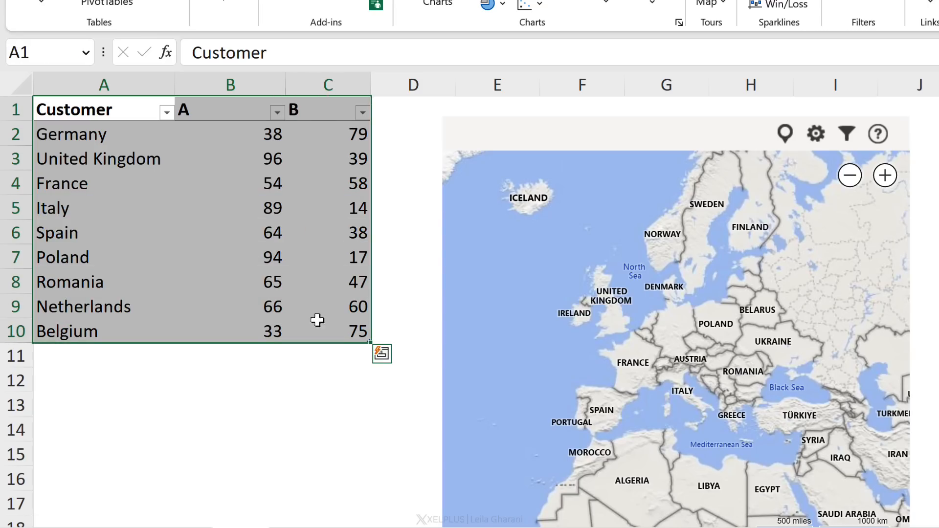
click(785, 133)
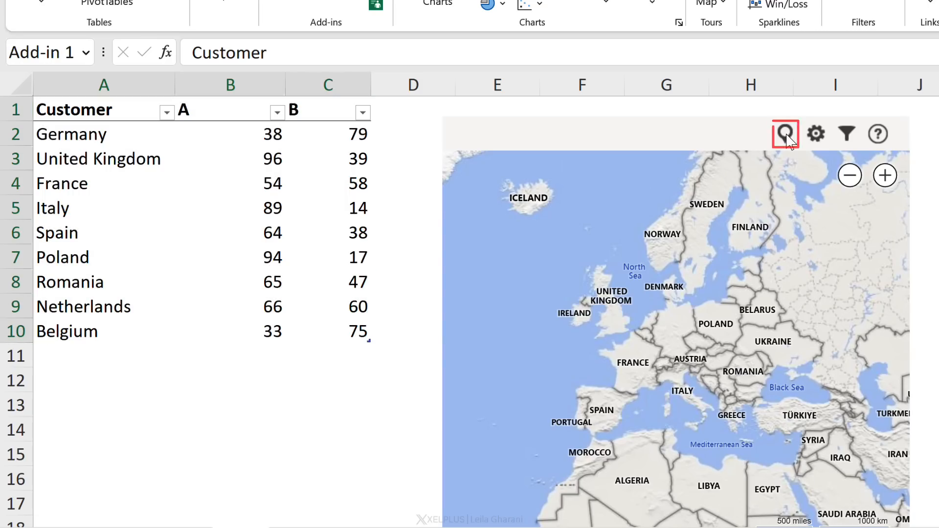
Step: Show customer locations as map pies, add Austria with value 100, and inspect its pie
click(785, 133)
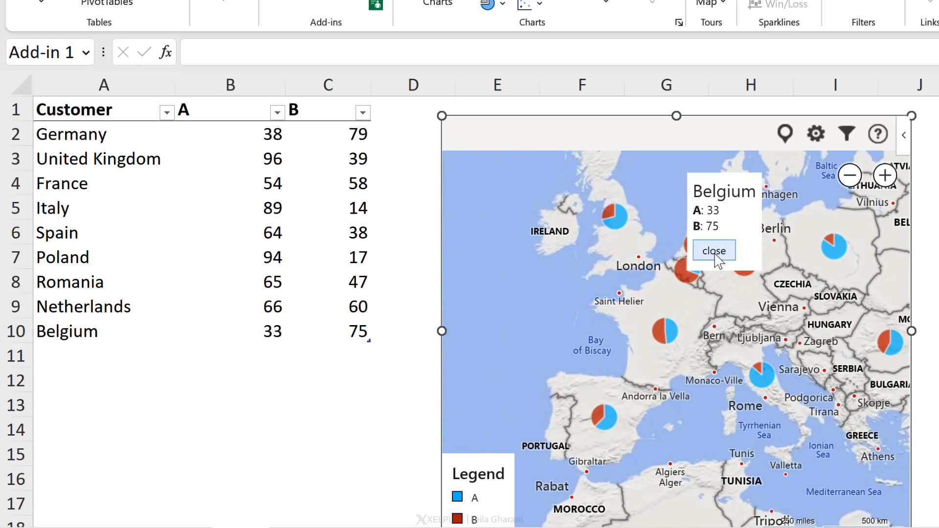
click(712, 251)
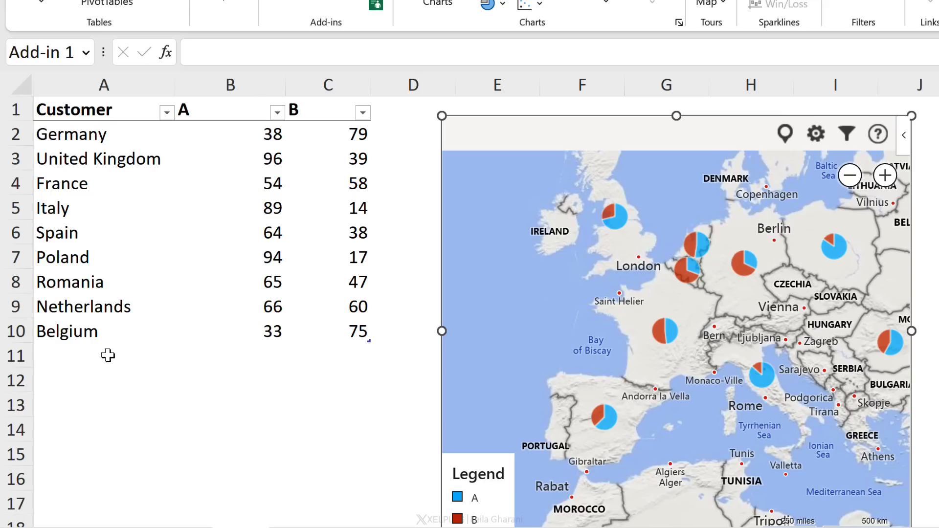
click(104, 355)
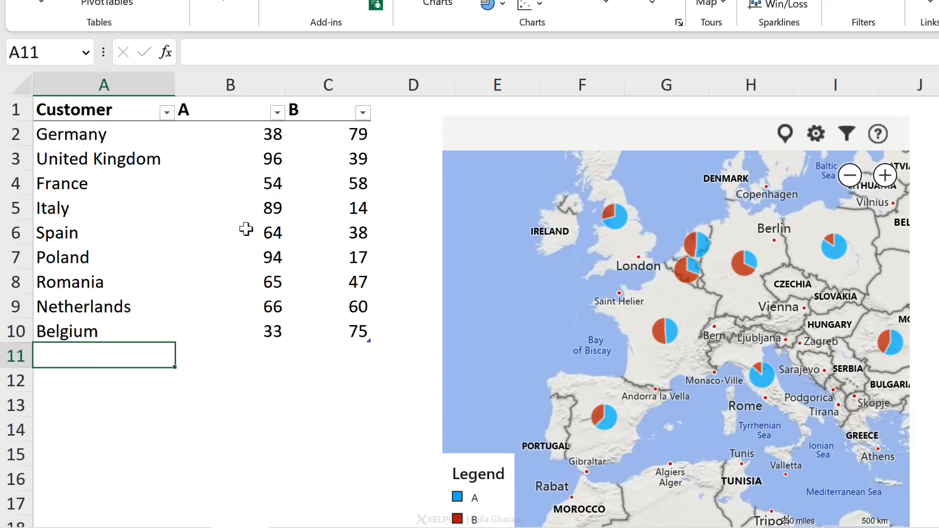
mouse_move(509, 395)
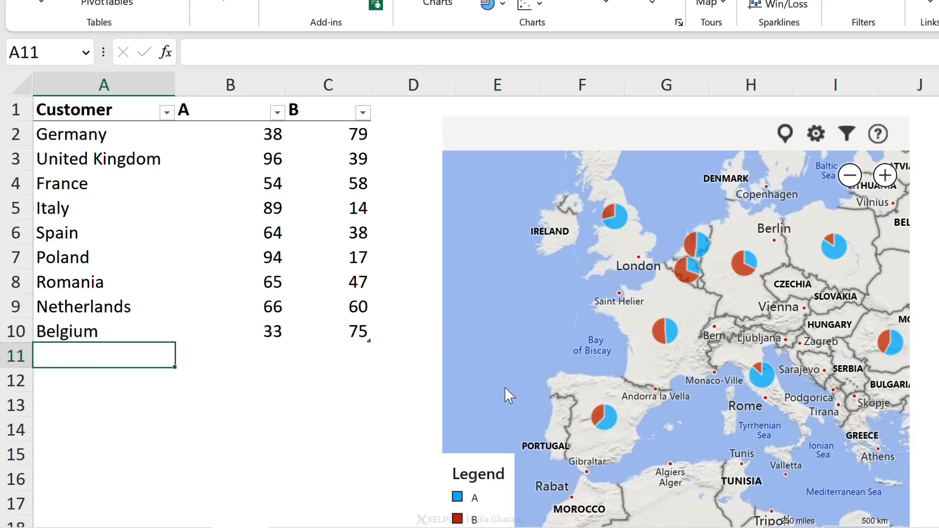
text(Austria)
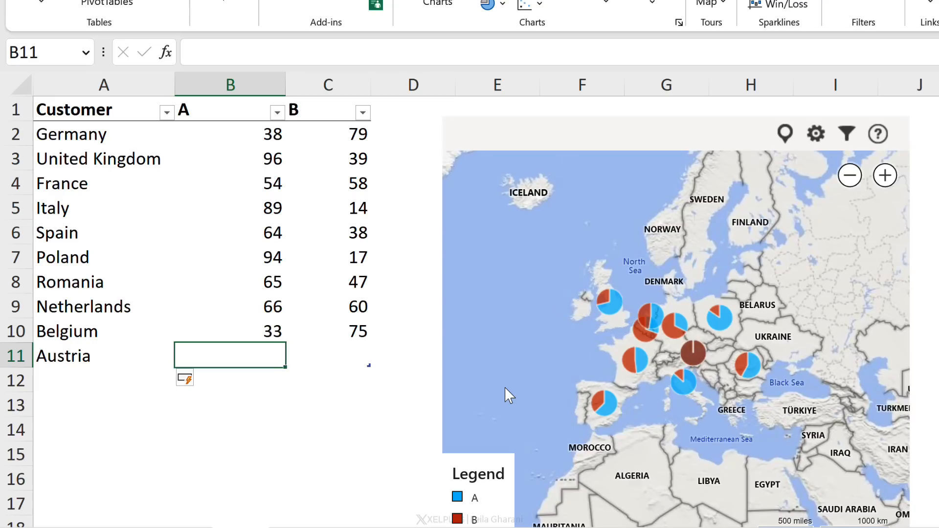
text(100)
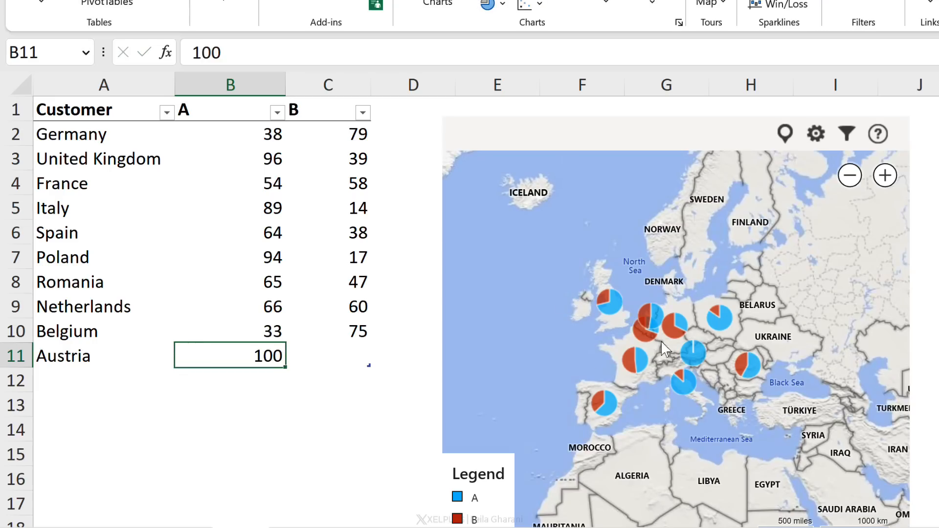
click(691, 359)
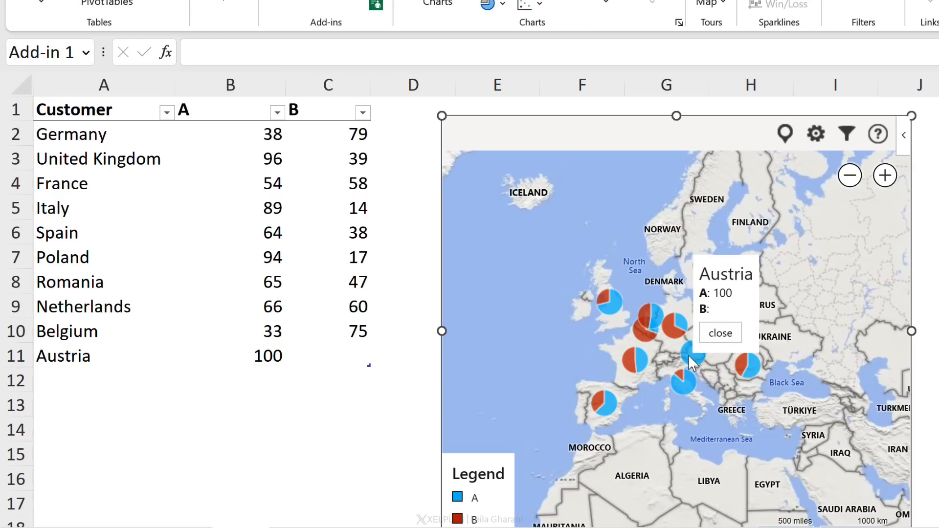
click(240, 502)
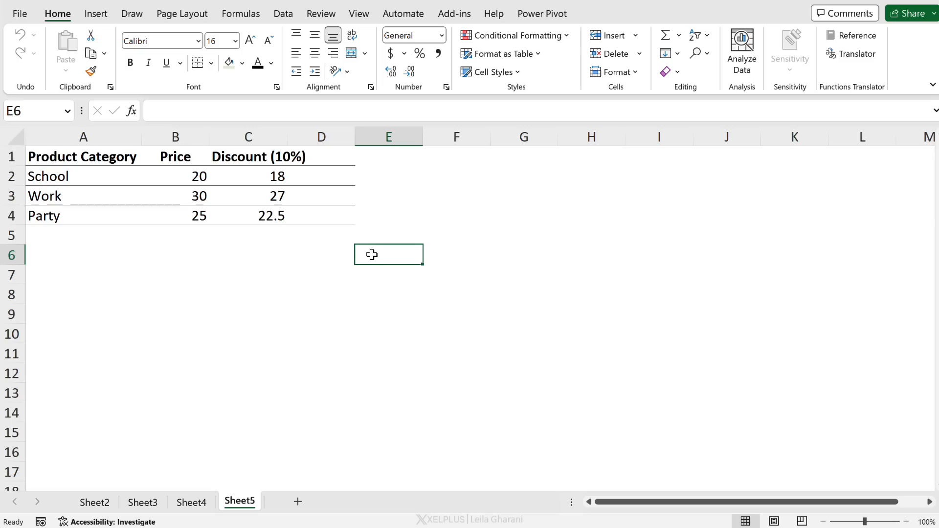
mouse_move(235, 25)
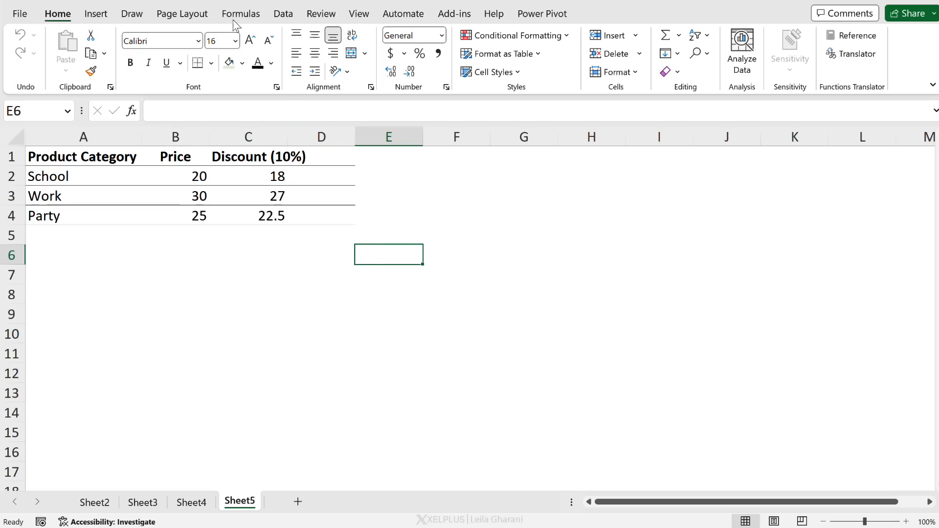
Step: Open and close the Name Manager from the Formulas tab
click(240, 13)
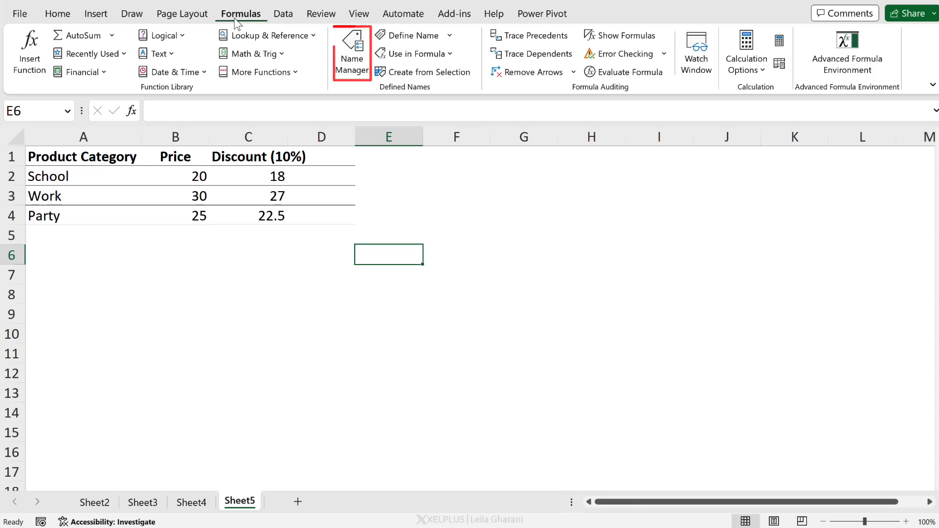
click(352, 51)
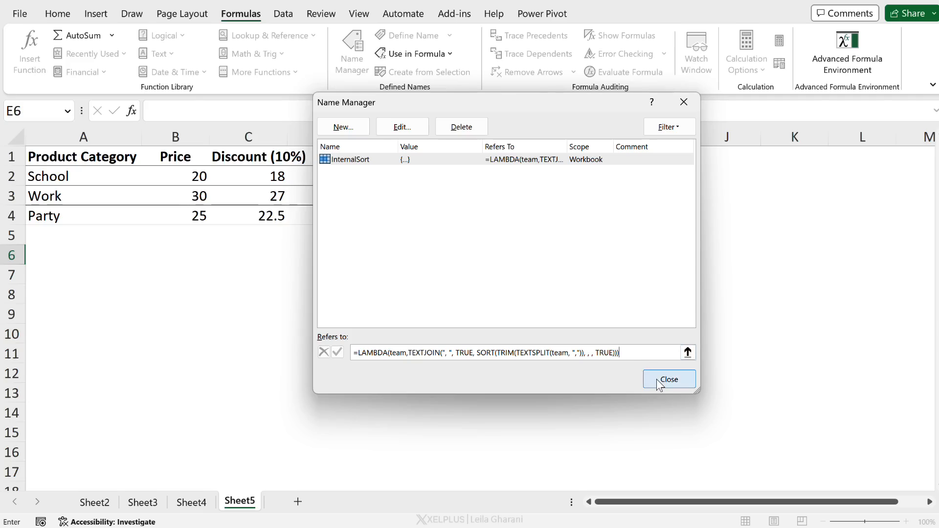
click(669, 379)
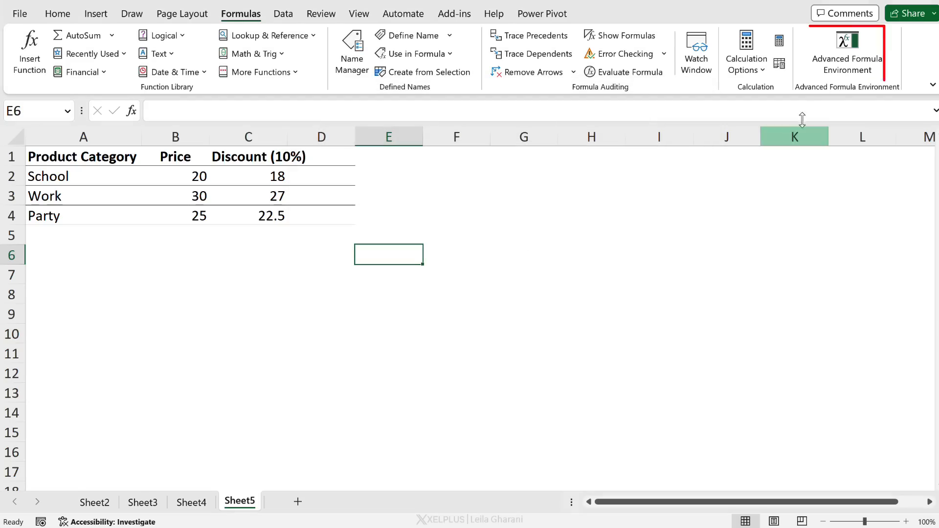
Step: Open the Advanced Formula Environment's Names view and start a new function
click(846, 51)
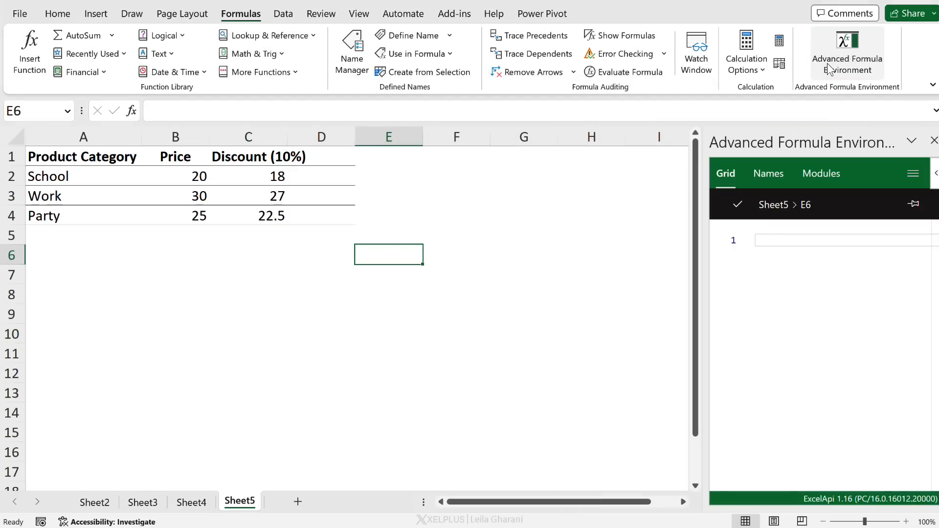
click(768, 174)
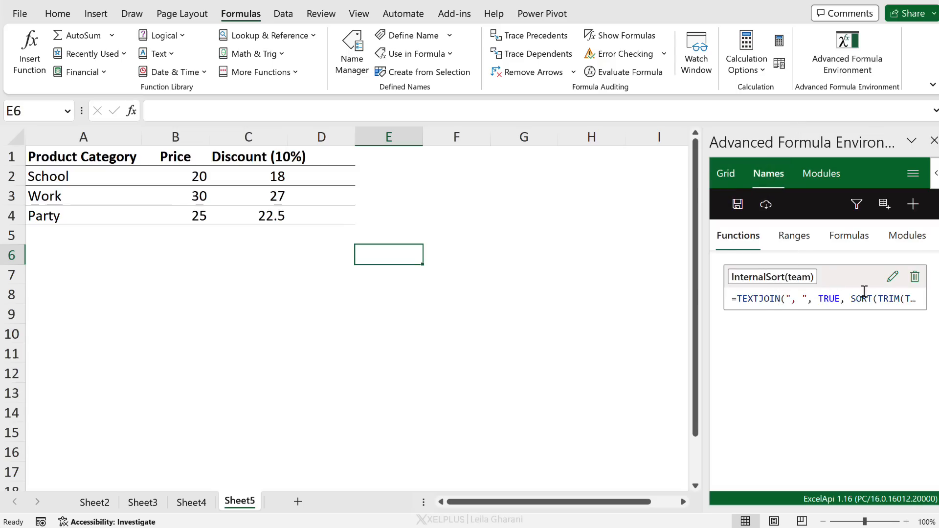
mouse_move(605, 250)
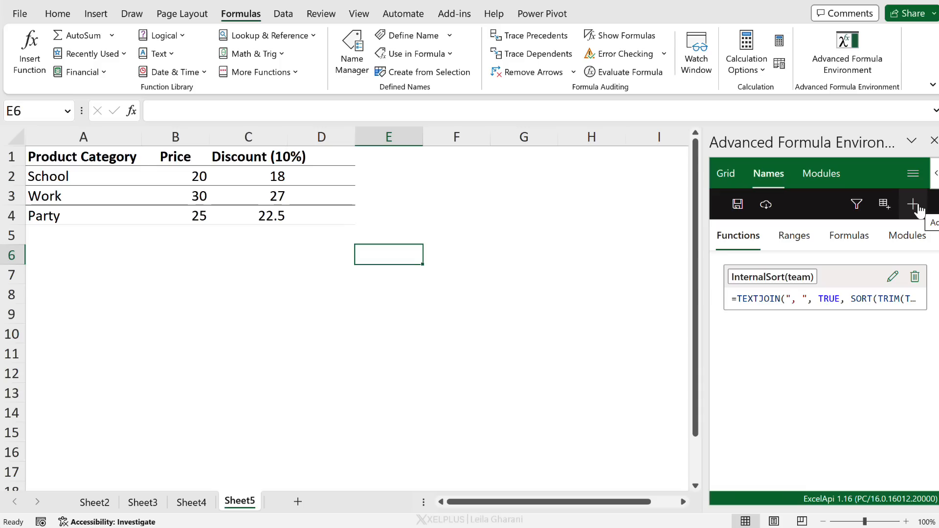
click(913, 203)
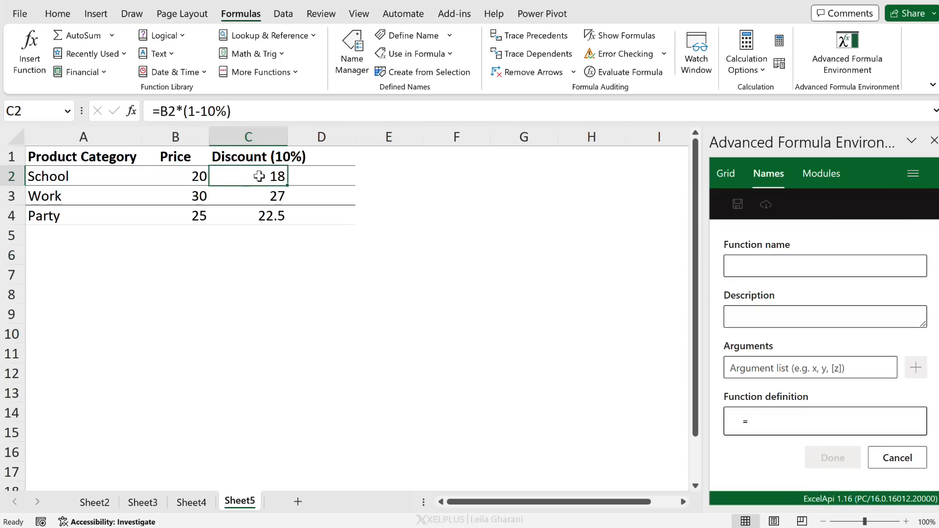
mouse_move(270, 180)
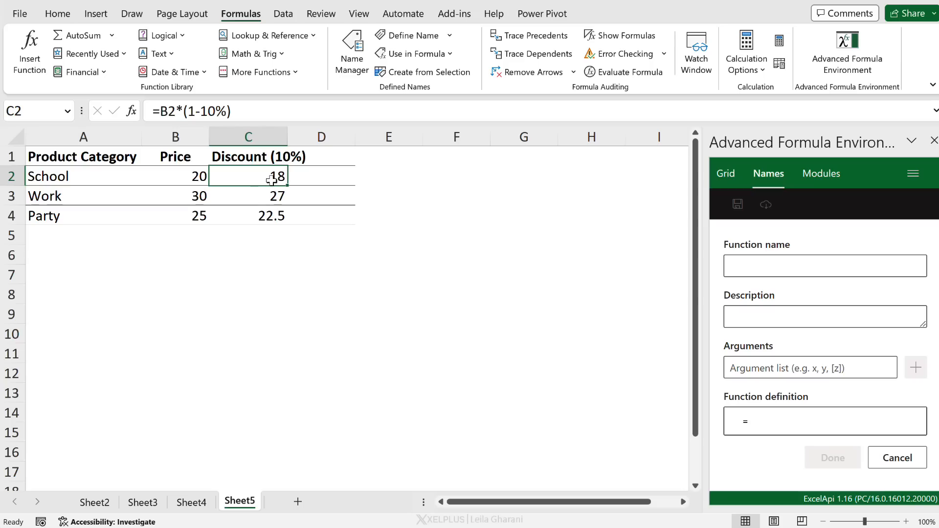
Step: Name the new function Discount with a ProductPrice argument
click(320, 176)
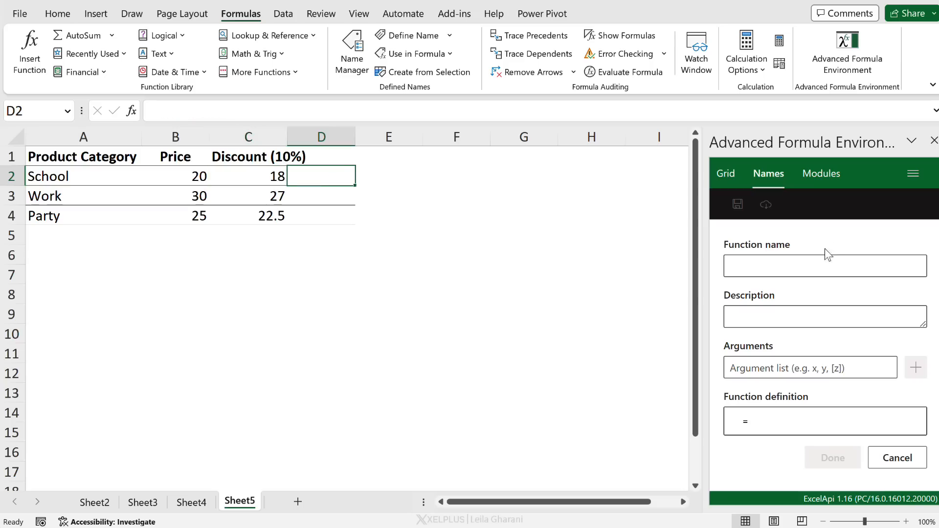
text(Discount)
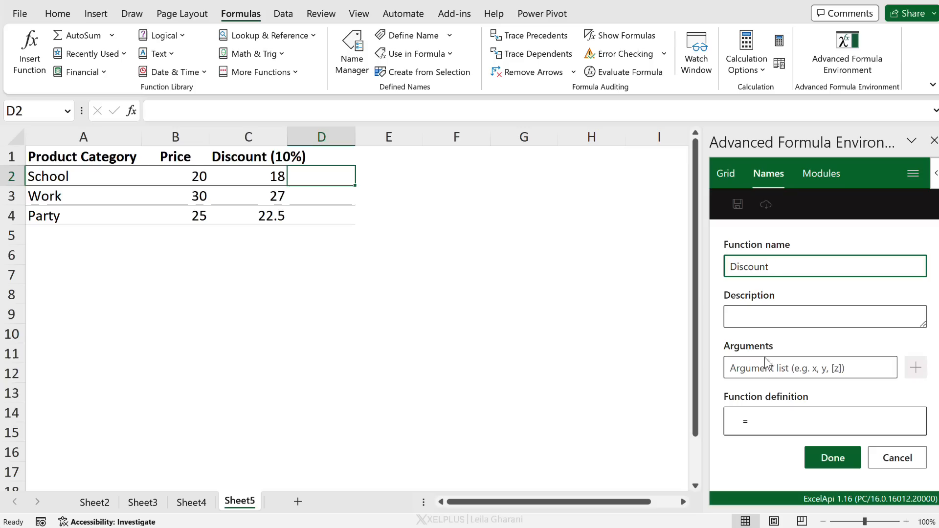
click(810, 368)
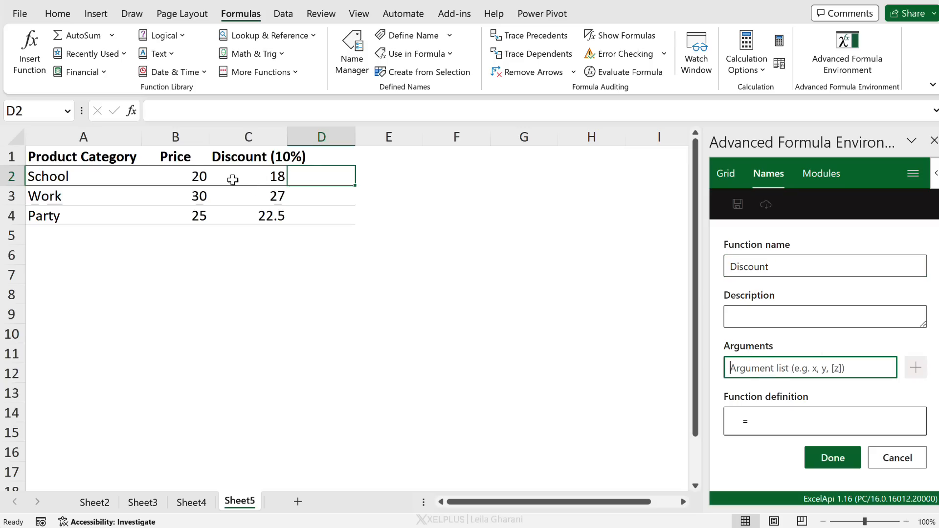
mouse_move(457, 286)
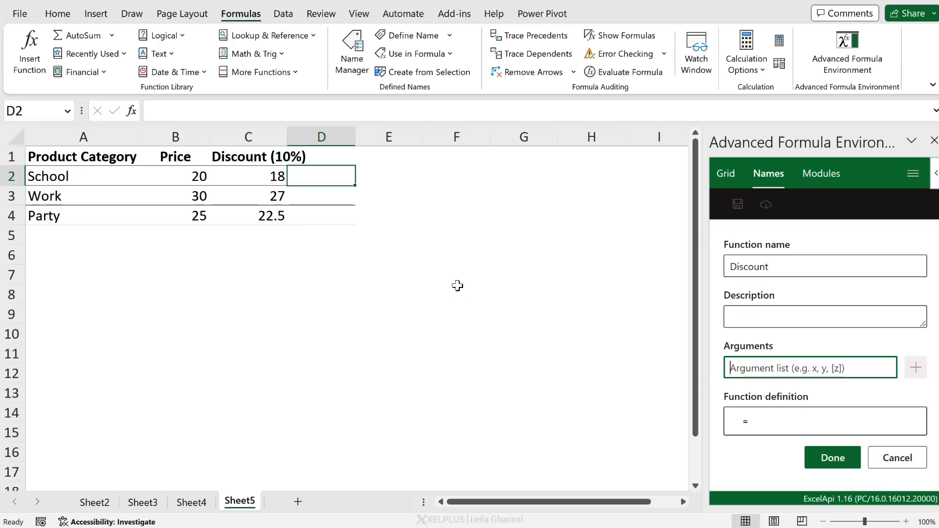
mouse_move(198, 175)
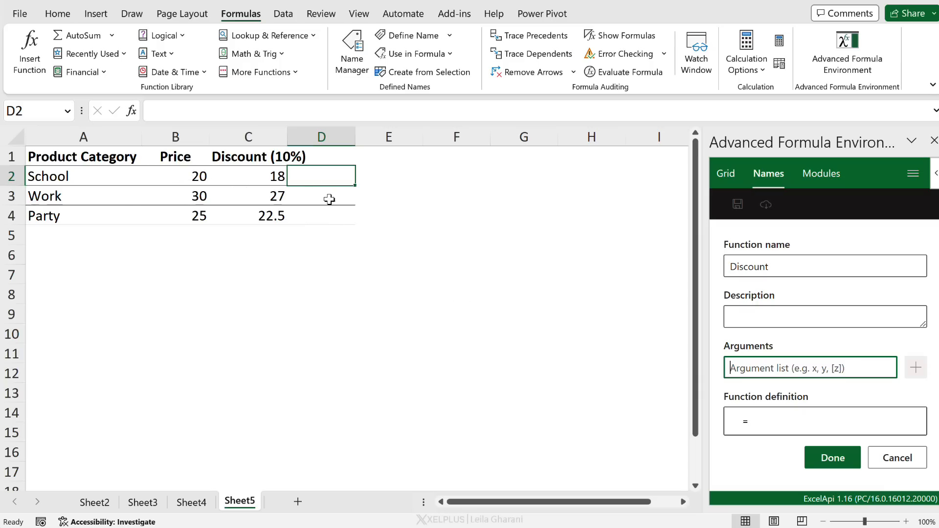
text(ProductPrice)
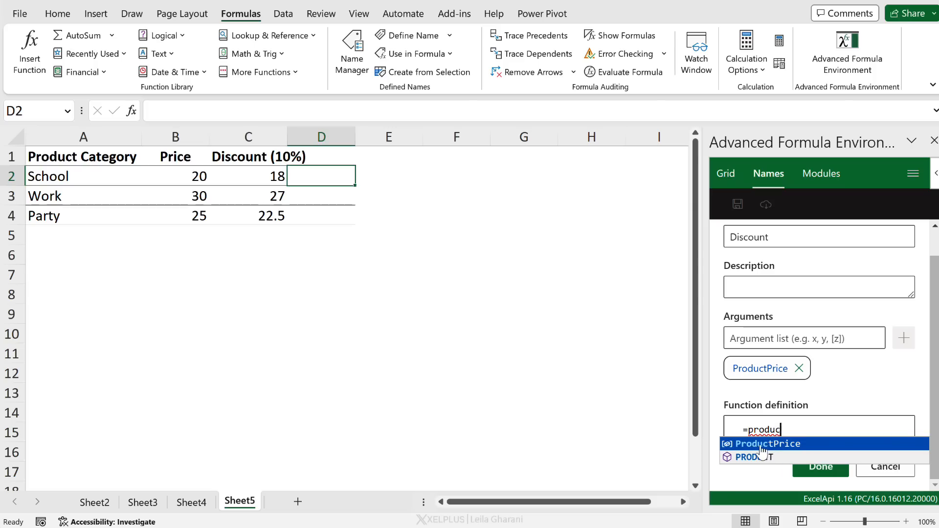
click(768, 444)
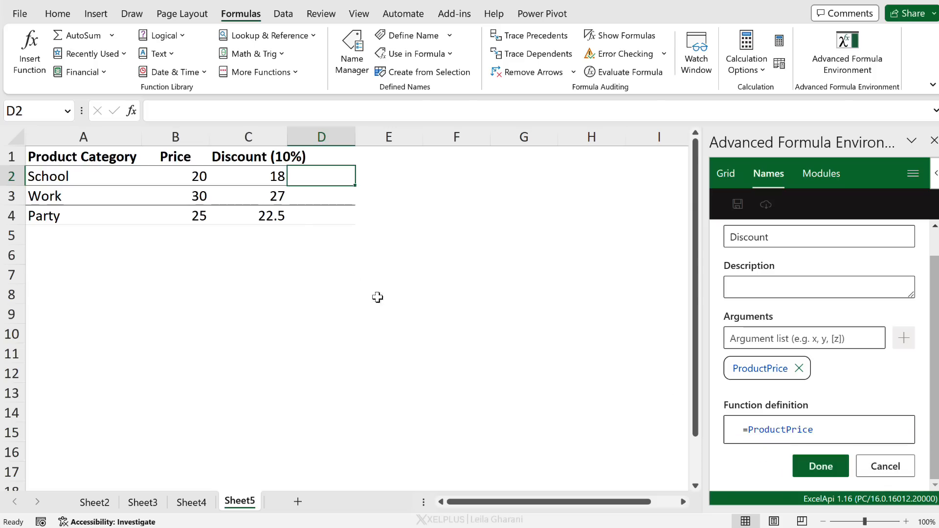
Step: Define Discount as =ProductPrice*(1-10%) and save it
click(248, 176)
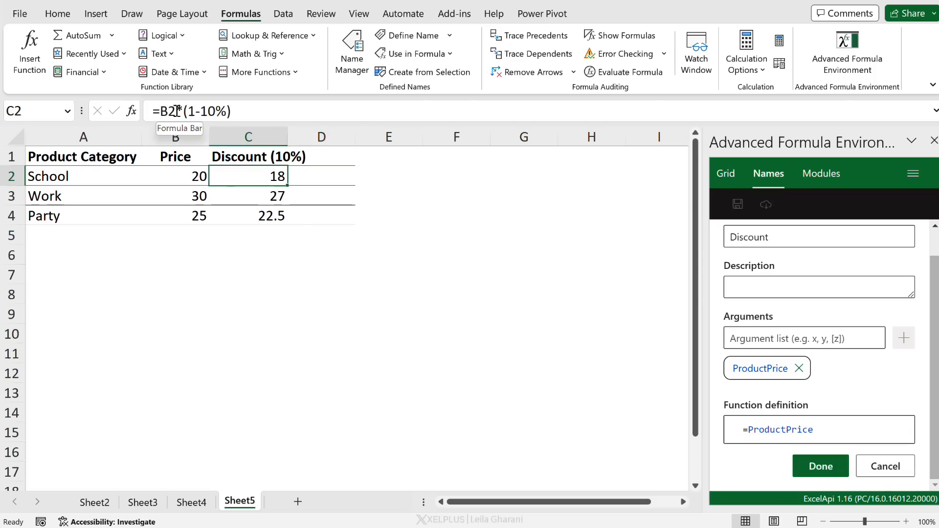
click(815, 429)
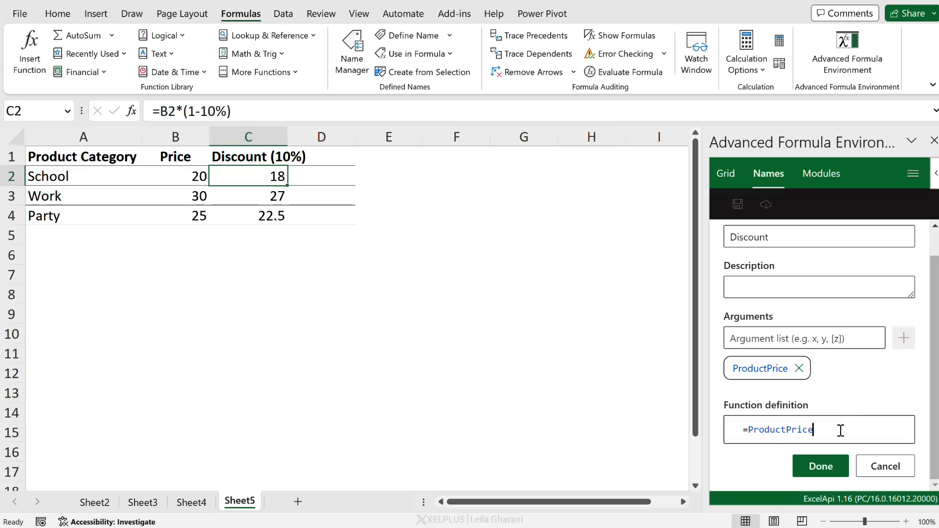
text(*())
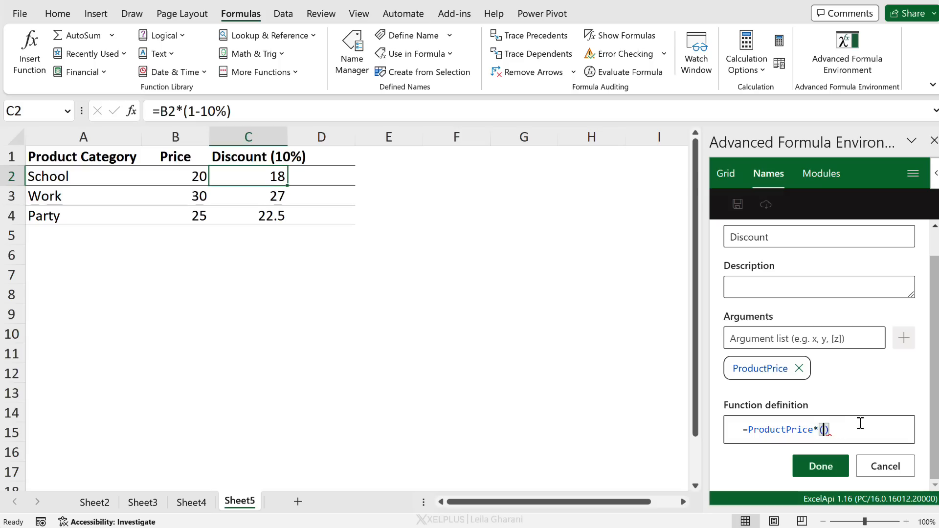
text(1-10)
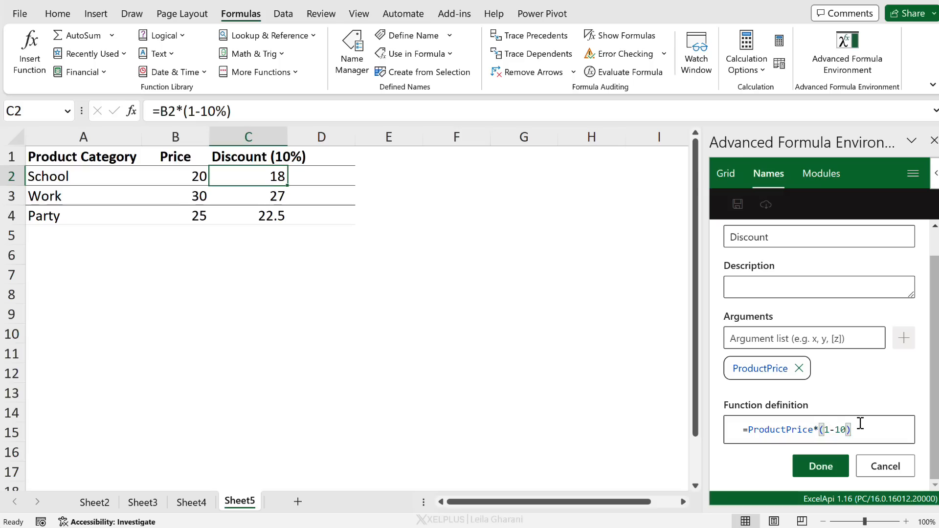
click(819, 466)
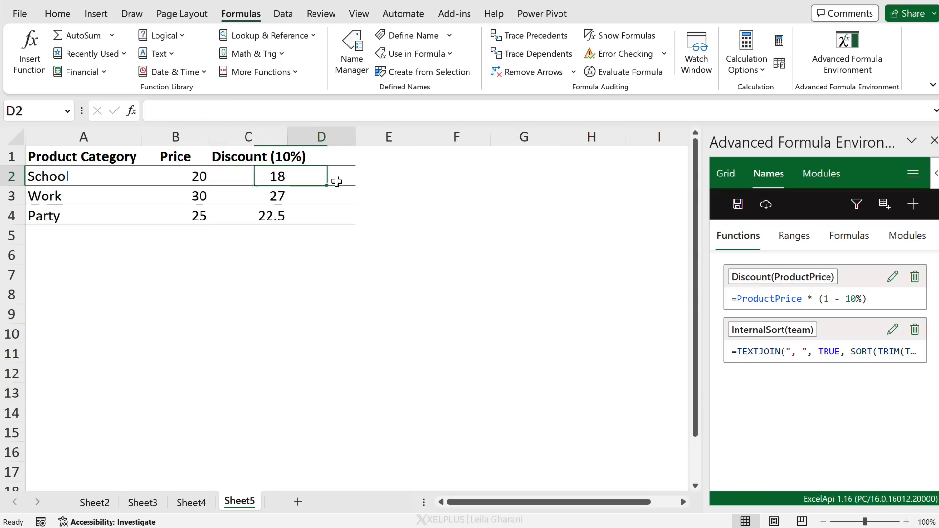
Step: Enter =Discount(B2) in D2 for results 18, 27, 22.5, then view Name Manager
text(=dis)
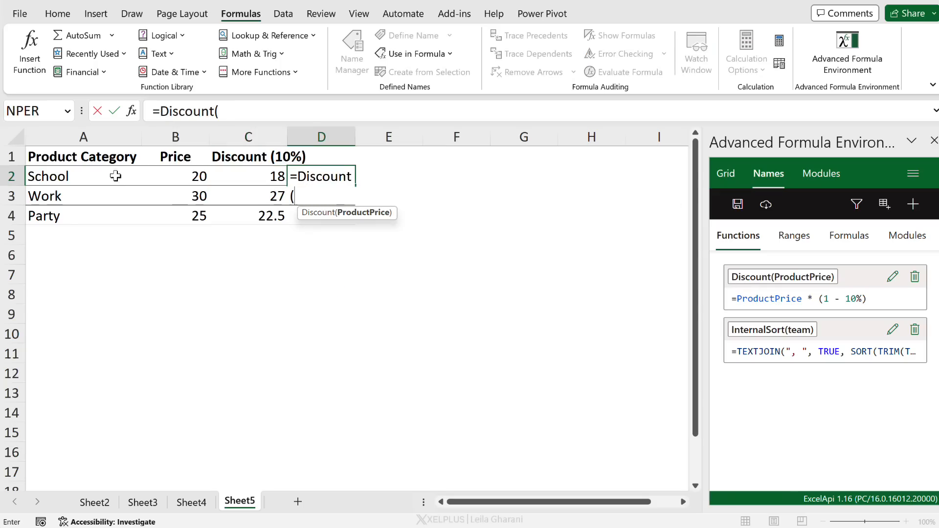
click(175, 176)
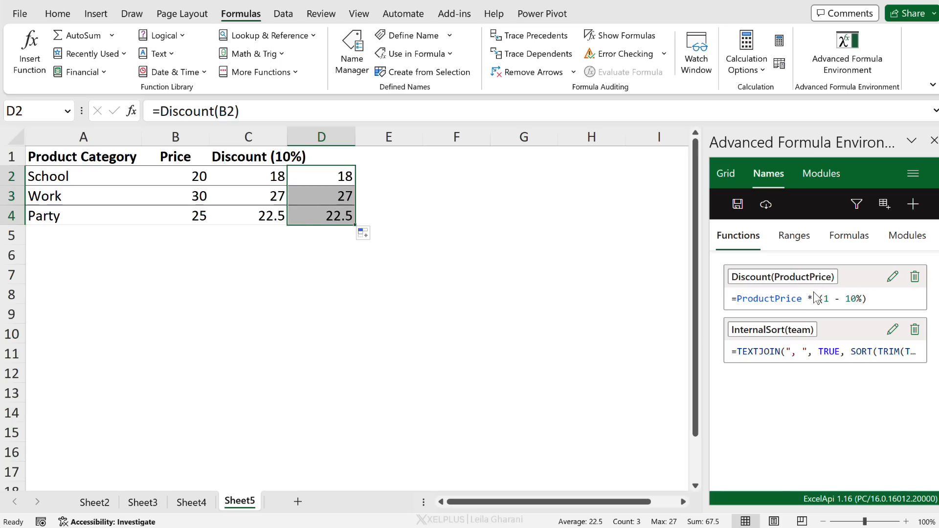
click(351, 51)
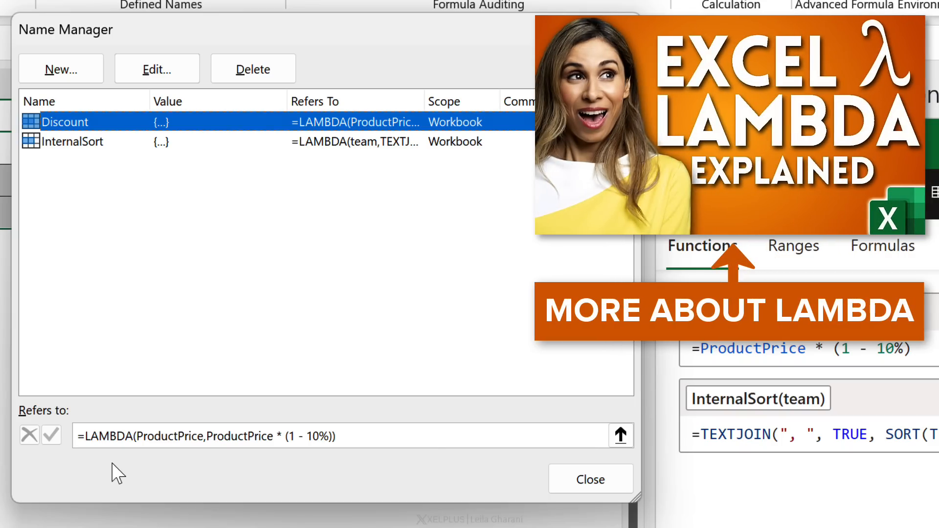
Step: Close the Name Manager dialog
click(589, 479)
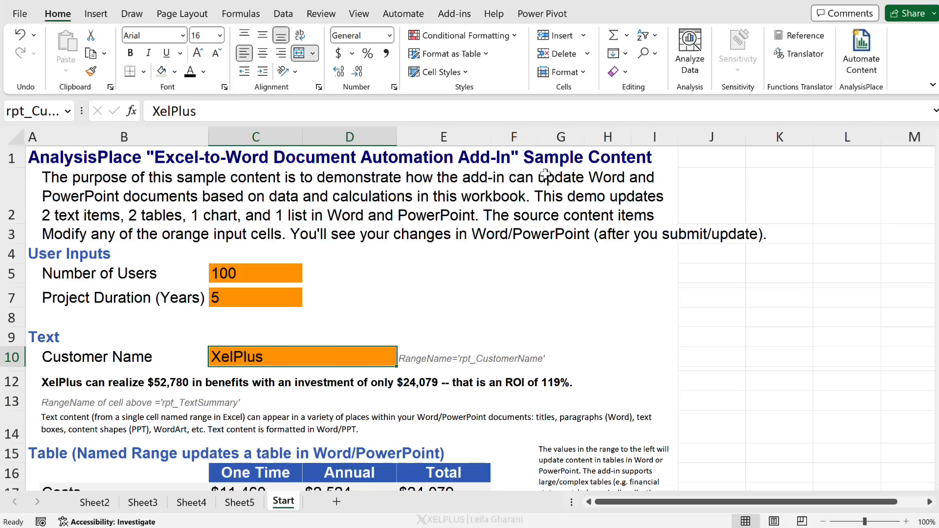
mouse_move(861, 54)
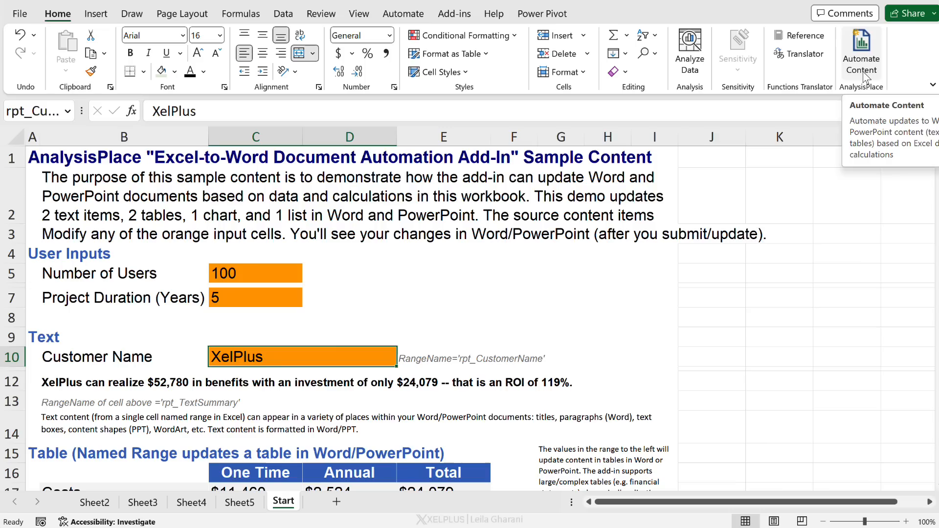
Step: Launch Automate Content, scroll to Open a template, and open the Word Template
click(861, 53)
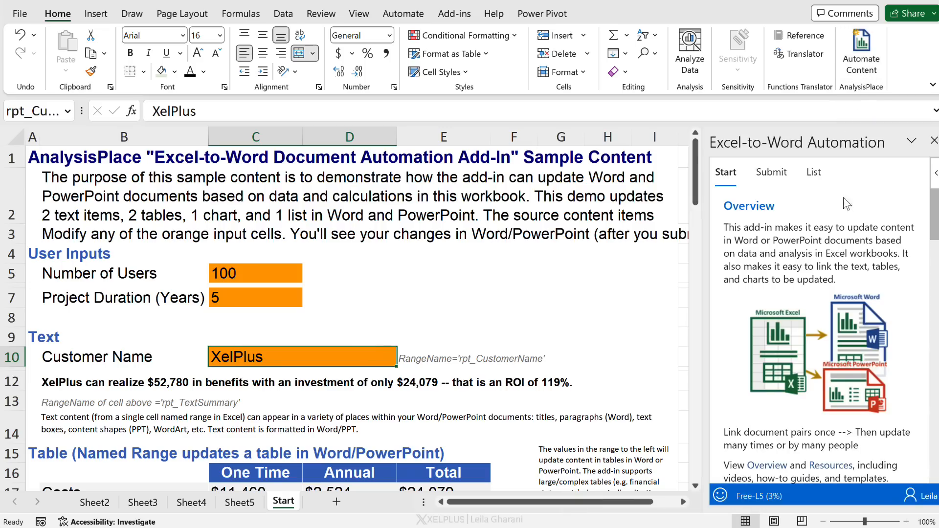
mouse_move(836, 233)
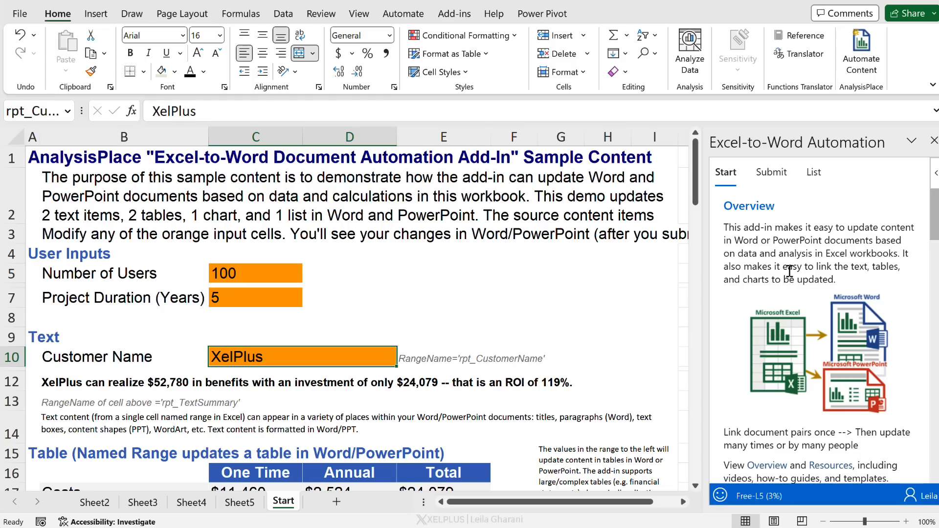
scroll(down, 3)
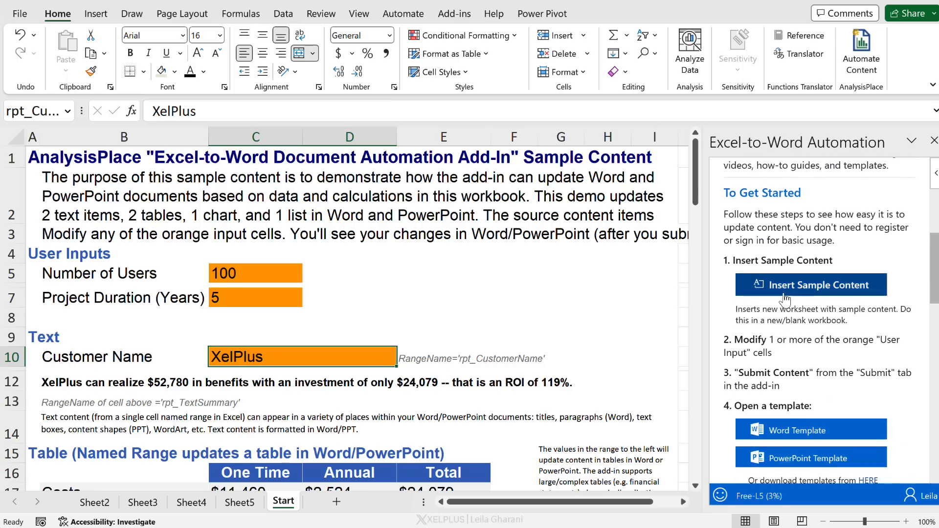
mouse_move(350, 303)
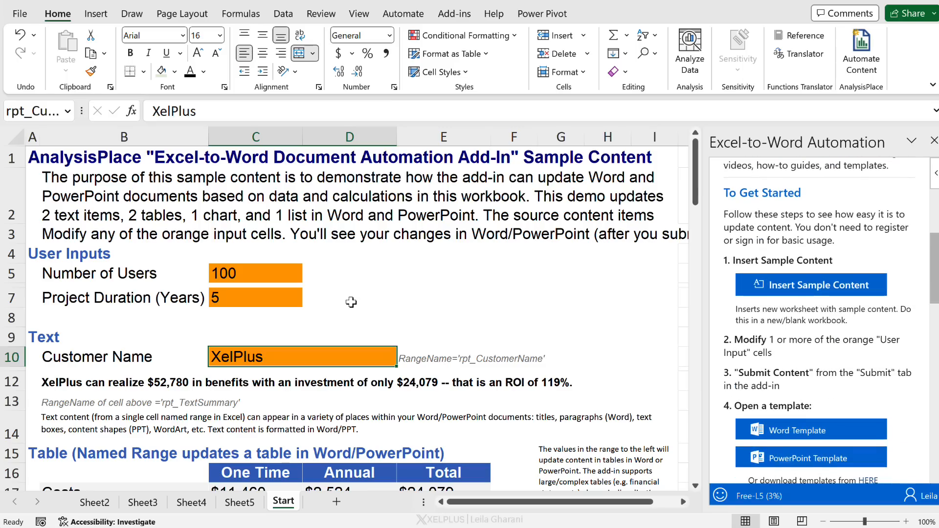
scroll(down, 3)
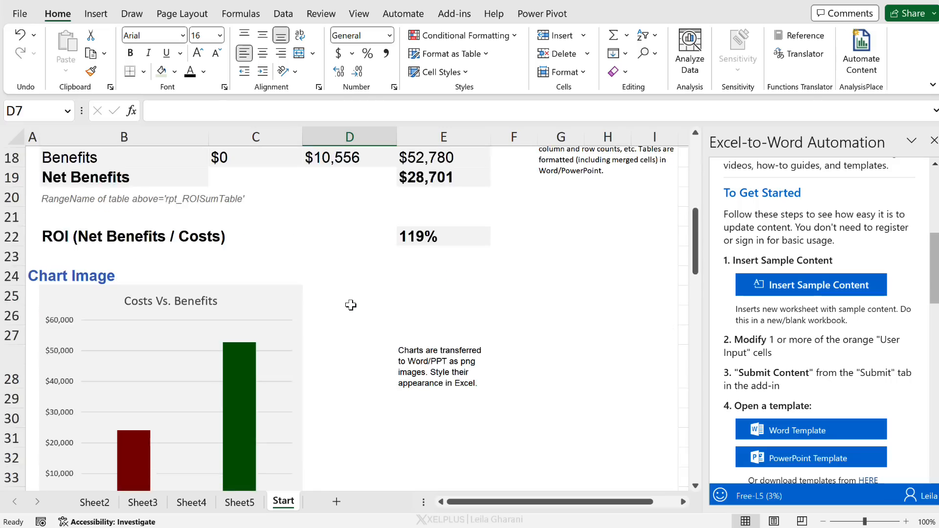
scroll(down, 3)
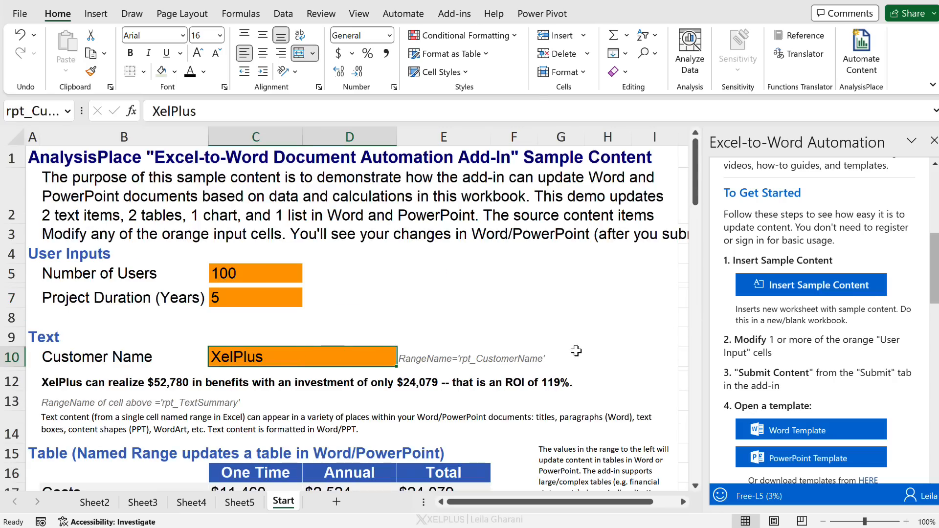
click(771, 173)
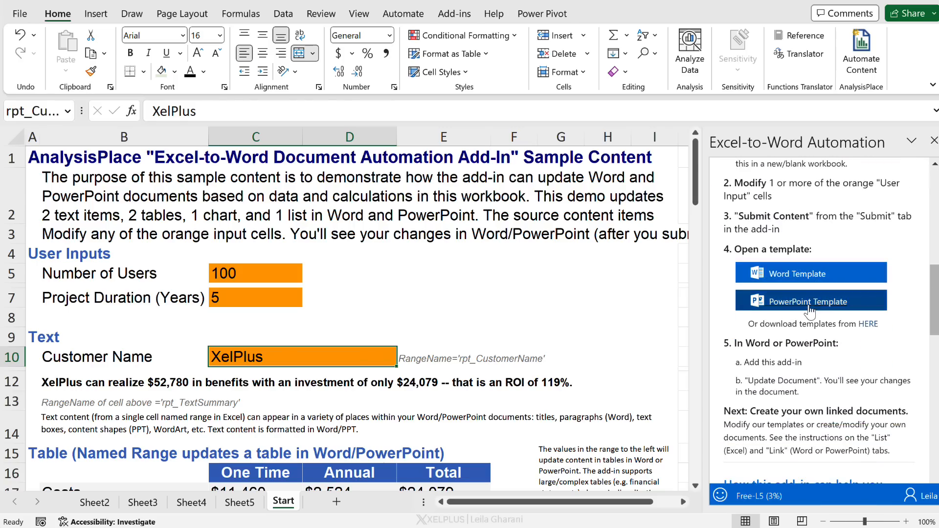
click(795, 273)
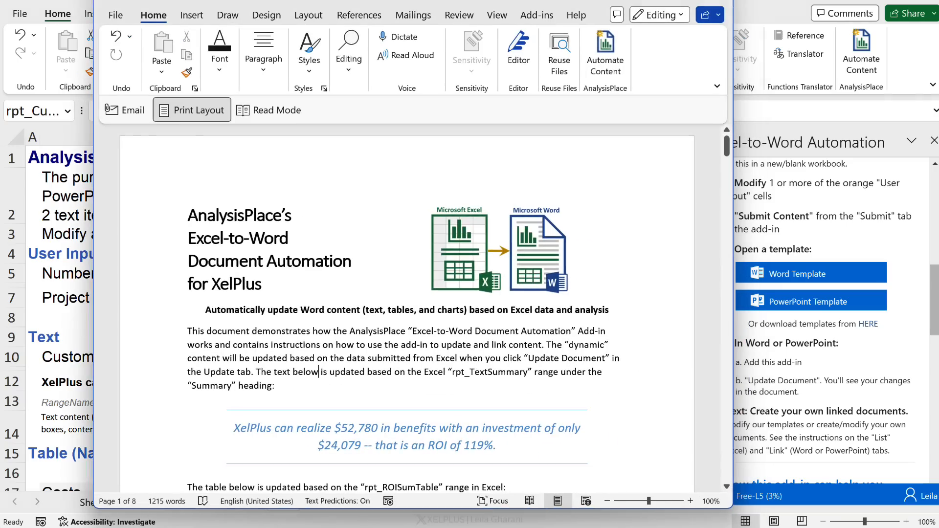
scroll(down, 3)
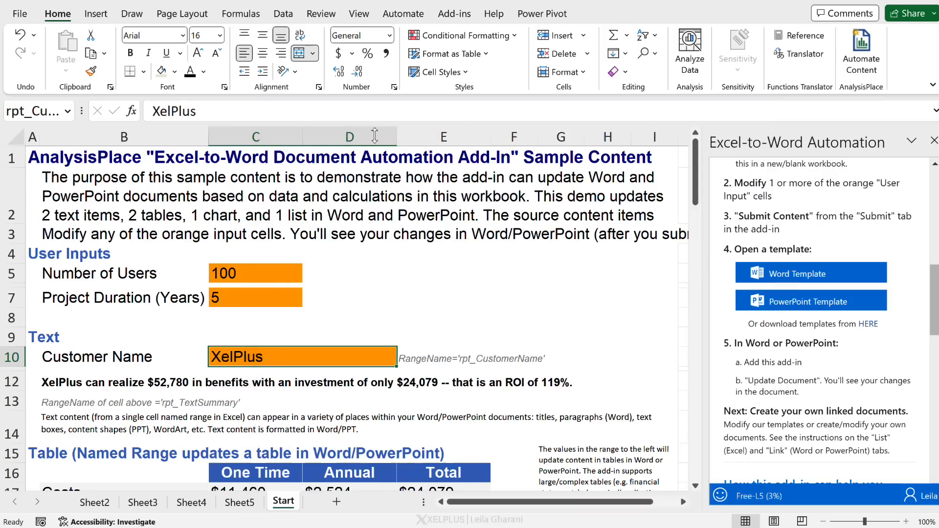
Step: Rename the customer to Gharani and move to the Submit Content page
text(G)
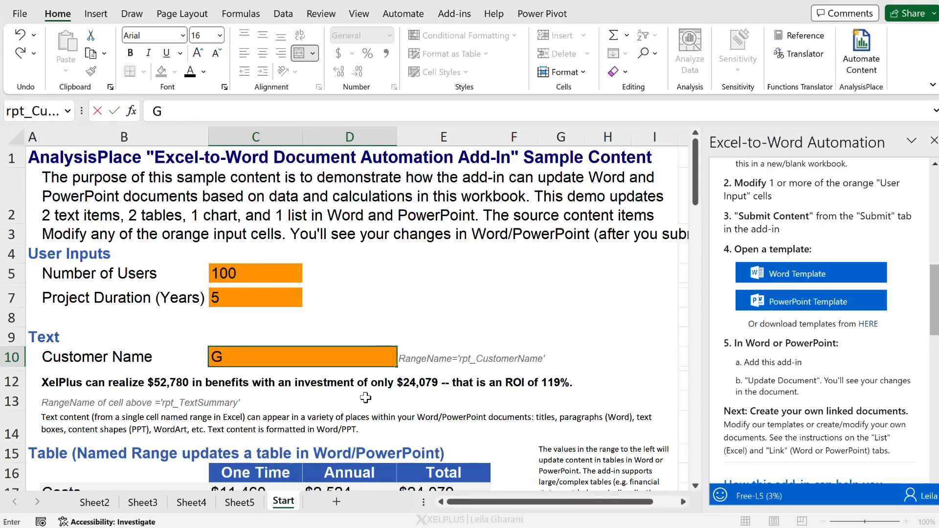
text(harani)
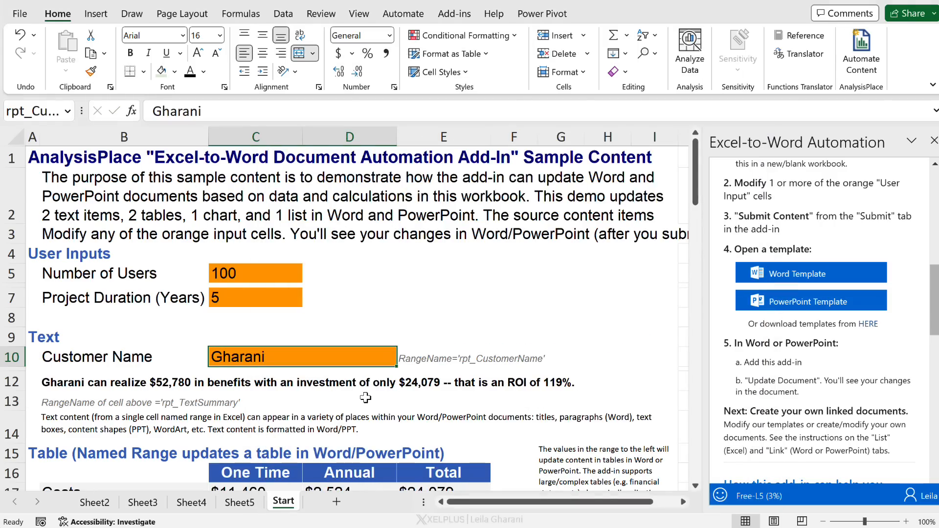
click(725, 172)
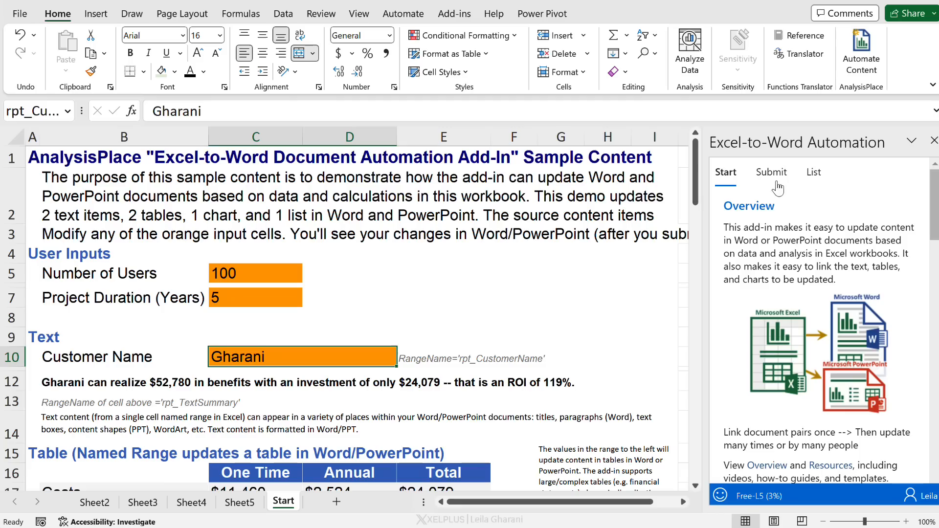
click(771, 171)
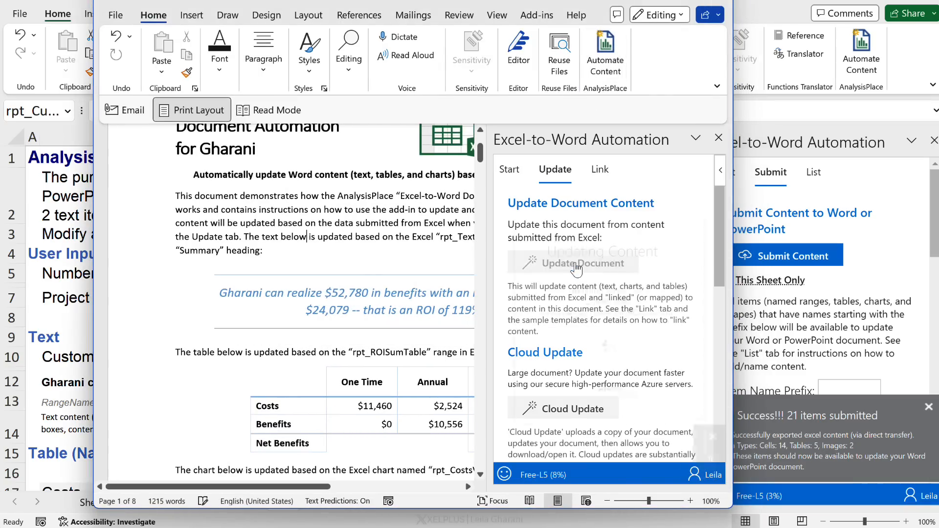
Step: Update the Word template so its text reads Gharani
click(572, 262)
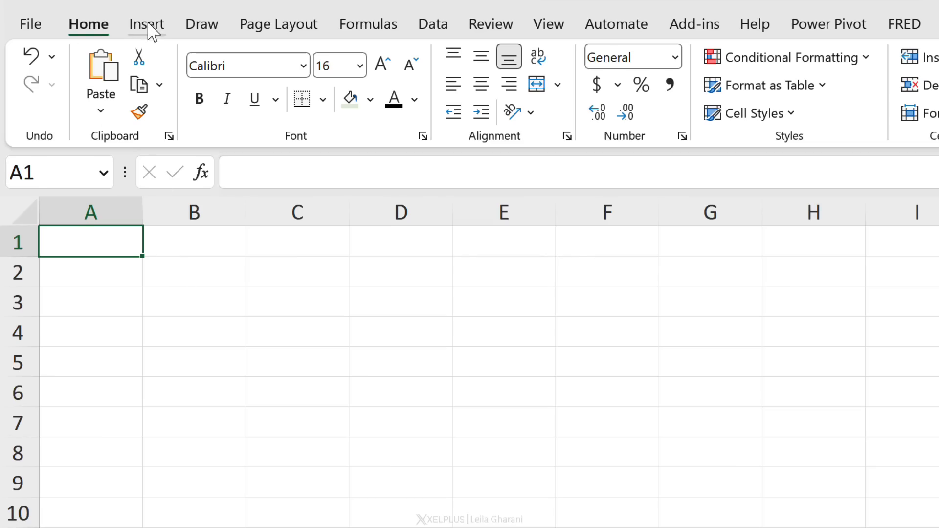
Step: Open My Add-ins under Insert > Add-ins, listing Wikipedia and FRED Data
click(146, 24)
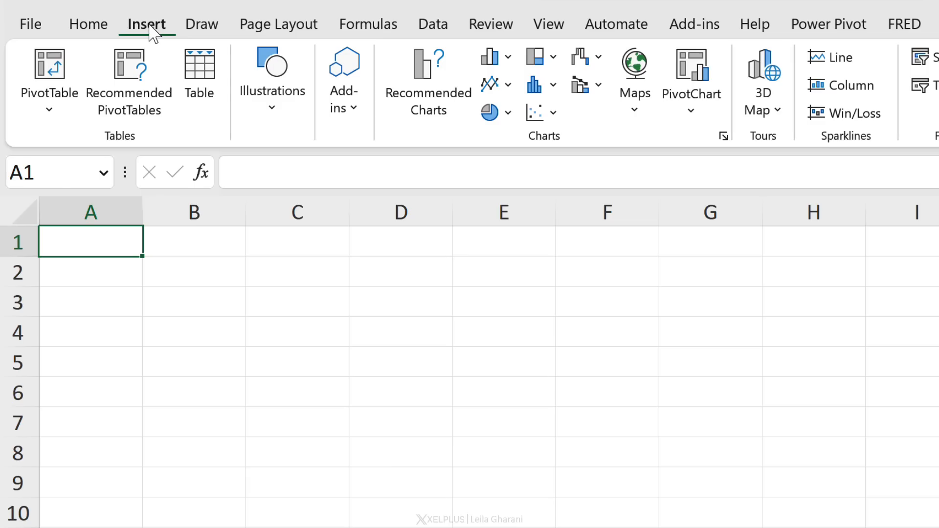
click(344, 82)
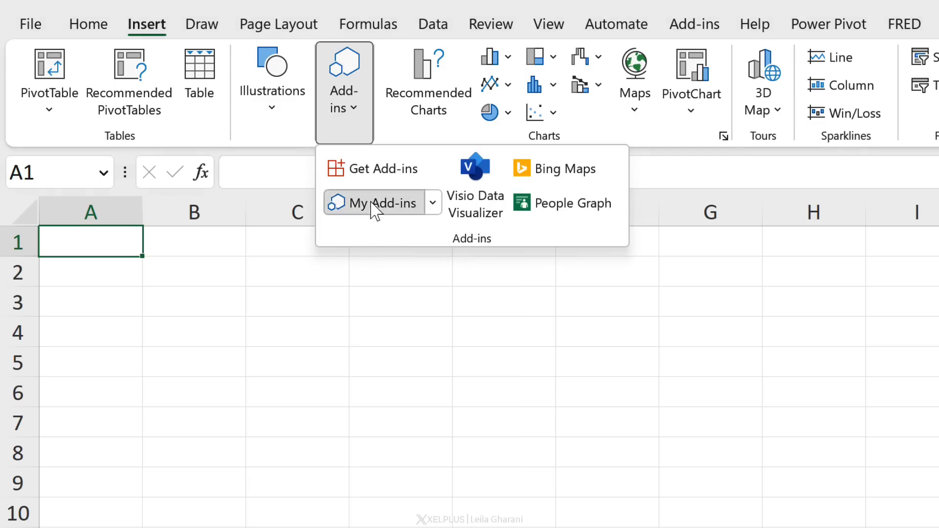
click(381, 203)
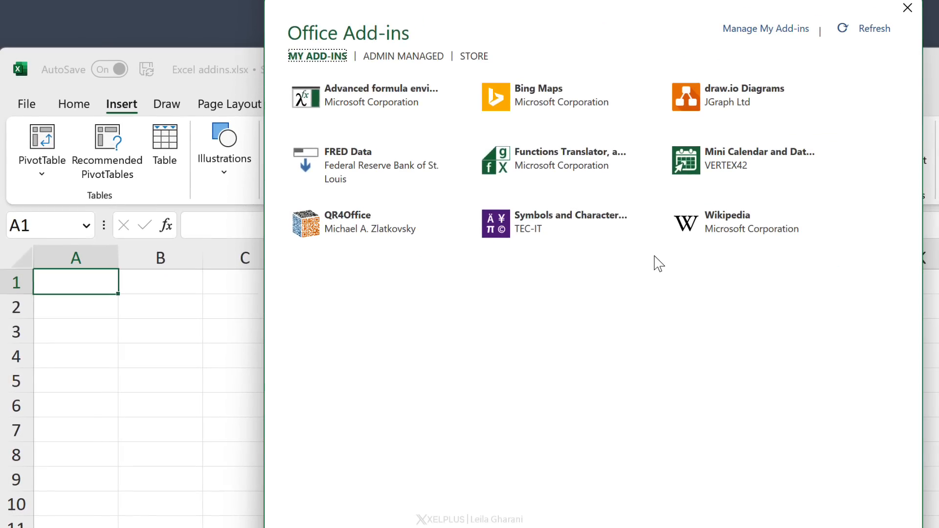
mouse_move(866, 42)
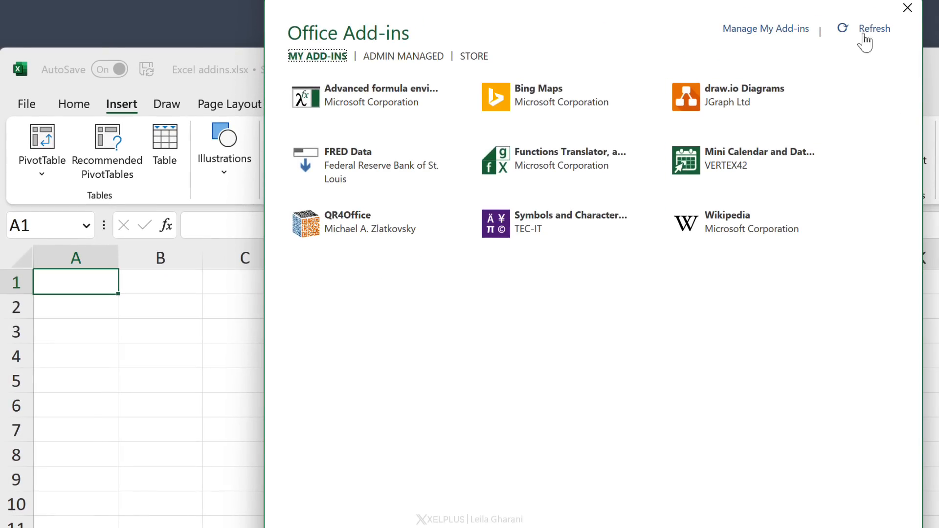